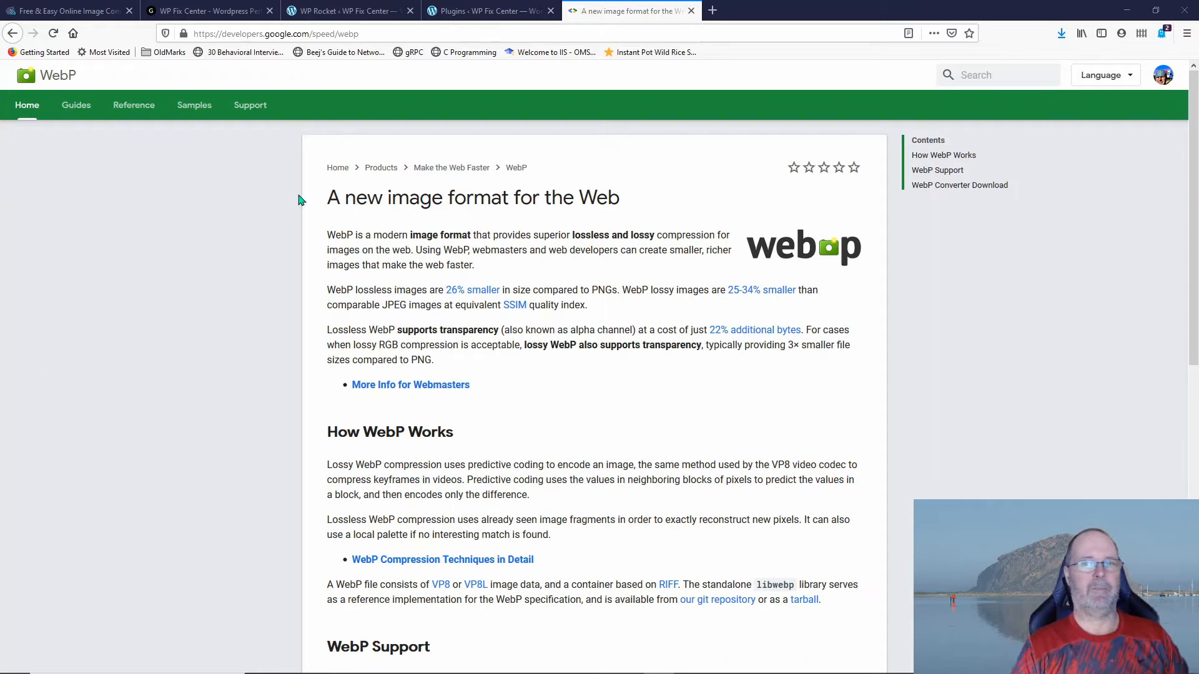
{"action": "mouse_move", "coordinate": [452, 215]}
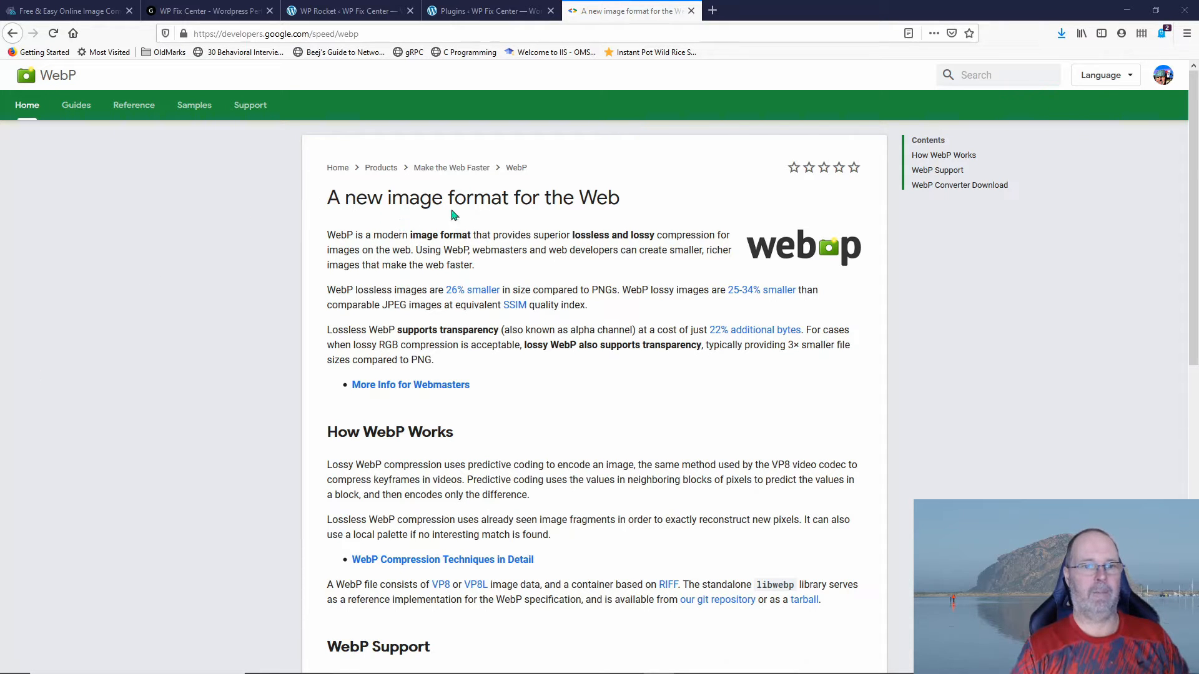
{"action": "mouse_move", "coordinate": [467, 293]}
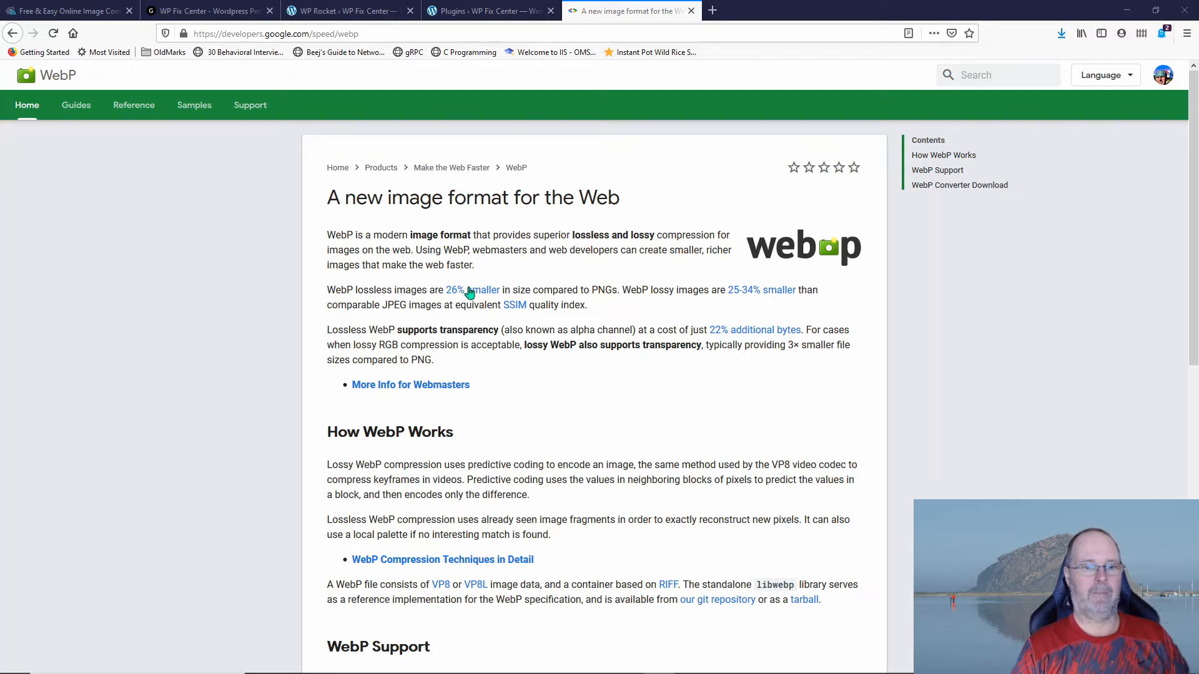
{"action": "mouse_move", "coordinate": [562, 287]}
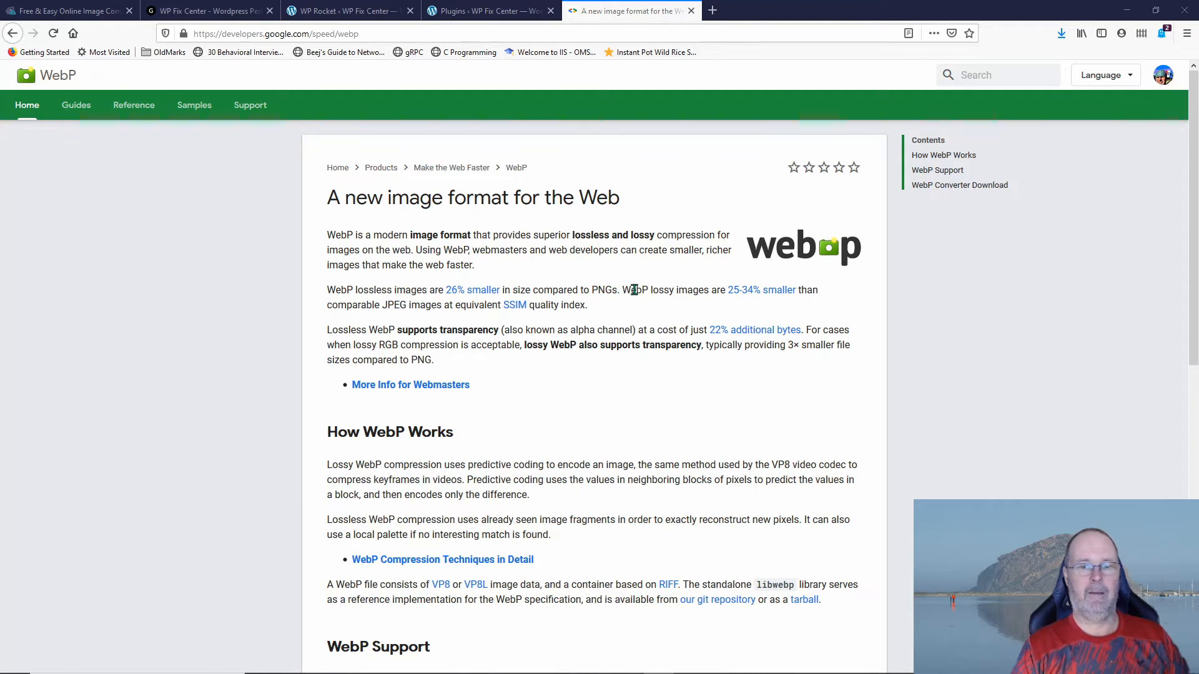
{"action": "mouse_move", "coordinate": [681, 290]}
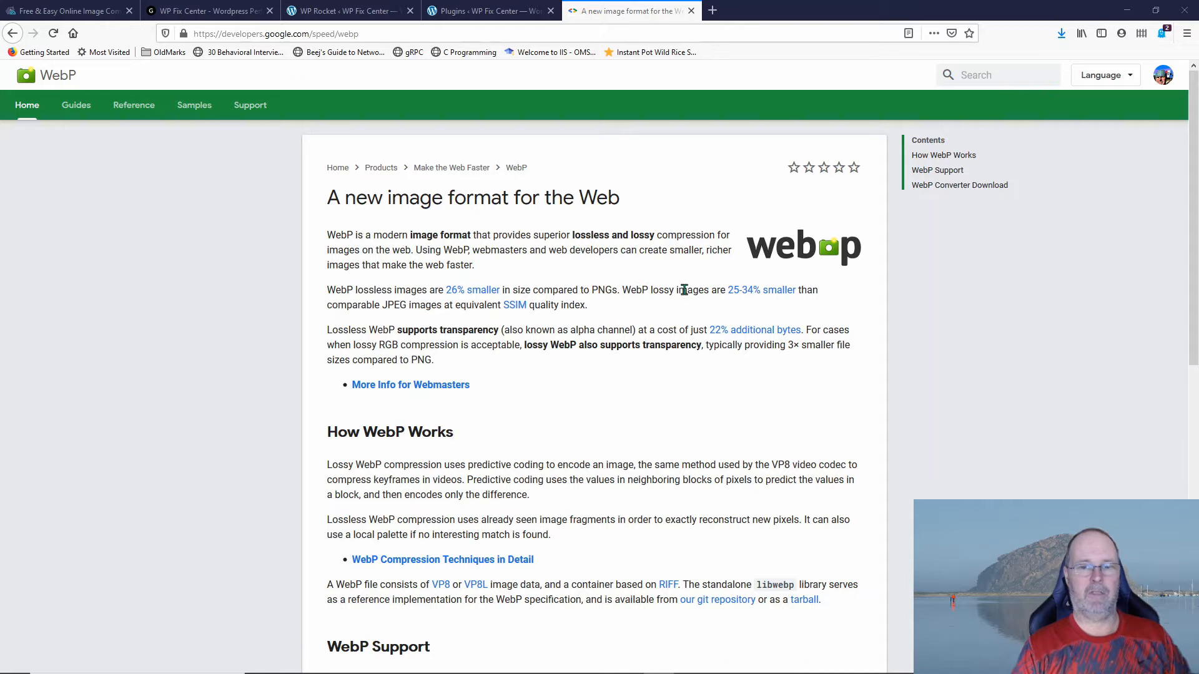
{"action": "mouse_move", "coordinate": [741, 300]}
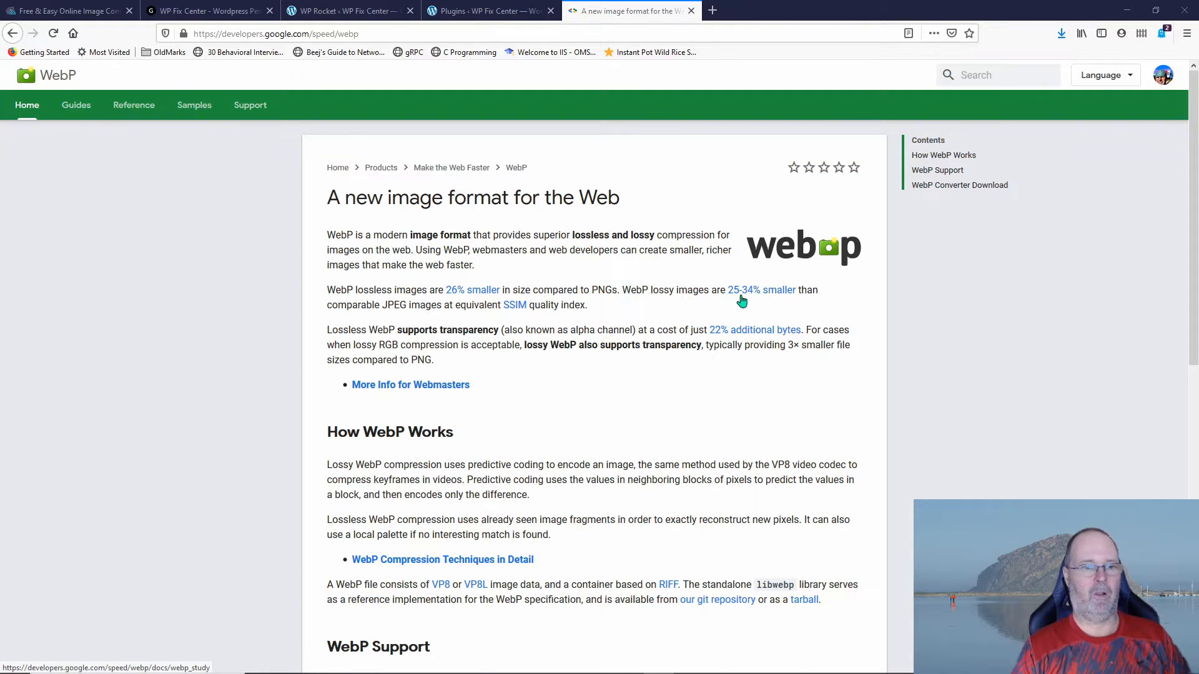
{"action": "mouse_move", "coordinate": [596, 308]}
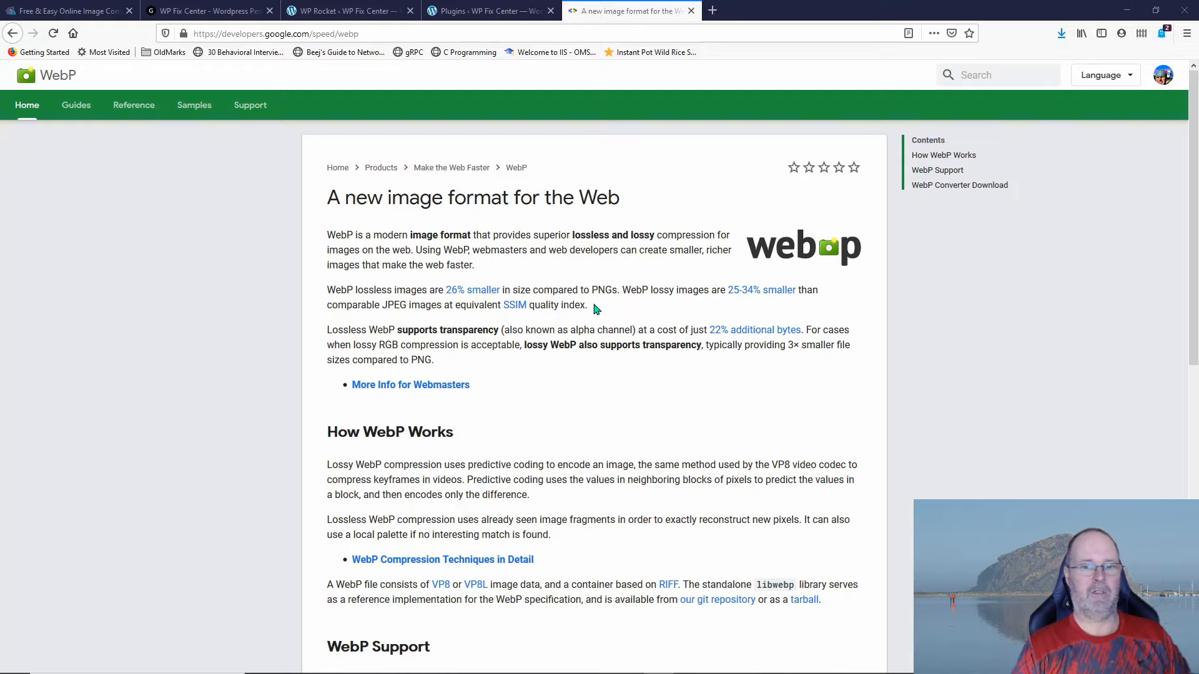
{"action": "mouse_move", "coordinate": [659, 311]}
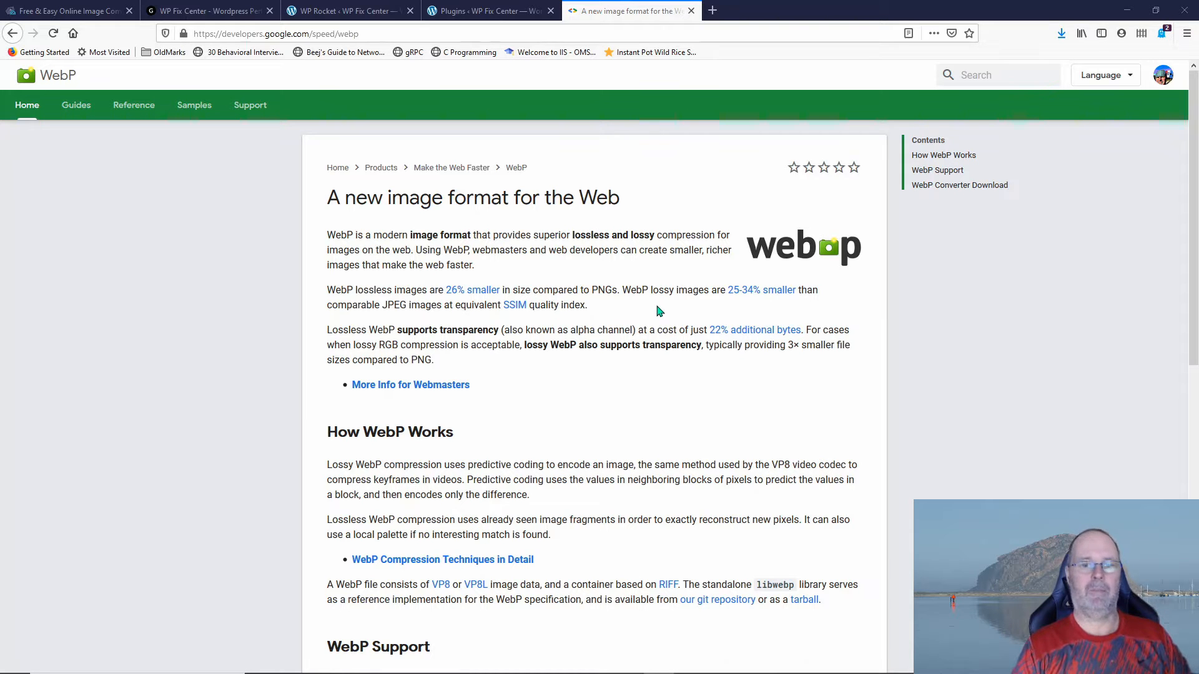
{"action": "mouse_move", "coordinate": [655, 314]}
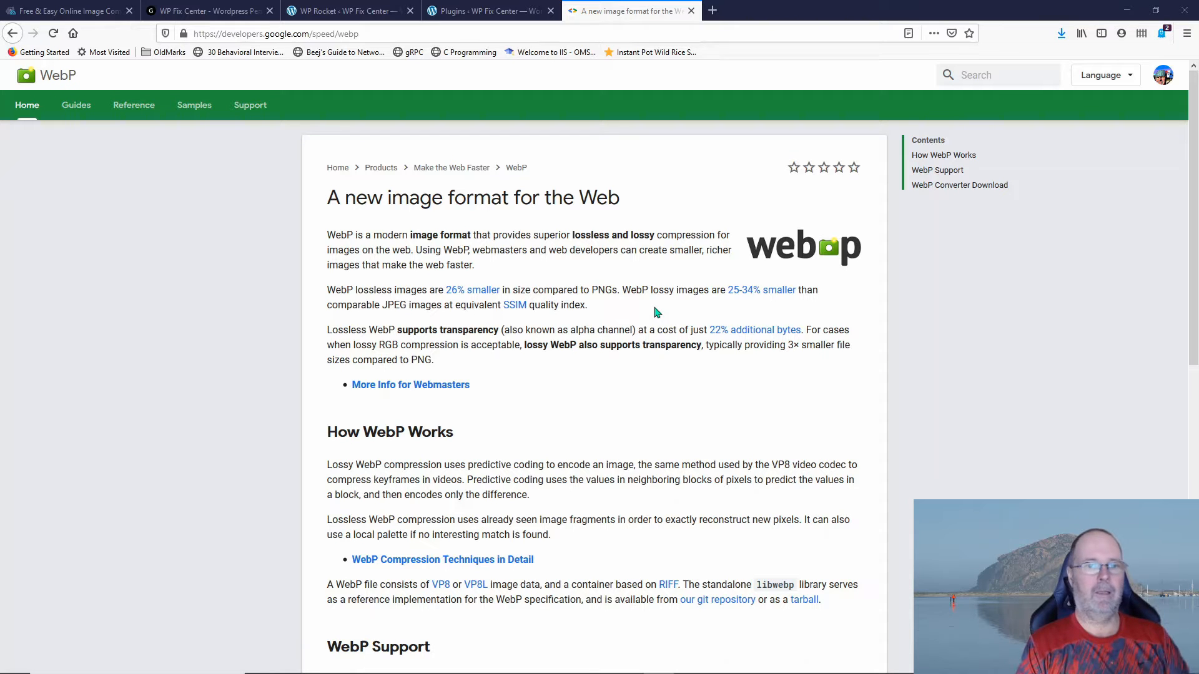
{"action": "mouse_move", "coordinate": [646, 311]}
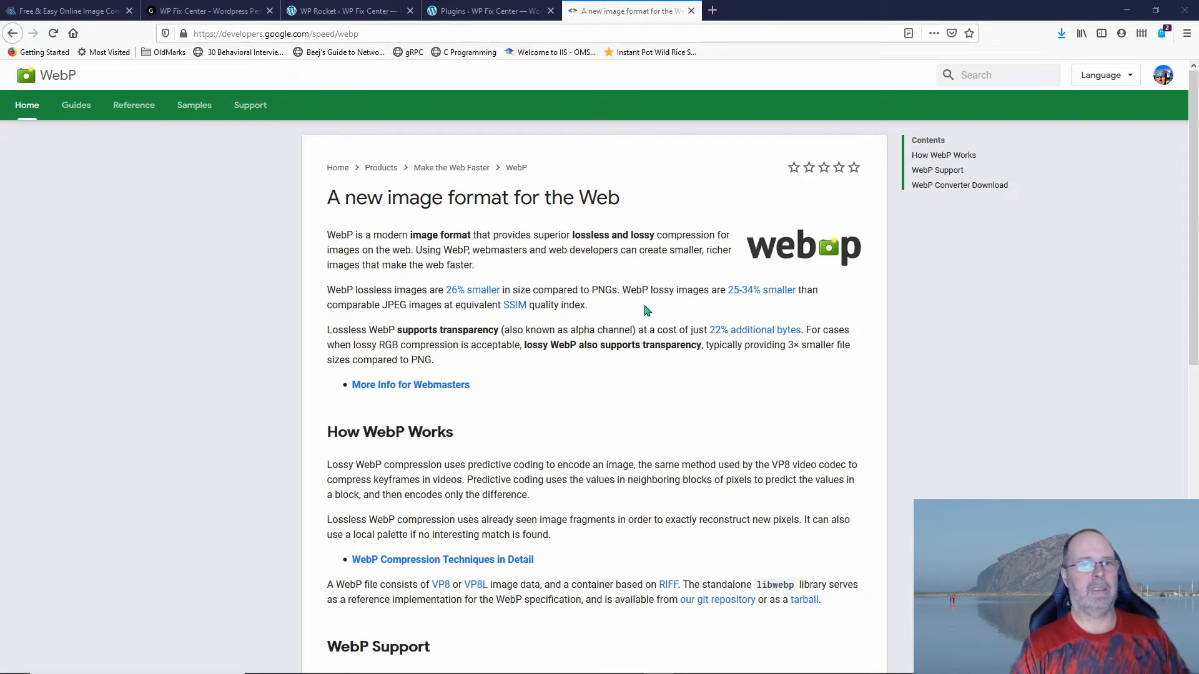
Check 'Enable WebP caching' in WP Rocket's Media settings and save the changes
{"action": "left_click", "coordinate": [348, 10]}
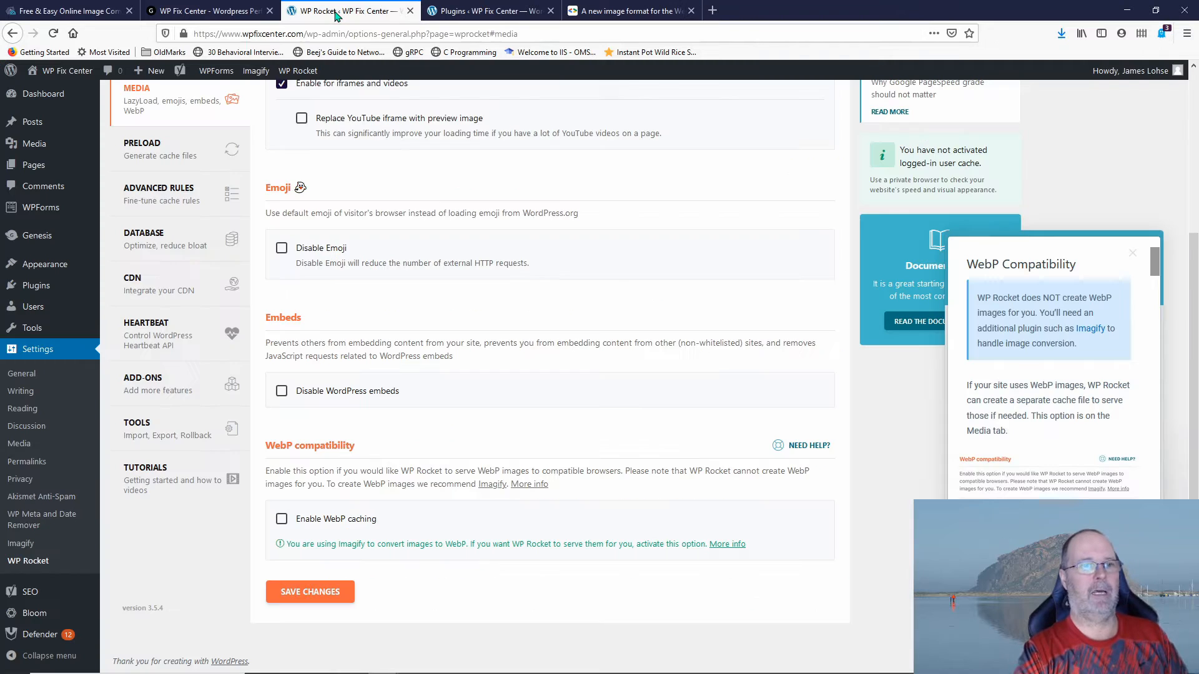
{"action": "left_click", "coordinate": [490, 10]}
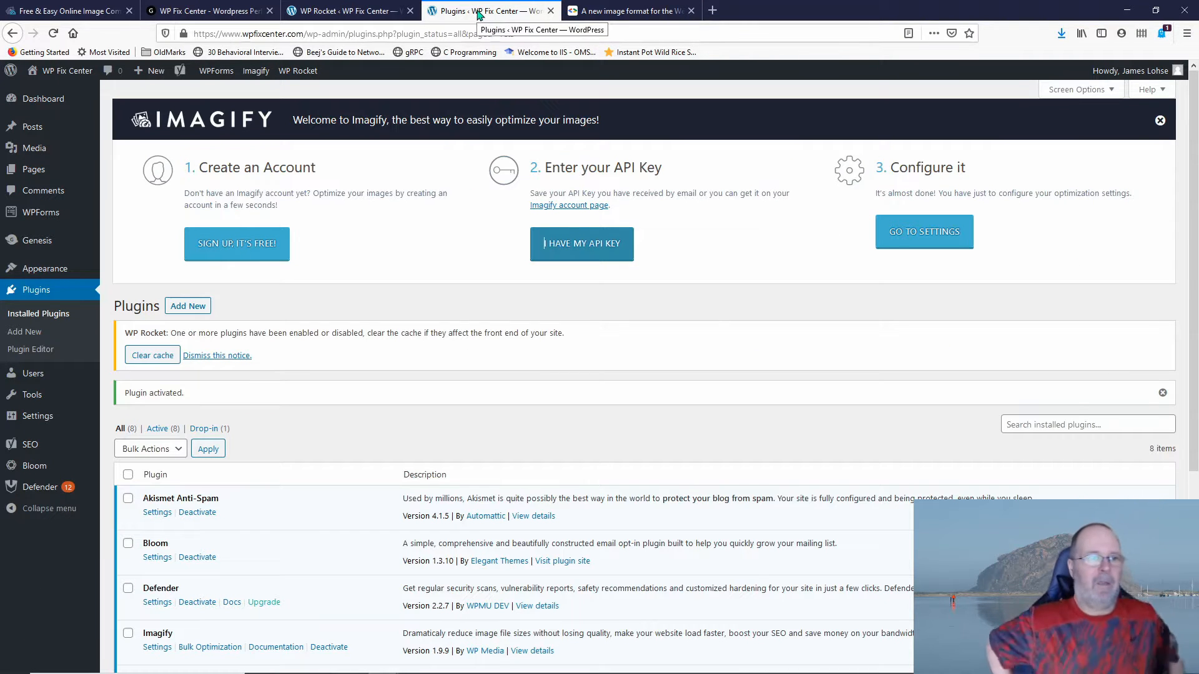
{"action": "left_click", "coordinate": [348, 11]}
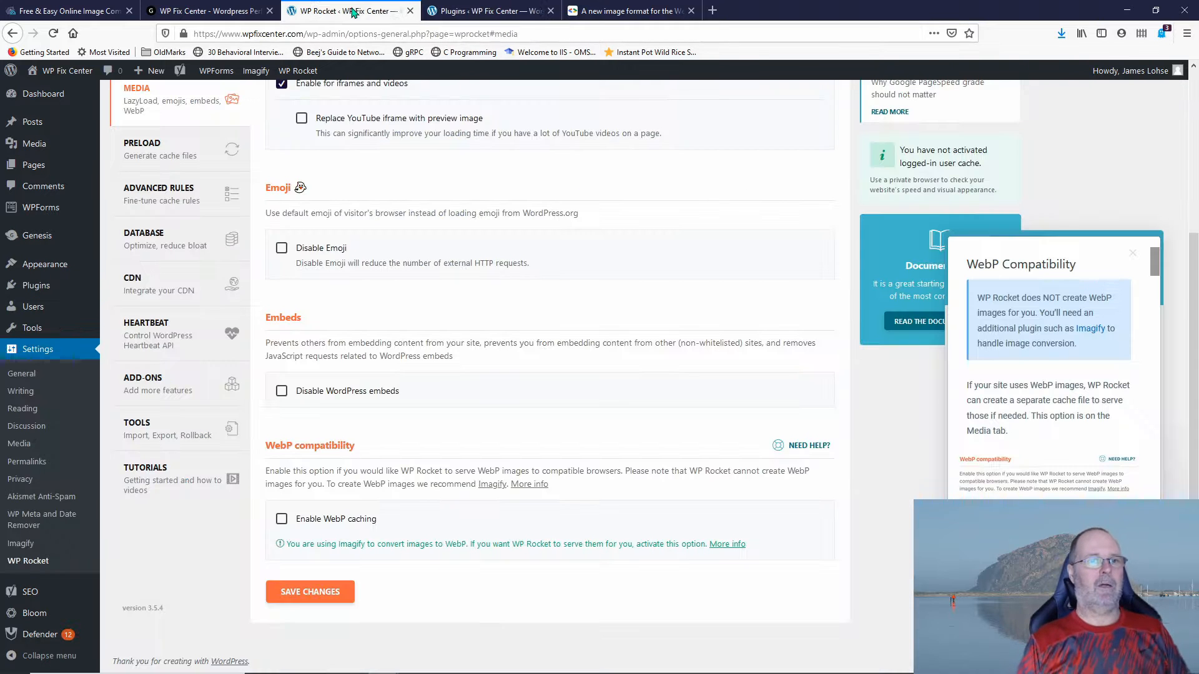
{"action": "scroll", "scroll_direction": "up", "scroll_amount": 3}
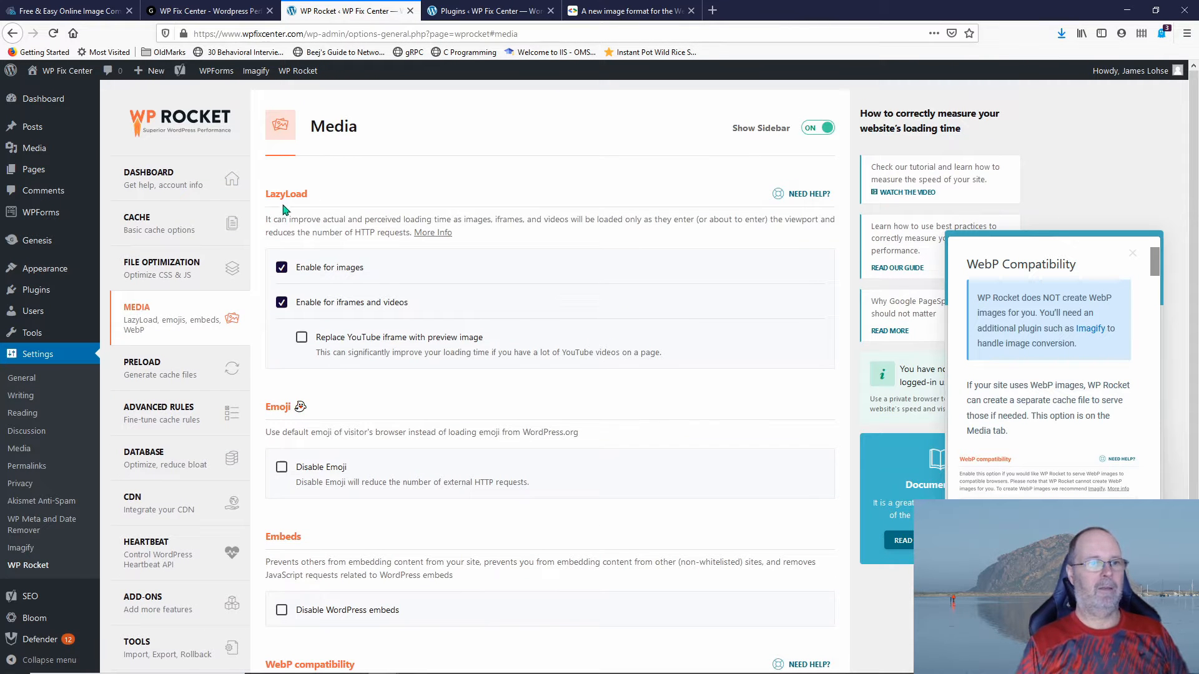
{"action": "scroll", "scroll_direction": "down", "scroll_amount": 3}
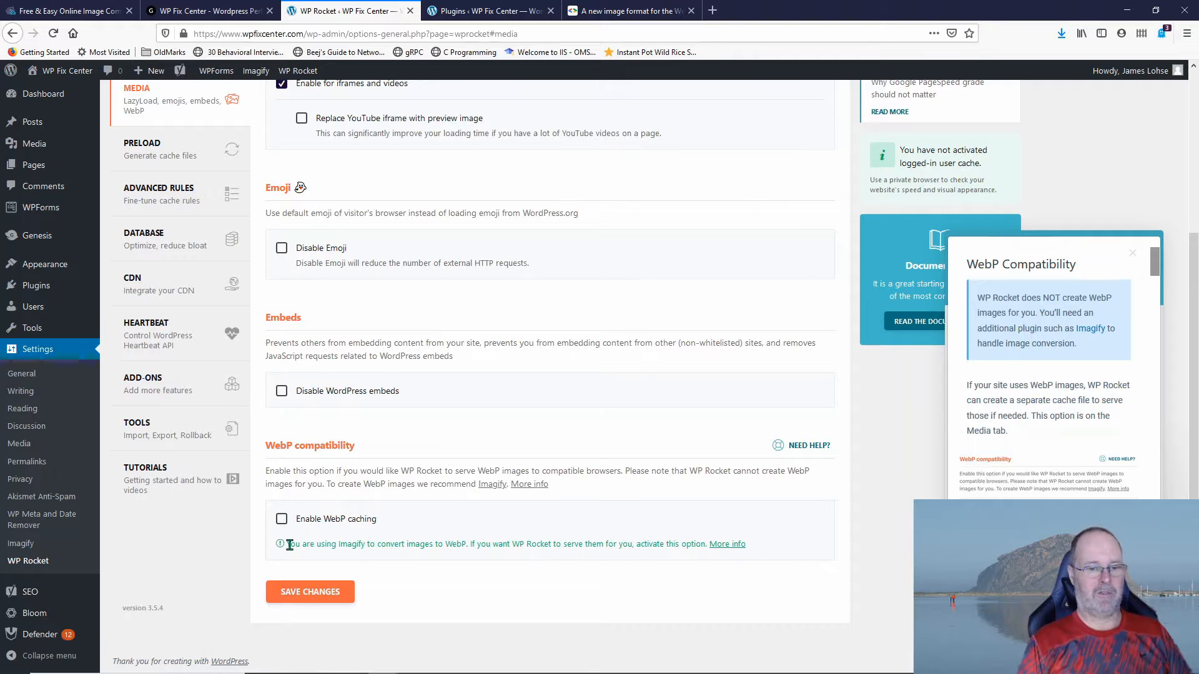
{"action": "mouse_move", "coordinate": [490, 544]}
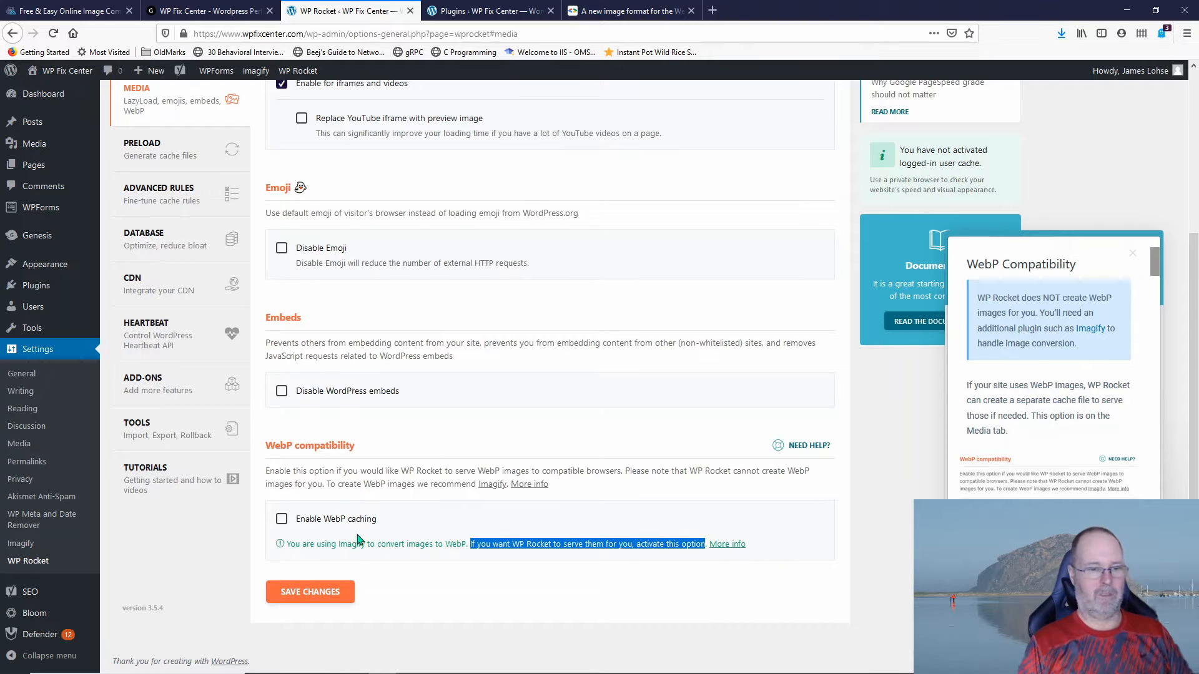
{"action": "left_click", "coordinate": [282, 518]}
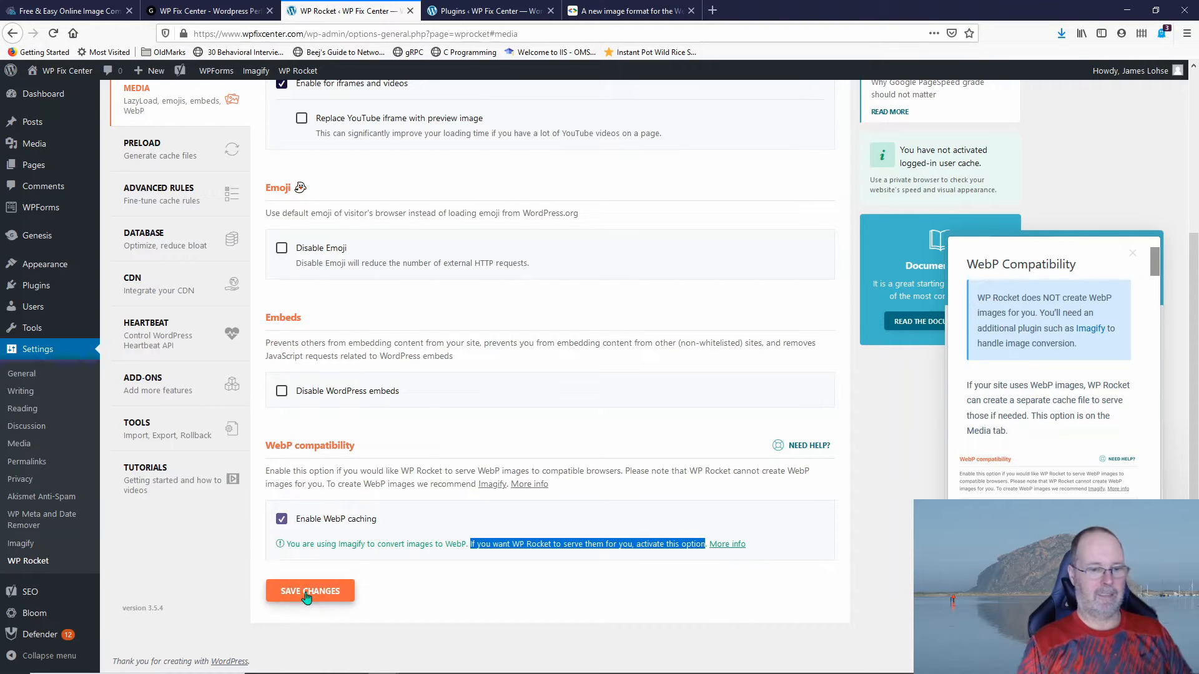
{"action": "left_click", "coordinate": [310, 590]}
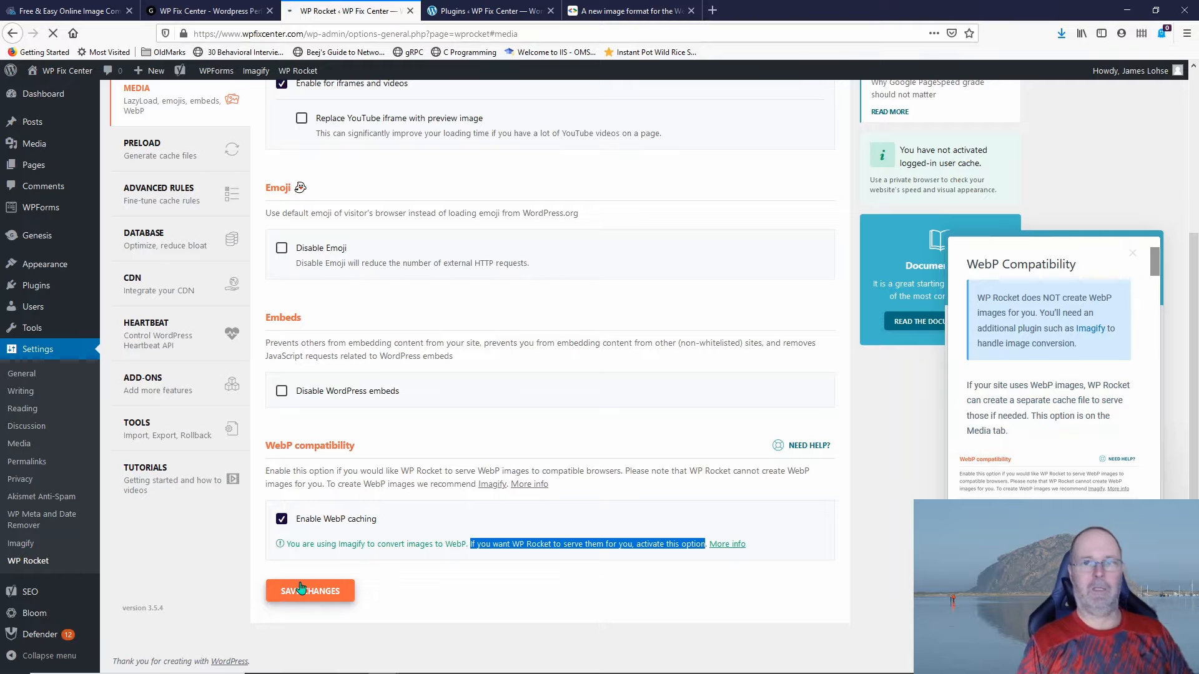
{"action": "mouse_move", "coordinate": [406, 532]}
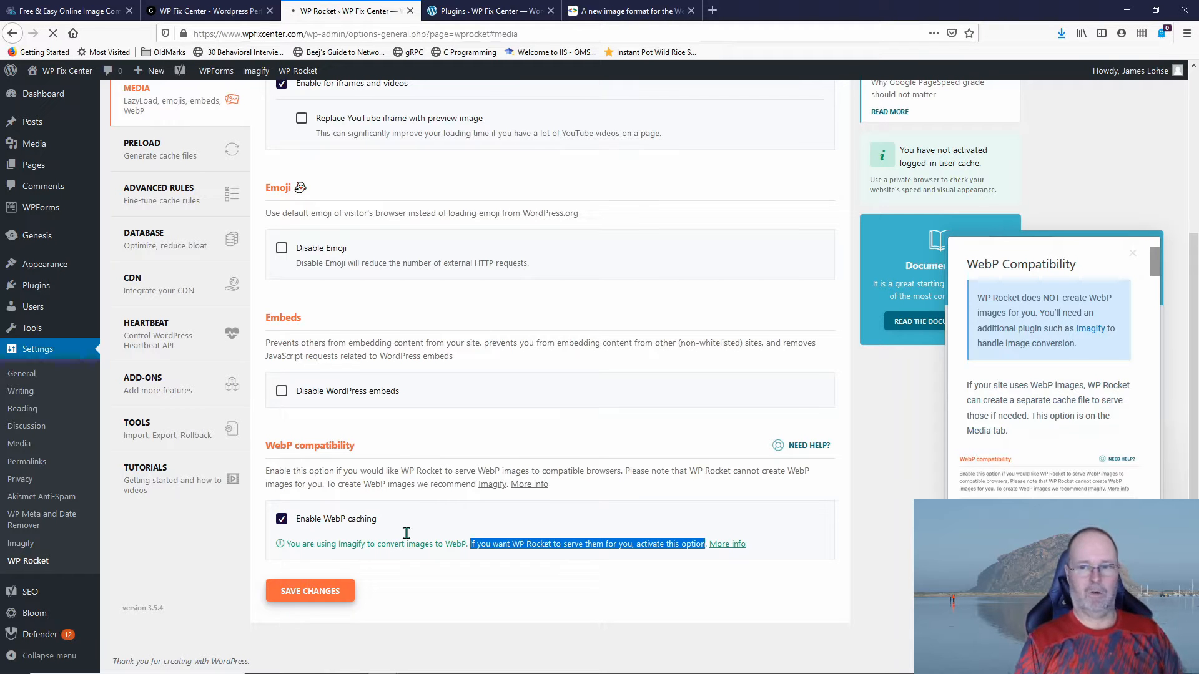
{"action": "left_click", "coordinate": [309, 590]}
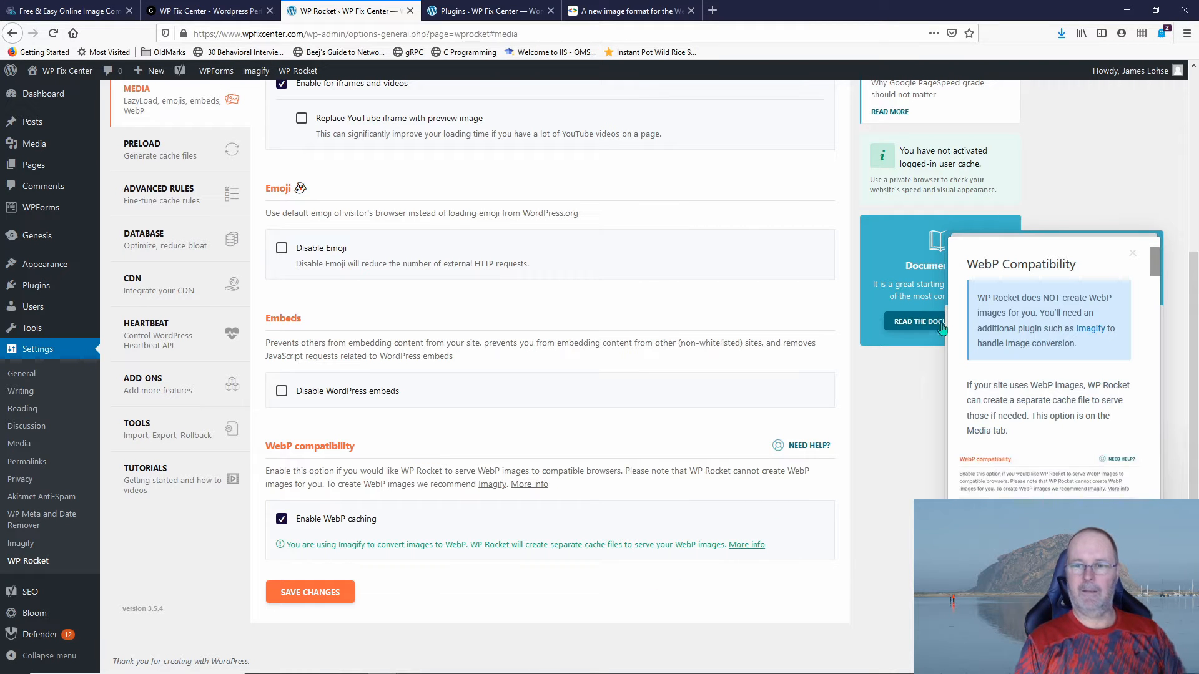
{"action": "mouse_move", "coordinate": [1015, 302]}
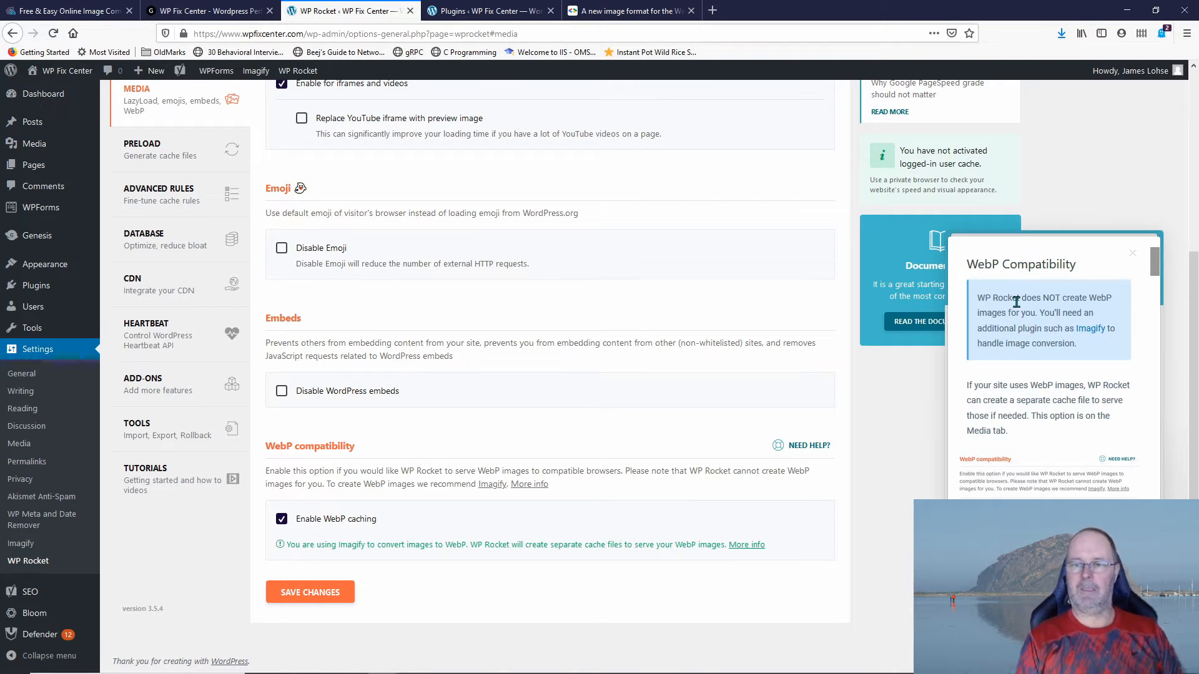
{"action": "mouse_move", "coordinate": [1039, 314]}
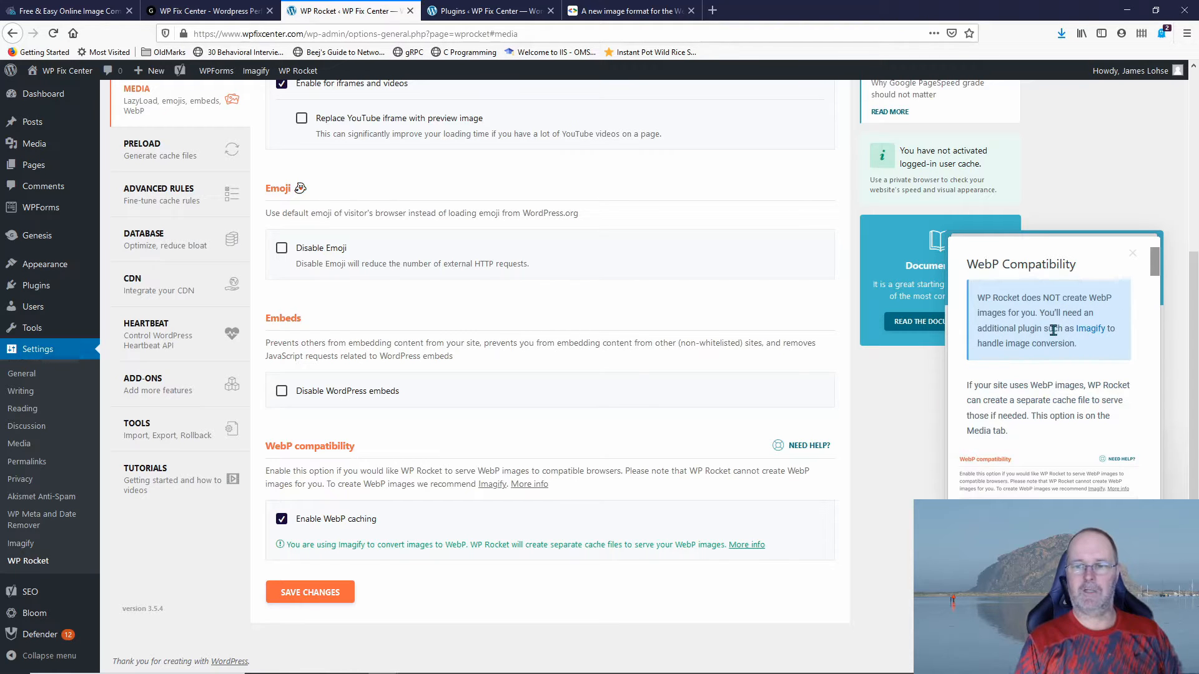
{"action": "mouse_move", "coordinate": [1087, 346]}
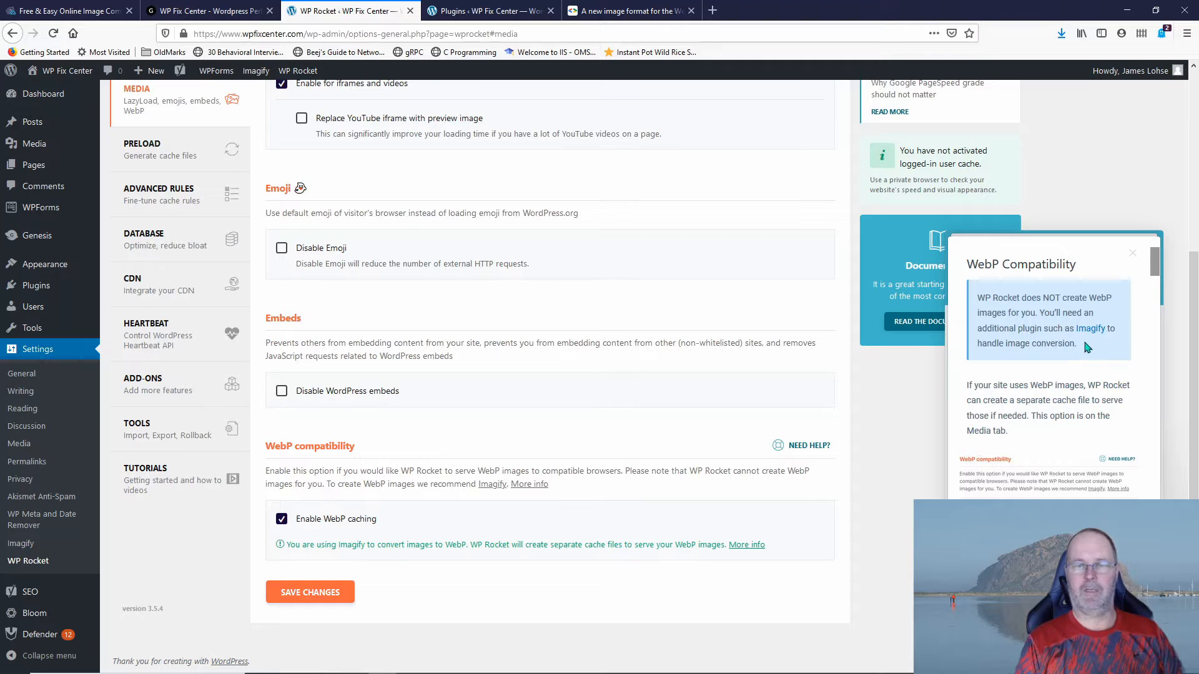
{"action": "left_click", "coordinate": [490, 10]}
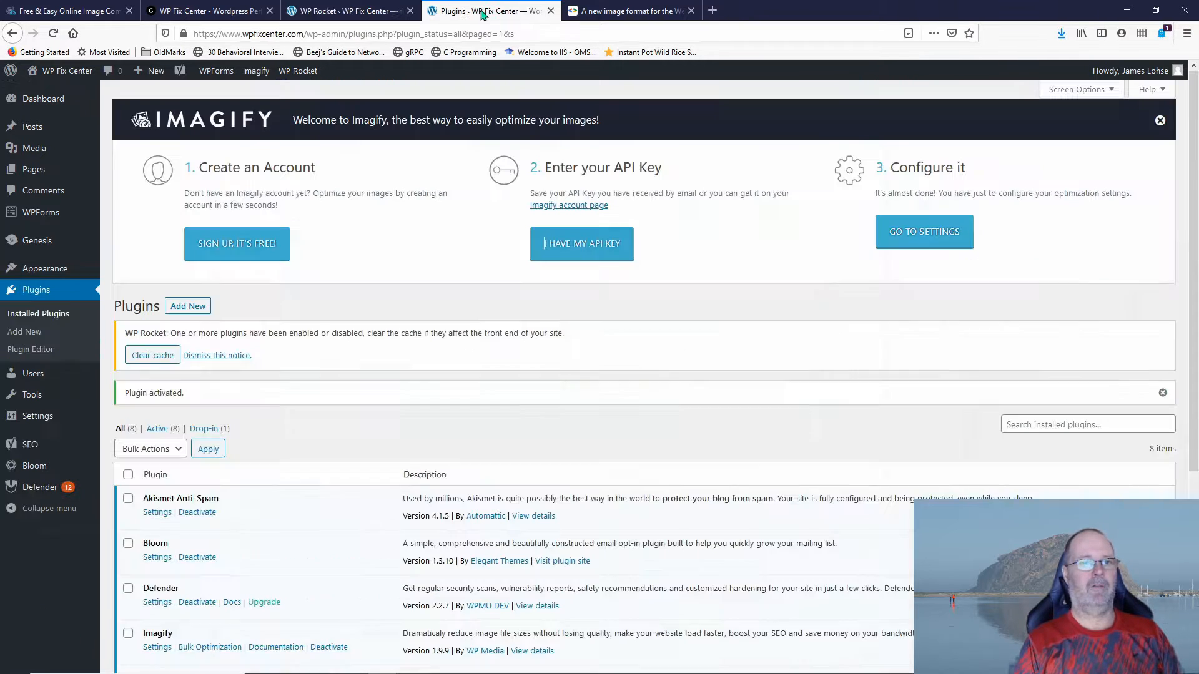
{"action": "mouse_move", "coordinate": [495, 198]}
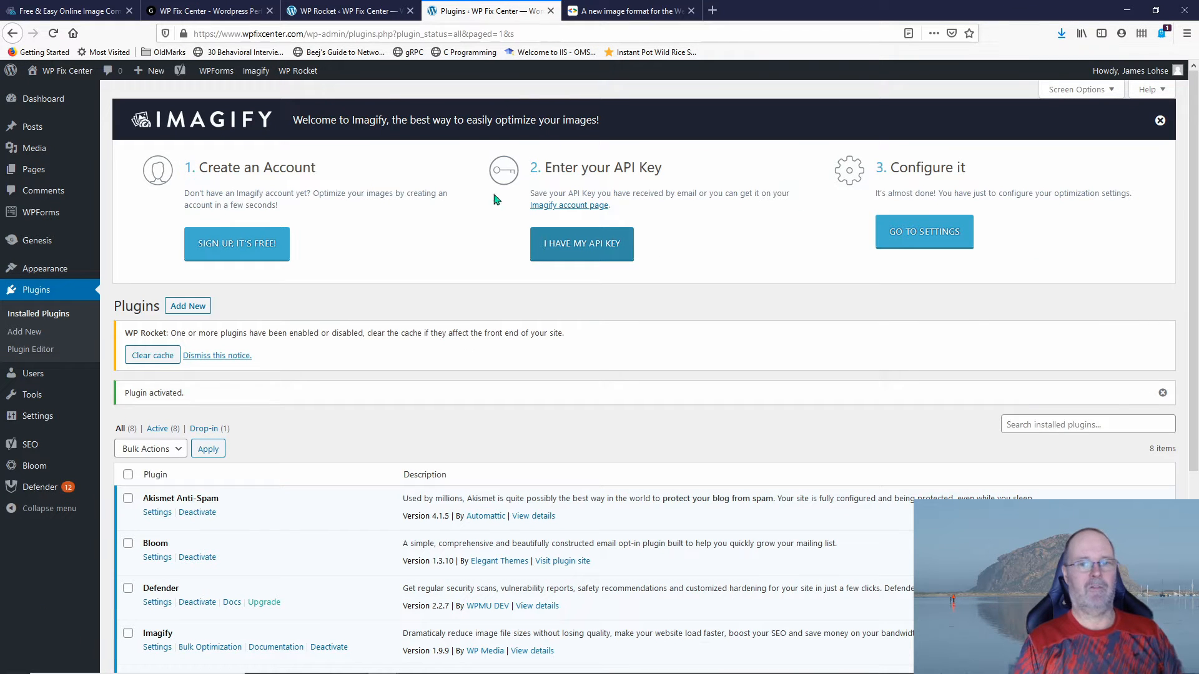
{"action": "mouse_move", "coordinate": [577, 214]}
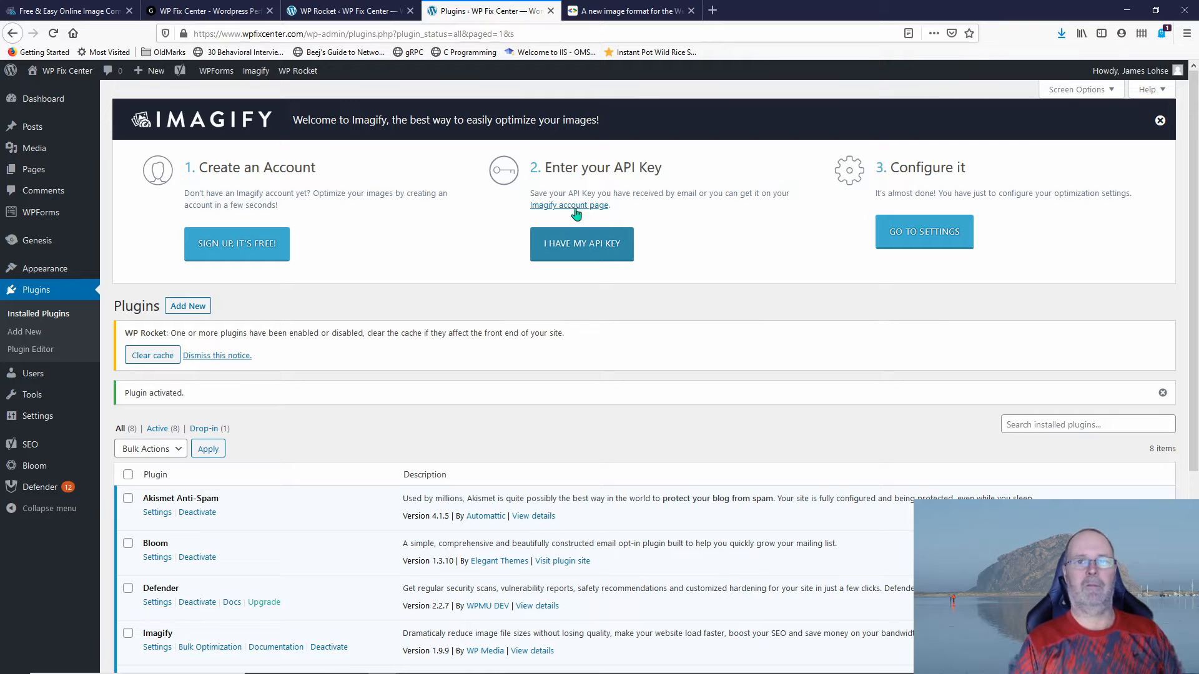
{"action": "mouse_move", "coordinate": [725, 212]}
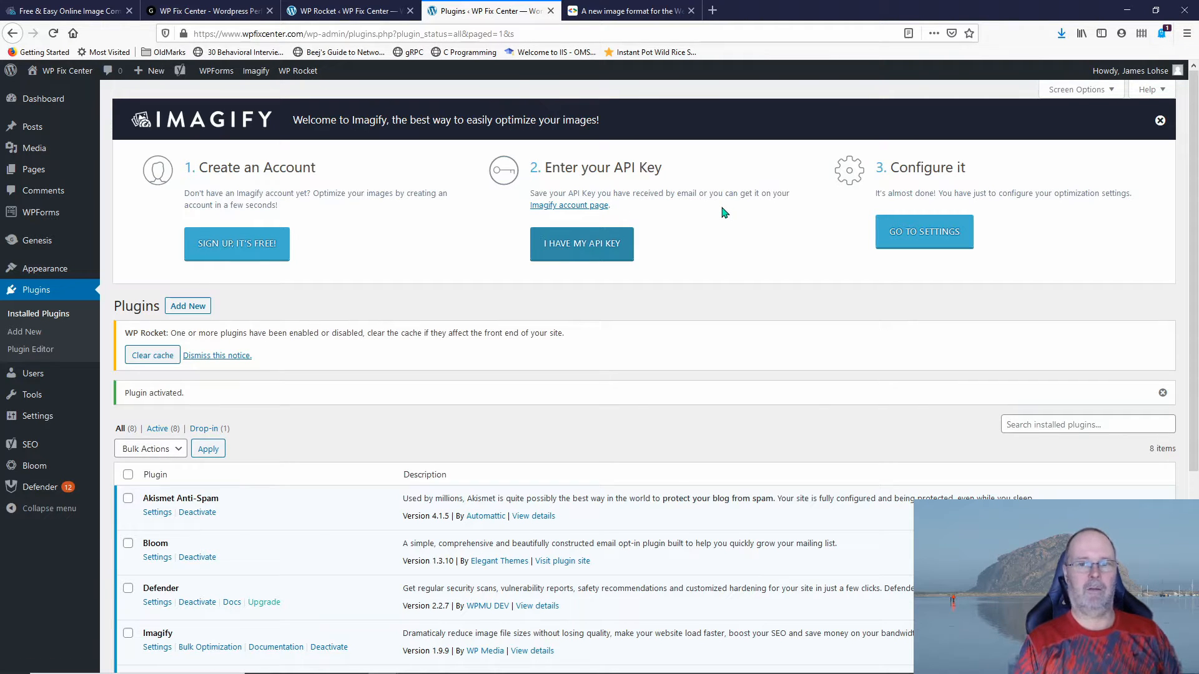
{"action": "mouse_move", "coordinate": [731, 209]}
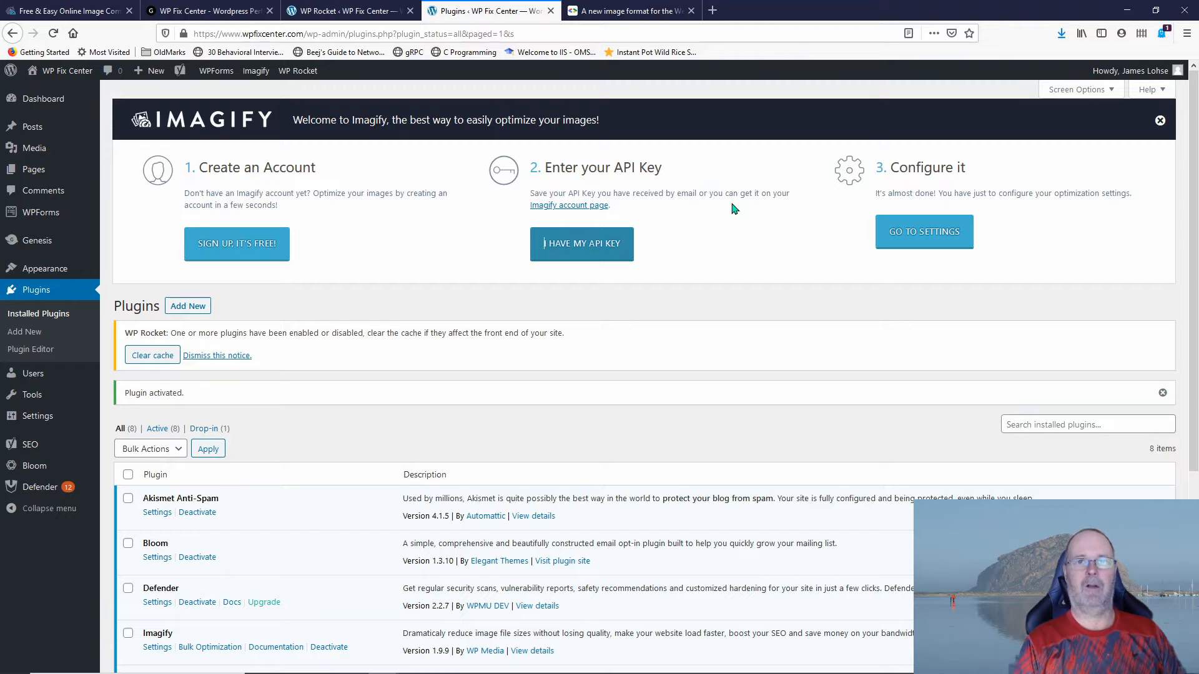
{"action": "mouse_move", "coordinate": [739, 228]}
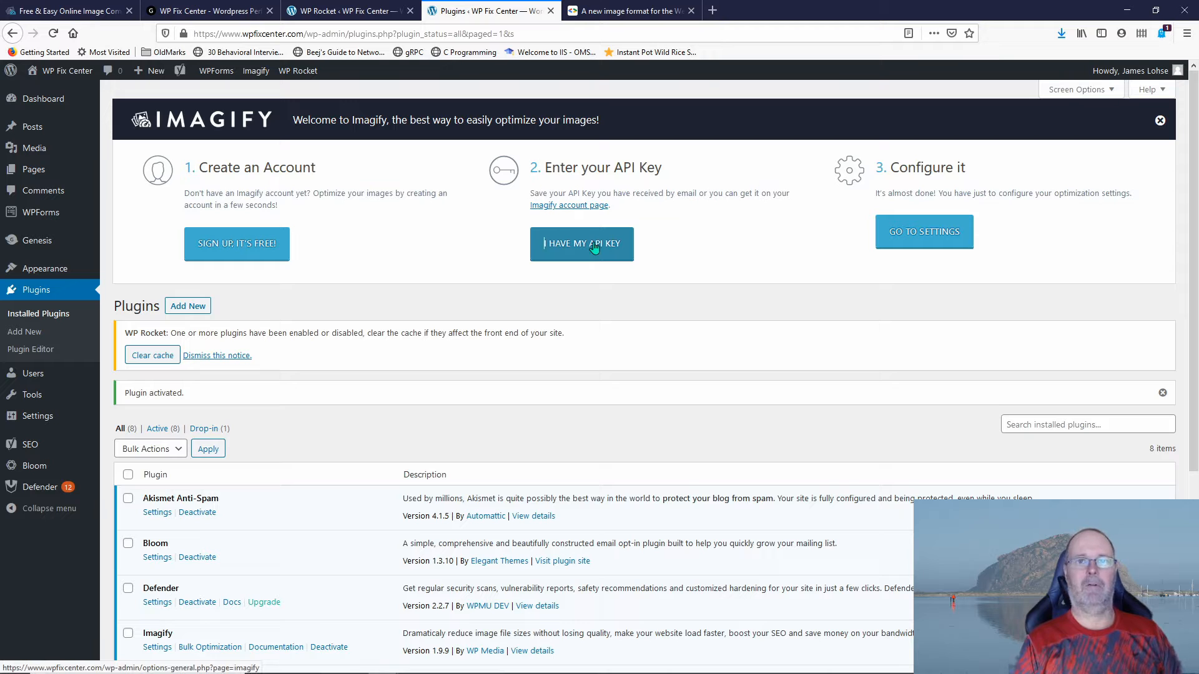
{"action": "mouse_move", "coordinate": [569, 369]}
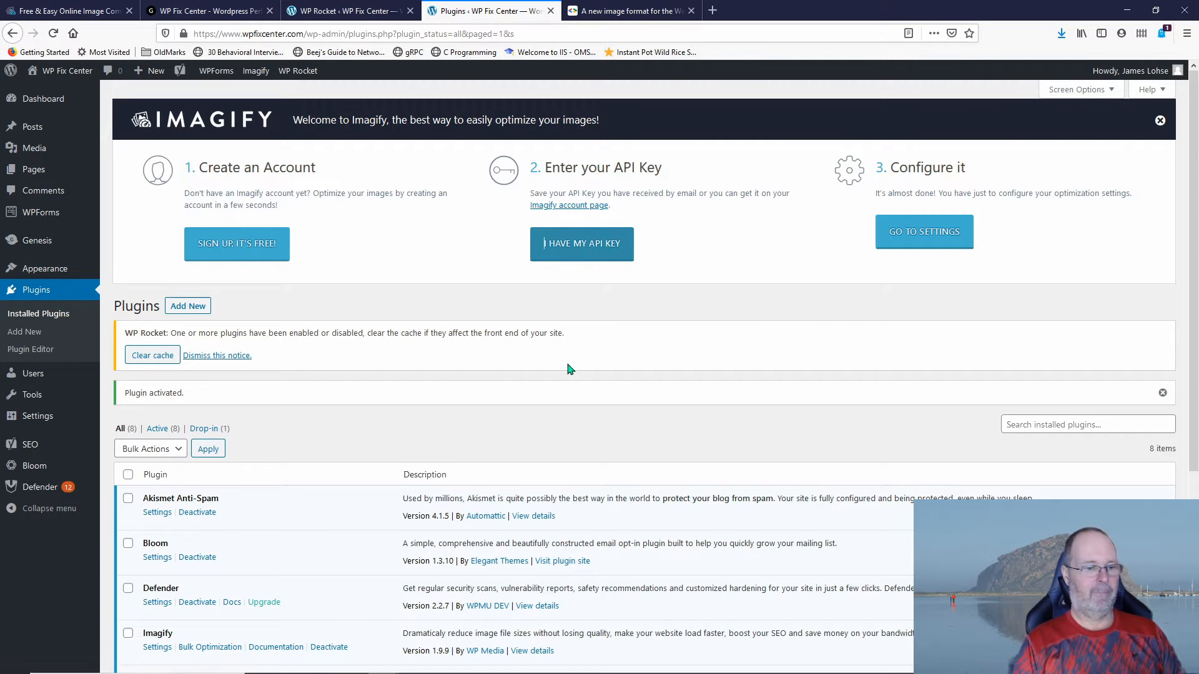
{"action": "scroll", "scroll_direction": "down", "scroll_amount": 3}
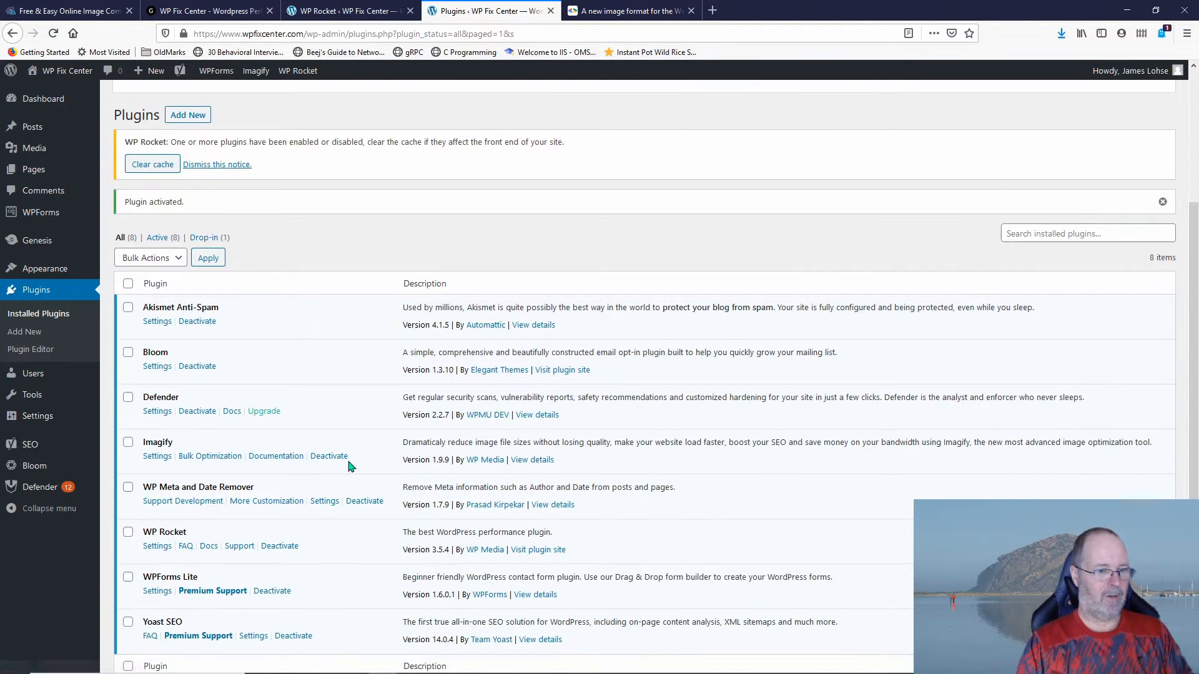
Reload the installed plugins page and follow Imagify's Settings link
{"action": "left_click", "coordinate": [52, 33]}
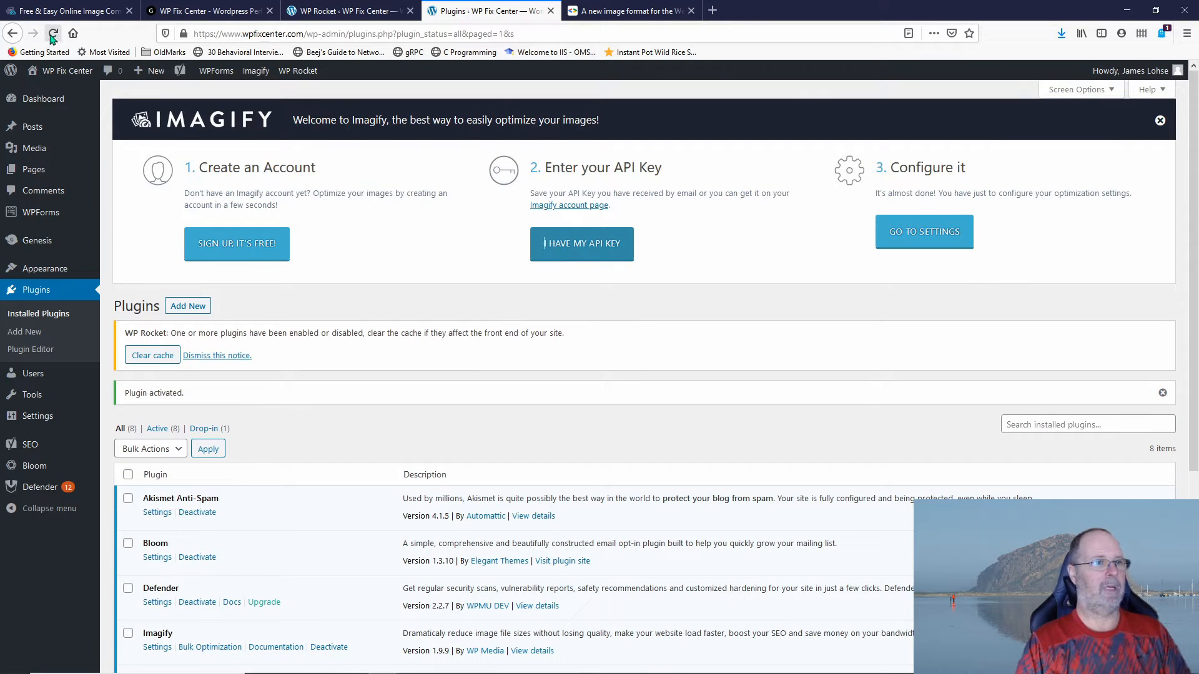
{"action": "left_click", "coordinate": [53, 34]}
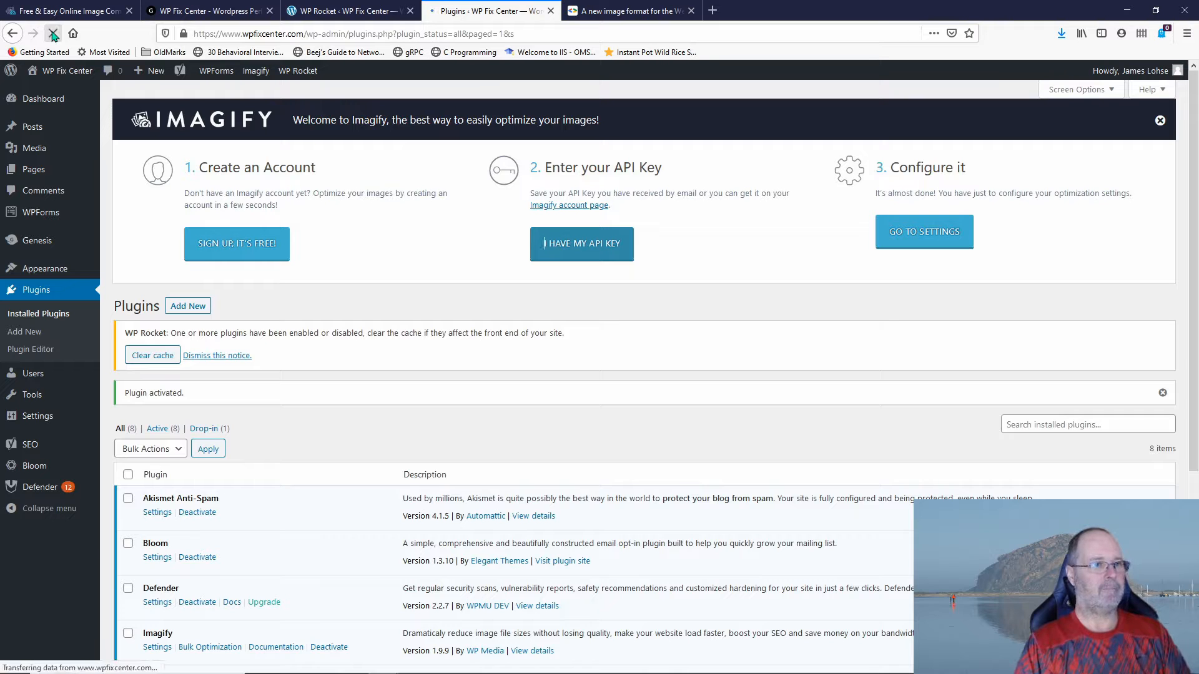
{"action": "left_click", "coordinate": [53, 33]}
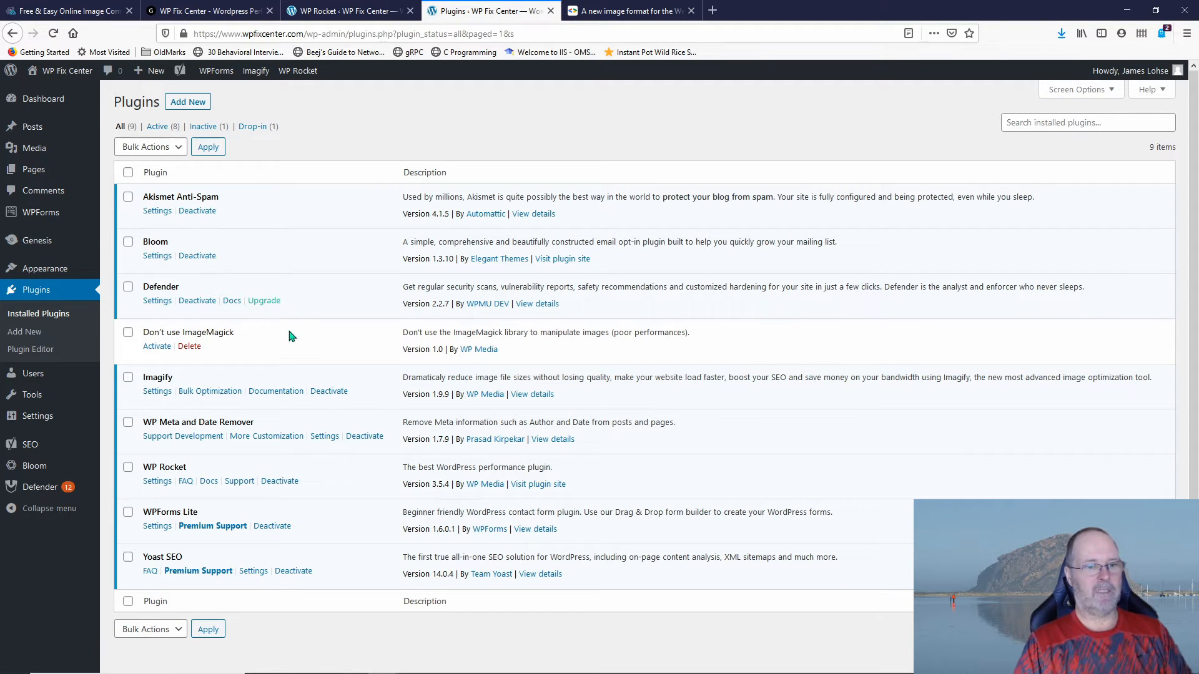
{"action": "mouse_move", "coordinate": [340, 347]}
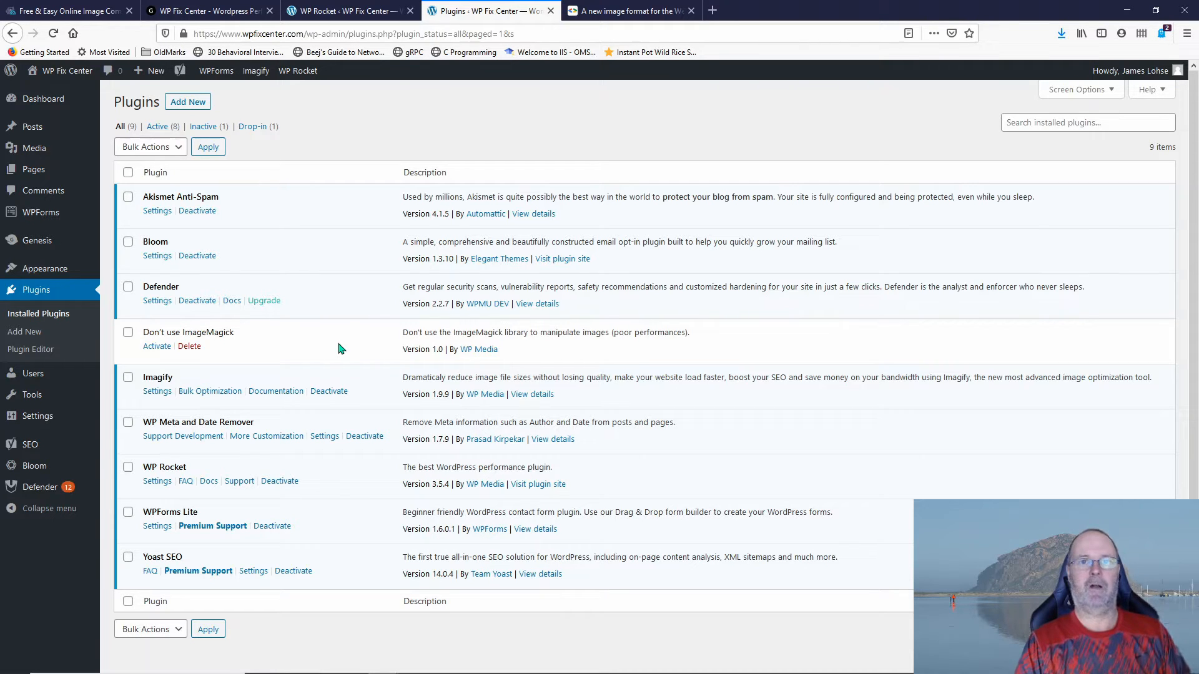
{"action": "mouse_move", "coordinate": [334, 347]}
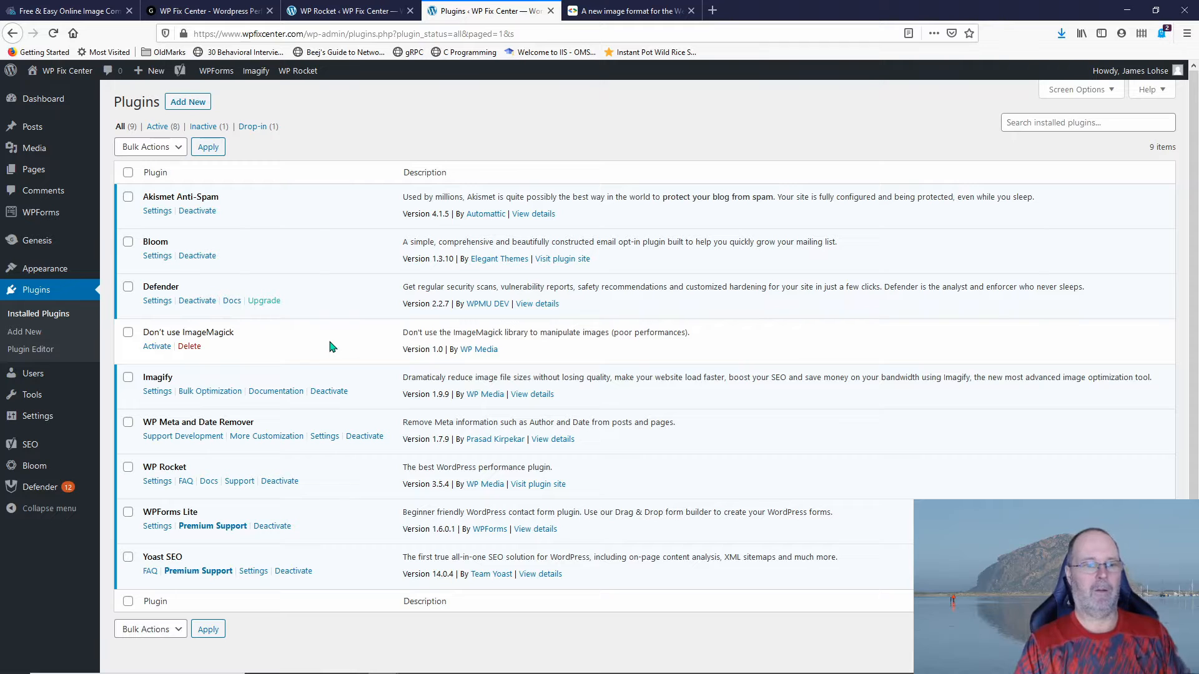
{"action": "mouse_move", "coordinate": [152, 332]}
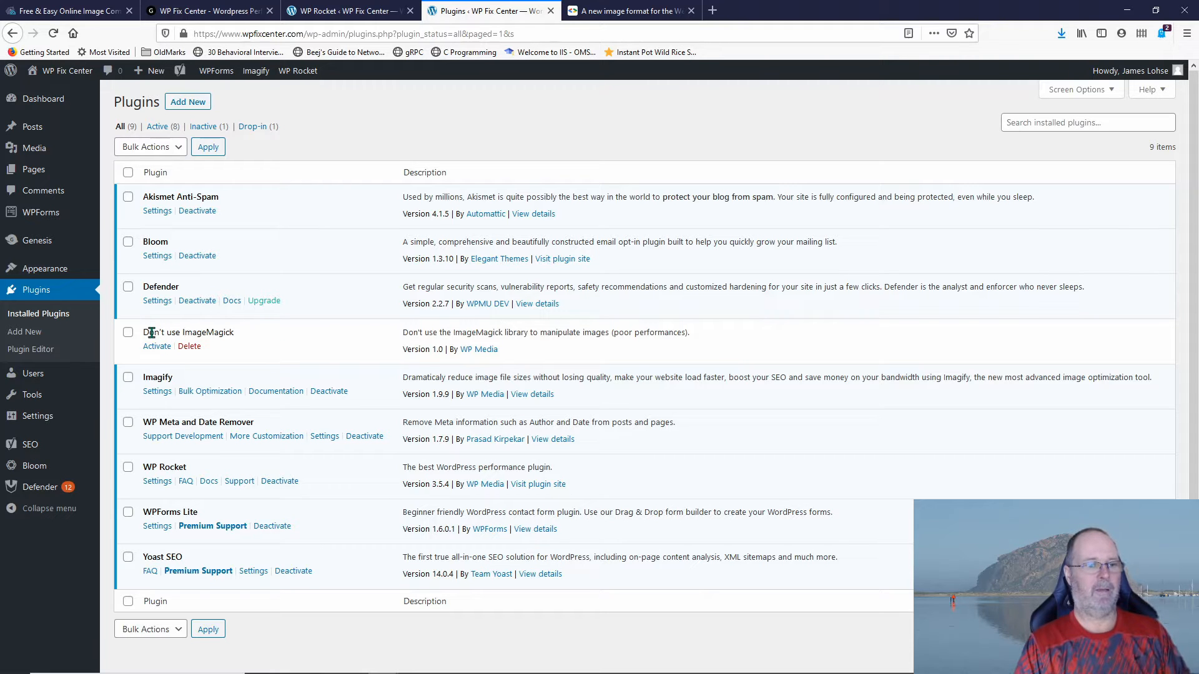
{"action": "mouse_move", "coordinate": [277, 341]}
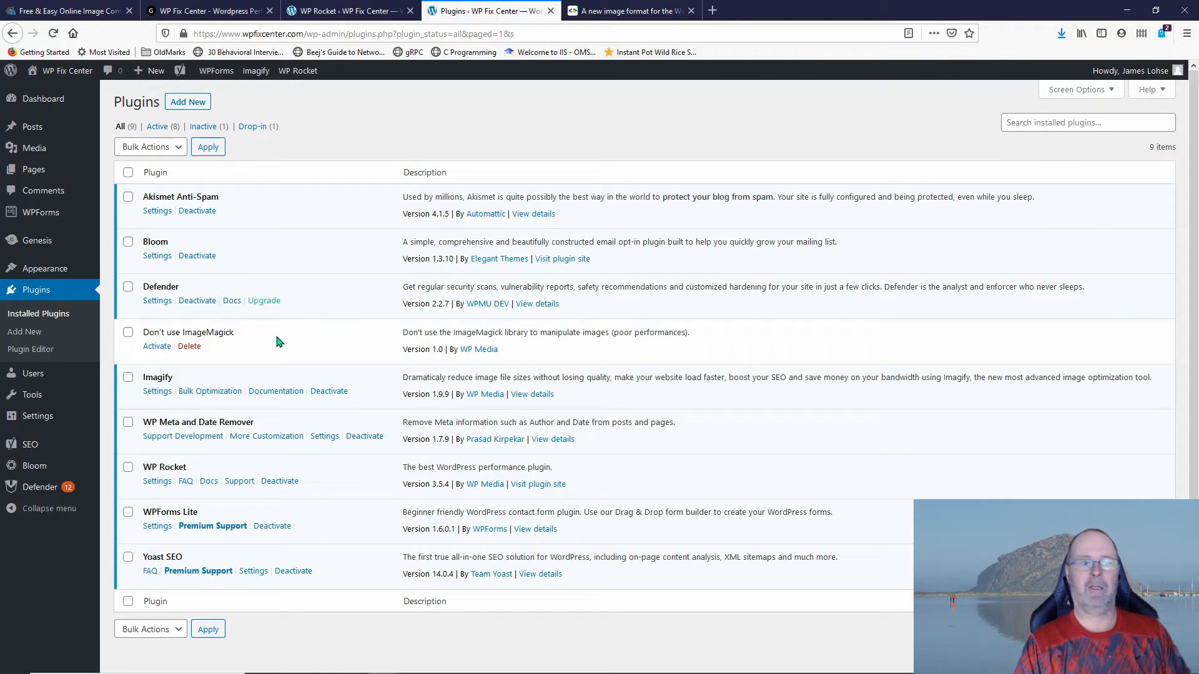
{"action": "mouse_move", "coordinate": [275, 335]}
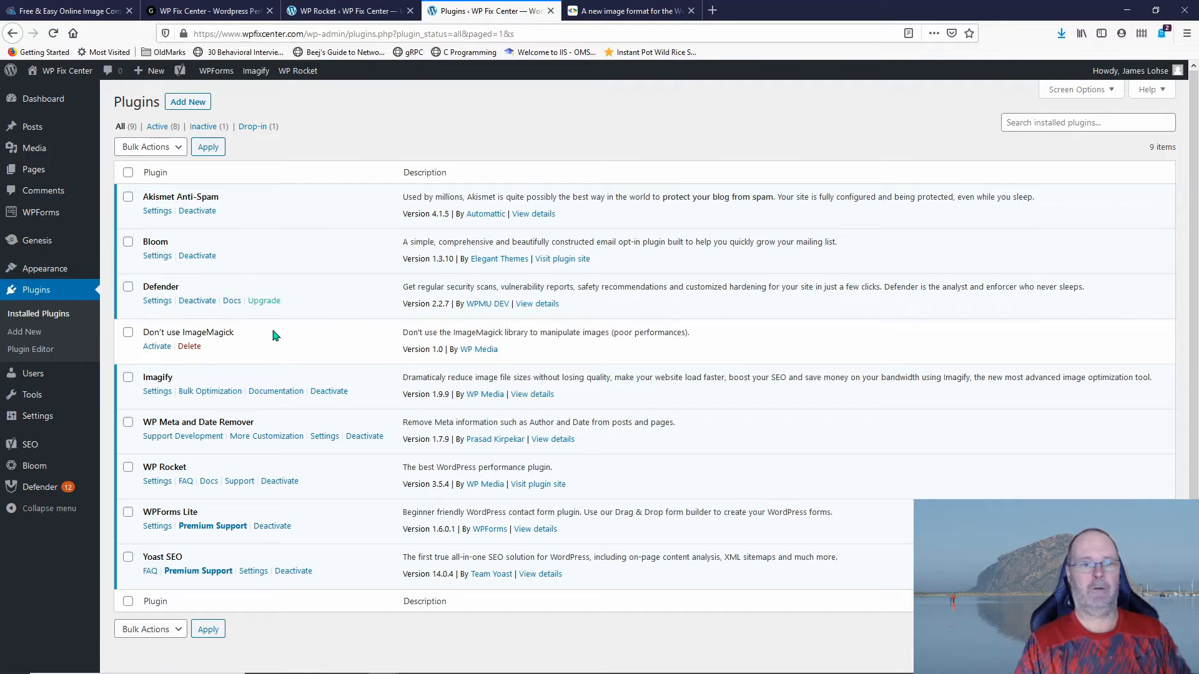
{"action": "mouse_move", "coordinate": [323, 354]}
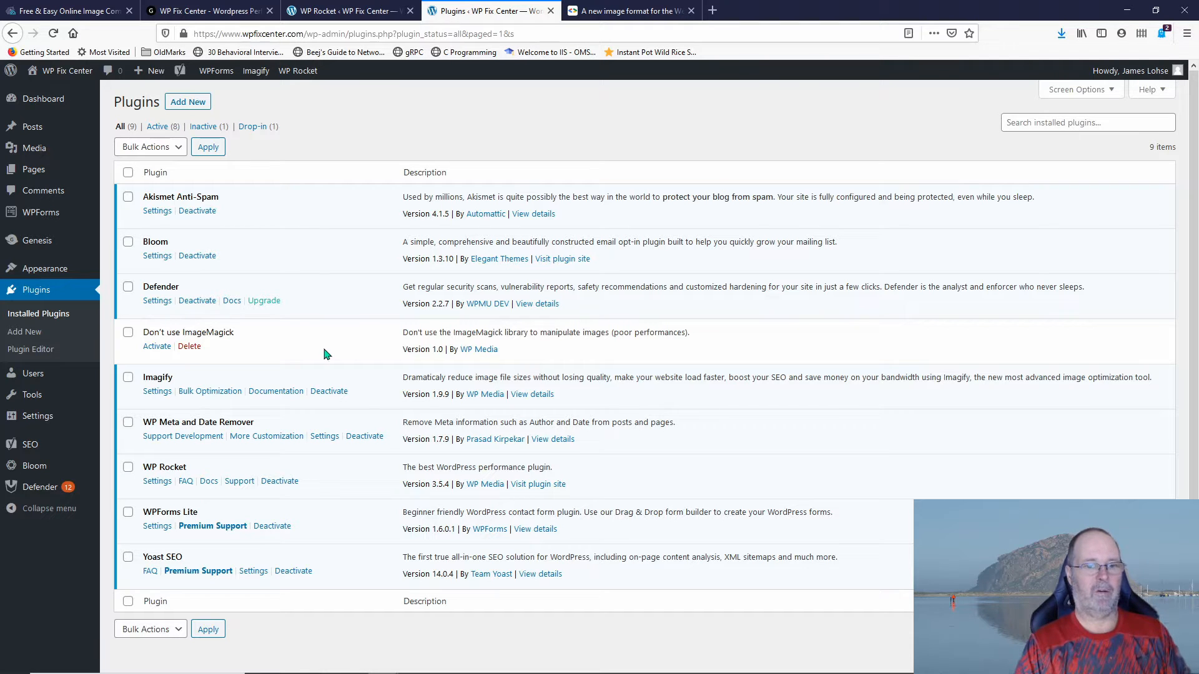
{"action": "mouse_move", "coordinate": [369, 348]}
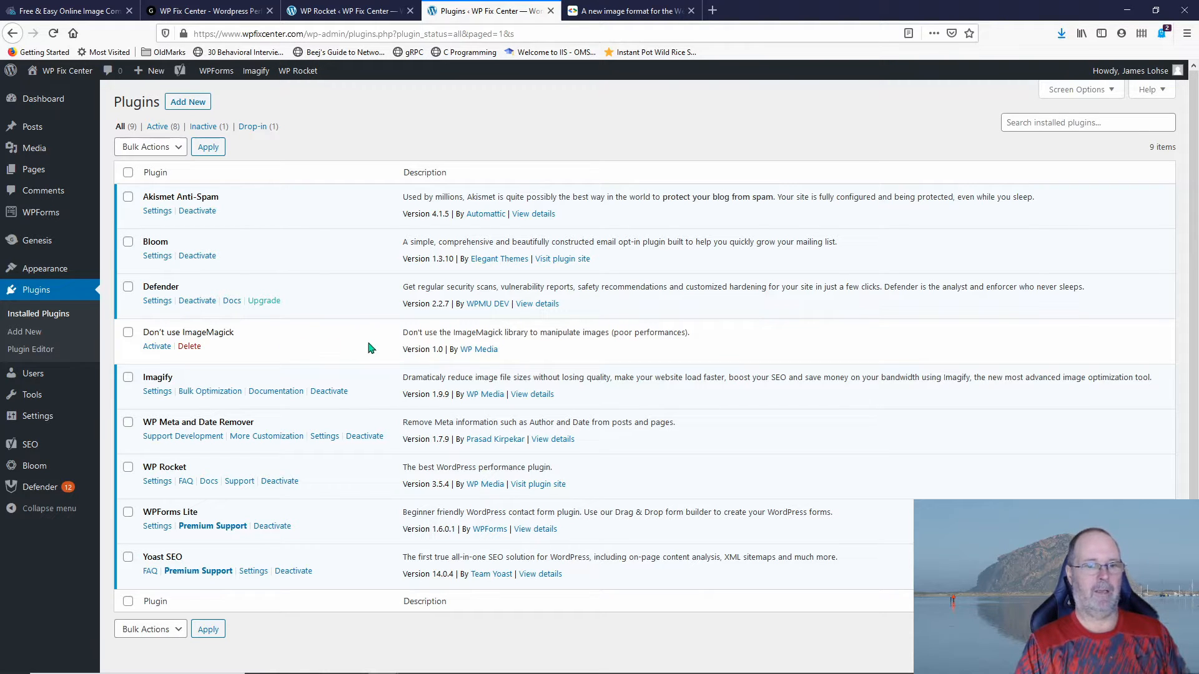
{"action": "mouse_move", "coordinate": [378, 348]}
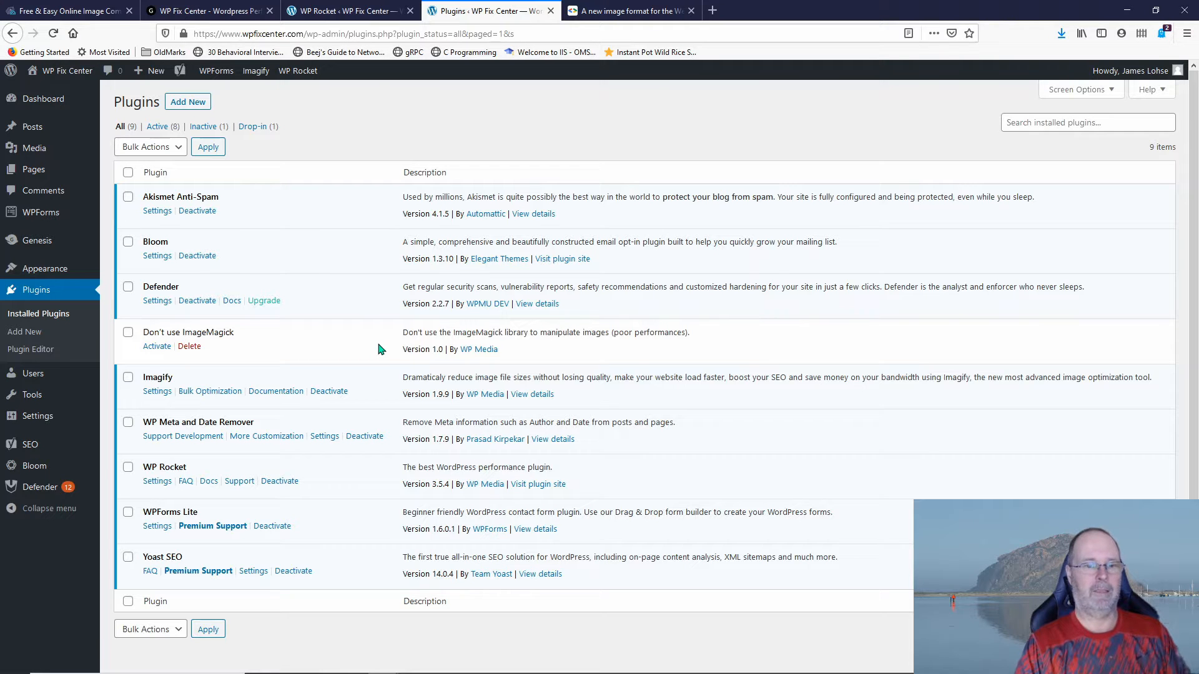
{"action": "mouse_move", "coordinate": [264, 358]}
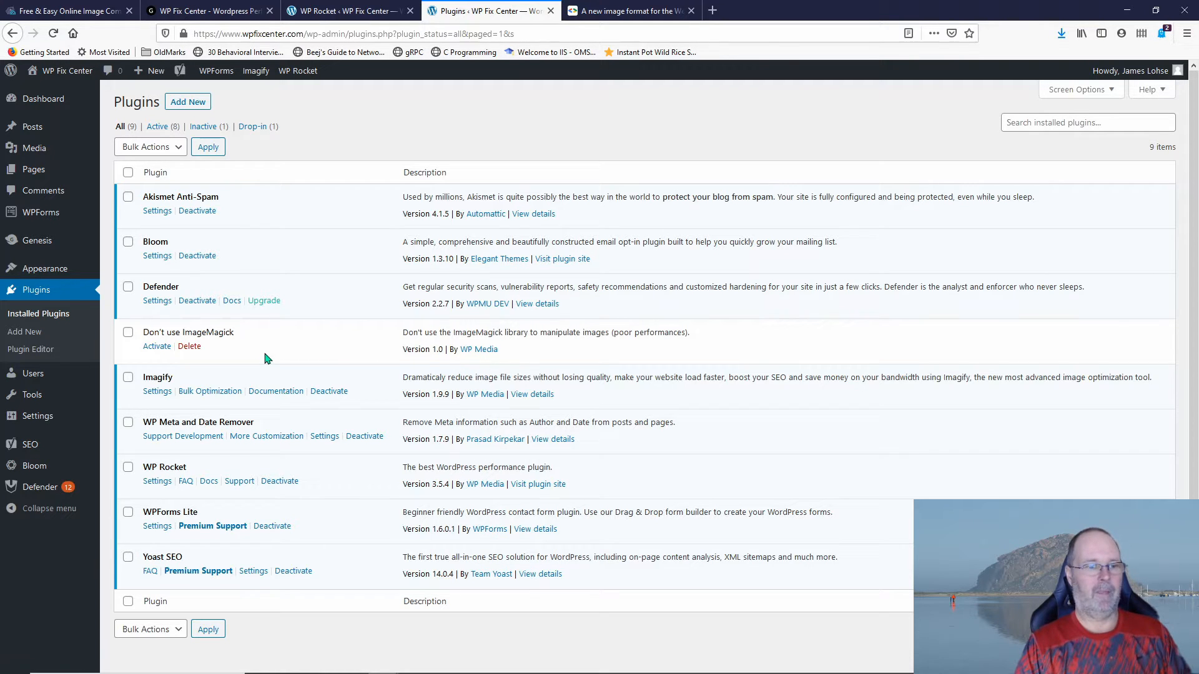
{"action": "mouse_move", "coordinate": [287, 333]}
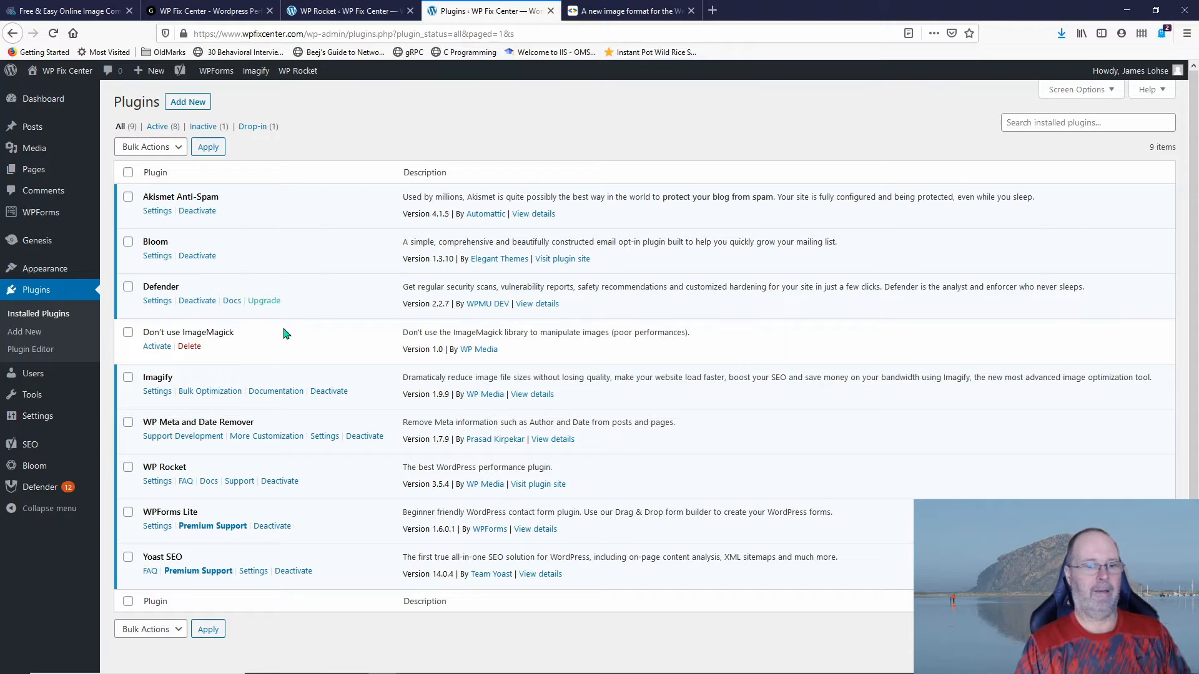
{"action": "mouse_move", "coordinate": [392, 348]}
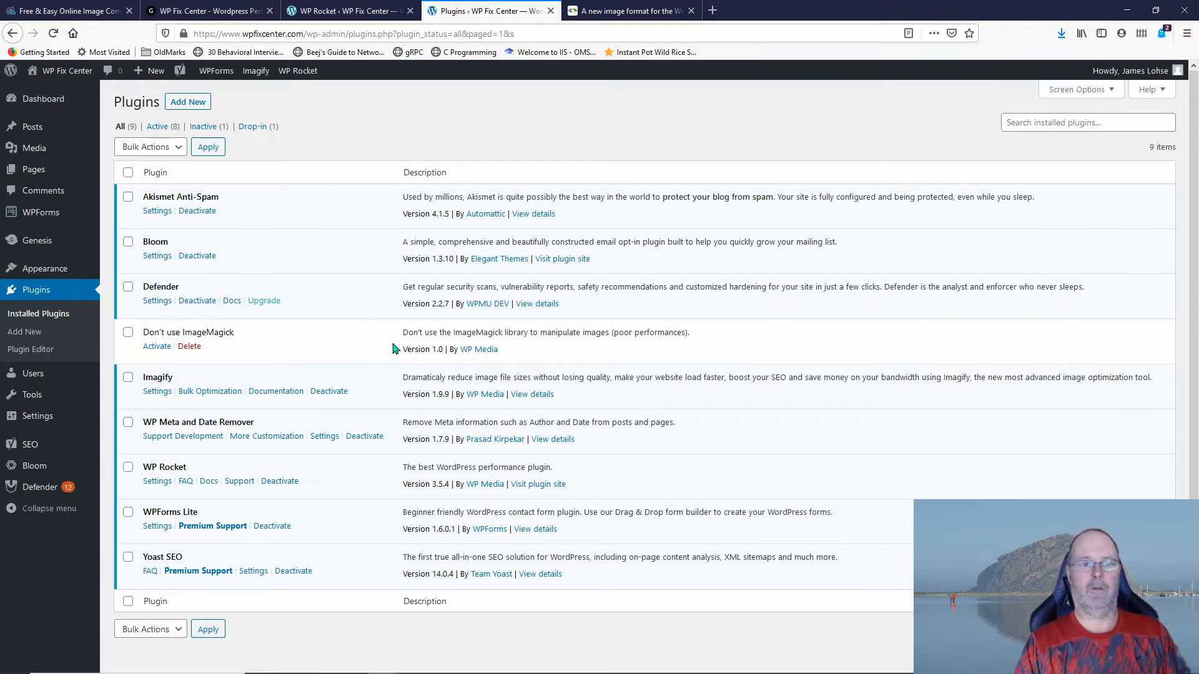
{"action": "mouse_move", "coordinate": [342, 345]}
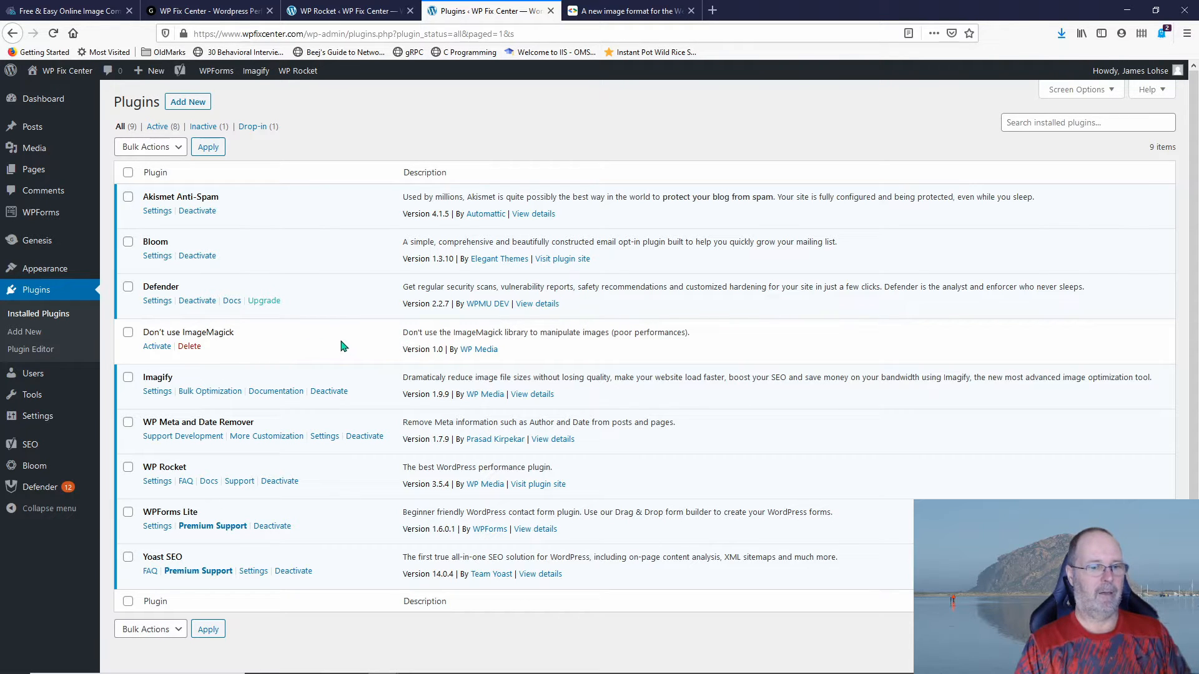
{"action": "mouse_move", "coordinate": [172, 413]}
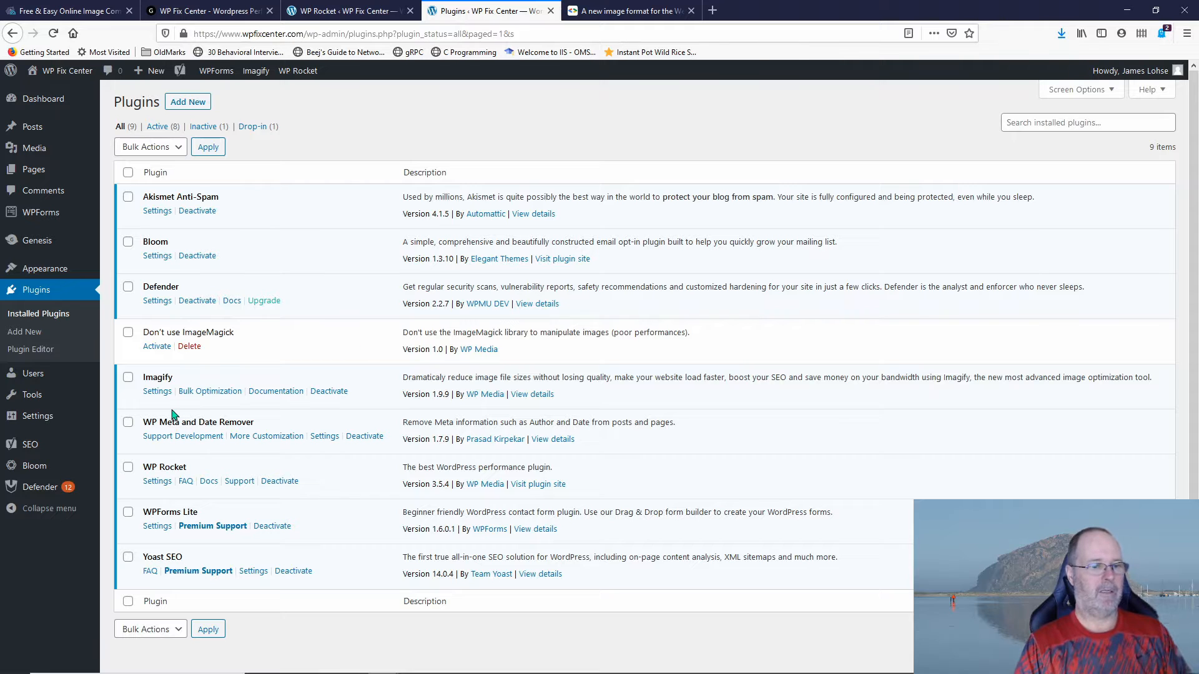
{"action": "left_click", "coordinate": [157, 391]}
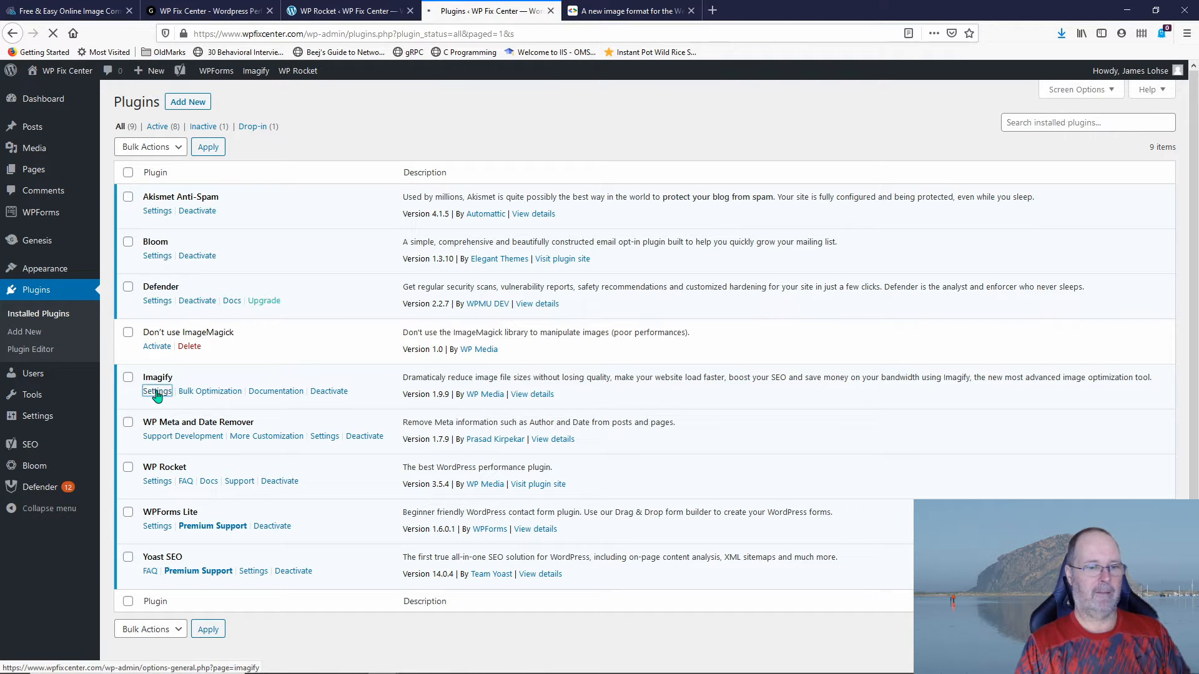
{"action": "left_click", "coordinate": [157, 390]}
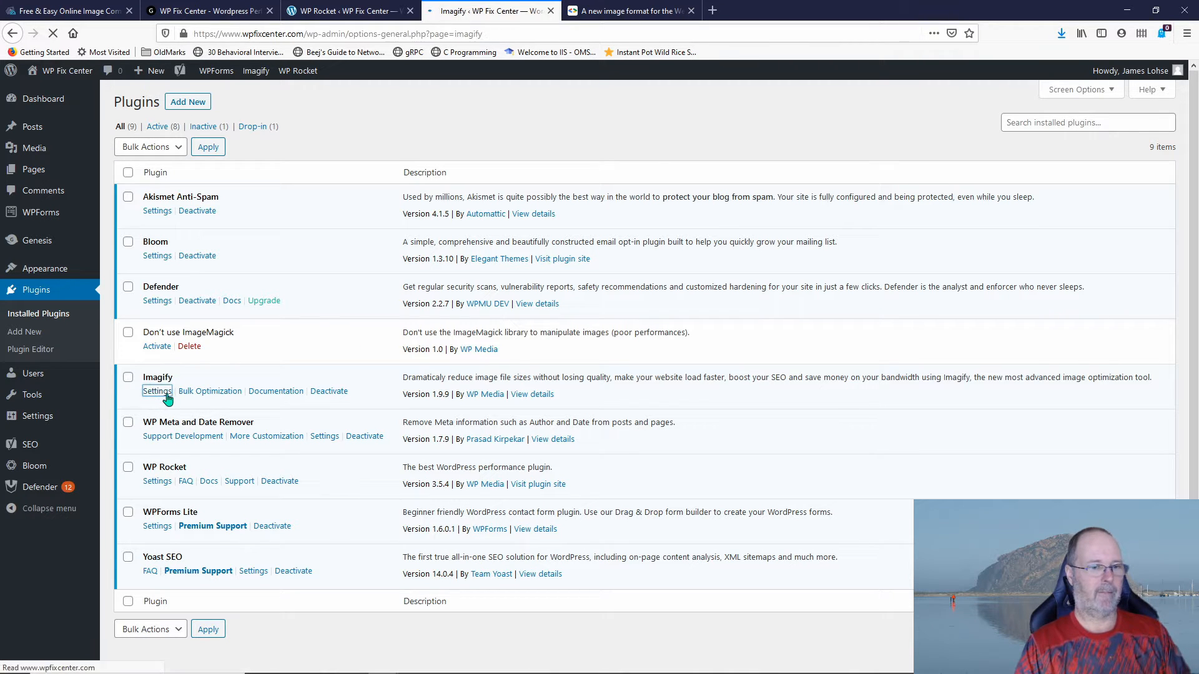
Scroll Imagify's settings to the WebP Format section, with Aggressive optimization and WebP creation enabled
{"action": "left_click", "coordinate": [157, 391]}
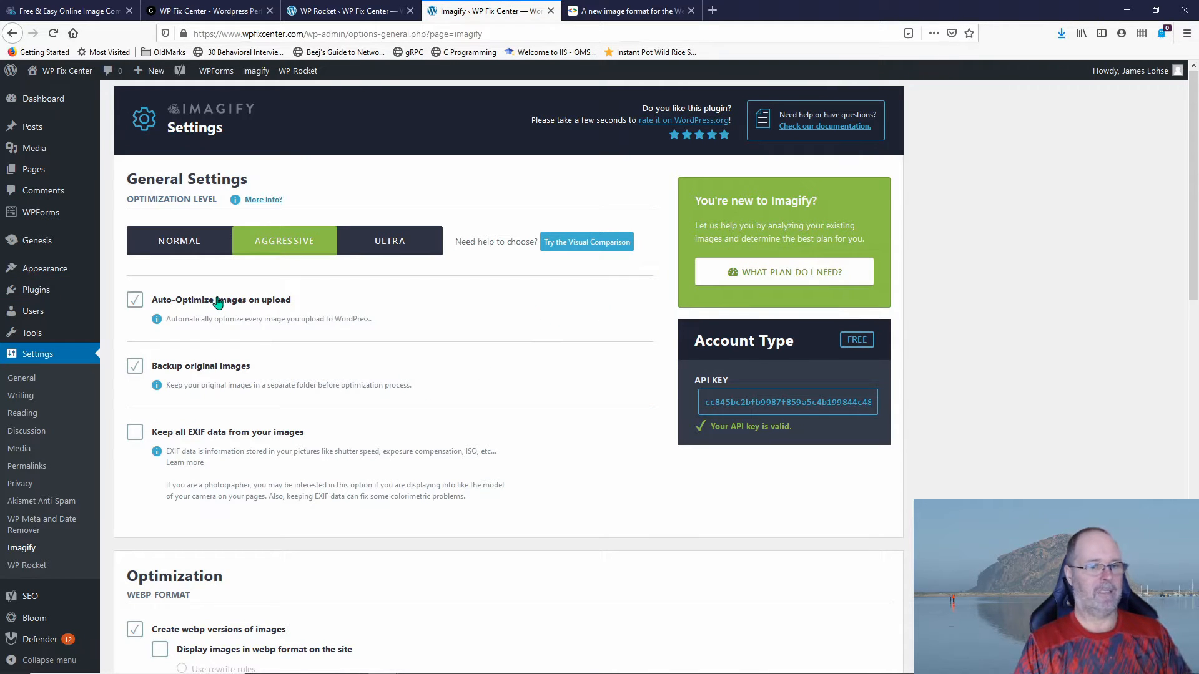
{"action": "mouse_move", "coordinate": [201, 374]}
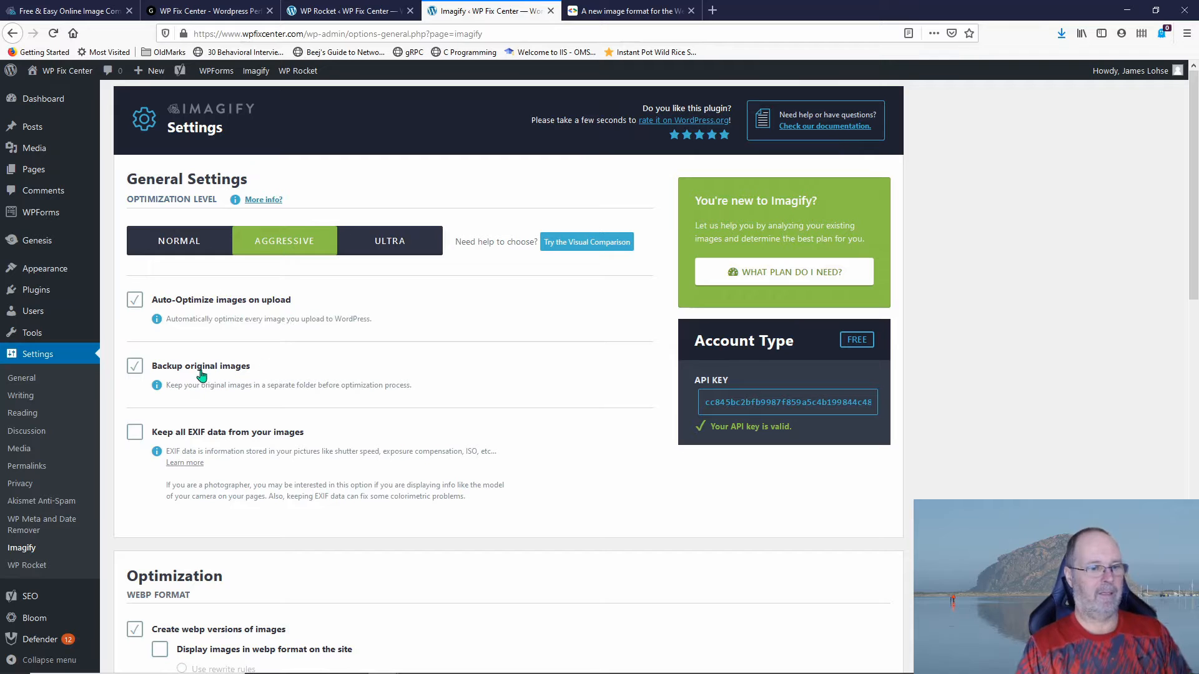
{"action": "mouse_move", "coordinate": [300, 372]}
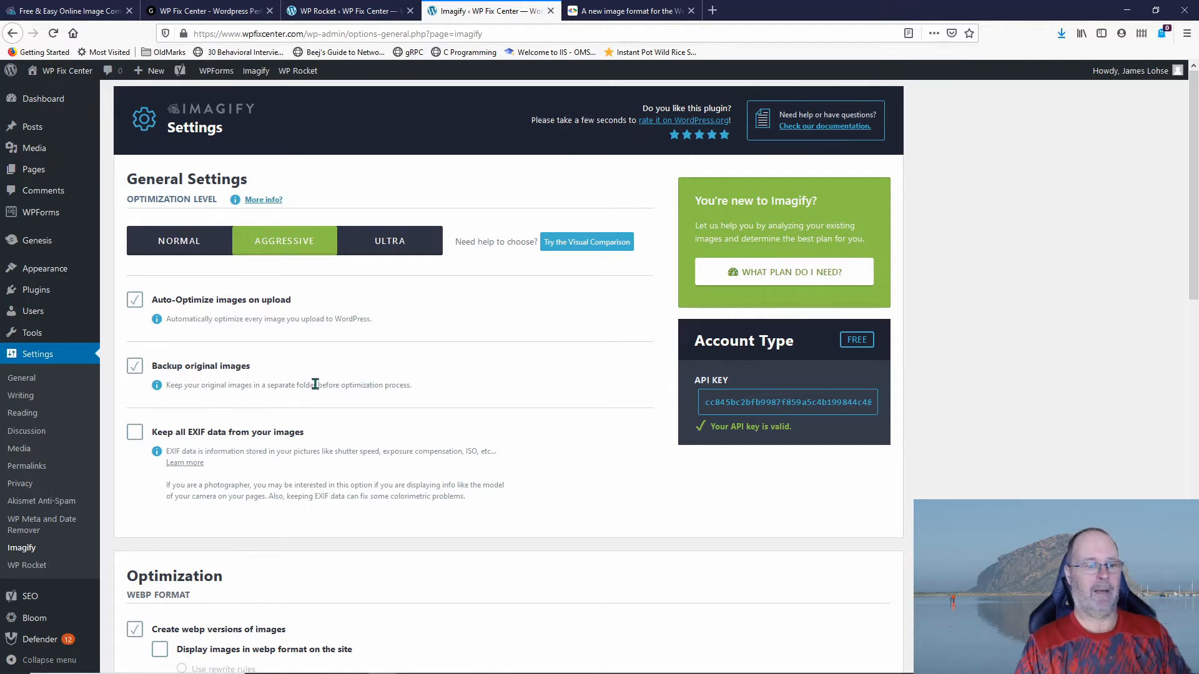
{"action": "scroll", "scroll_direction": "down", "scroll_amount": 3}
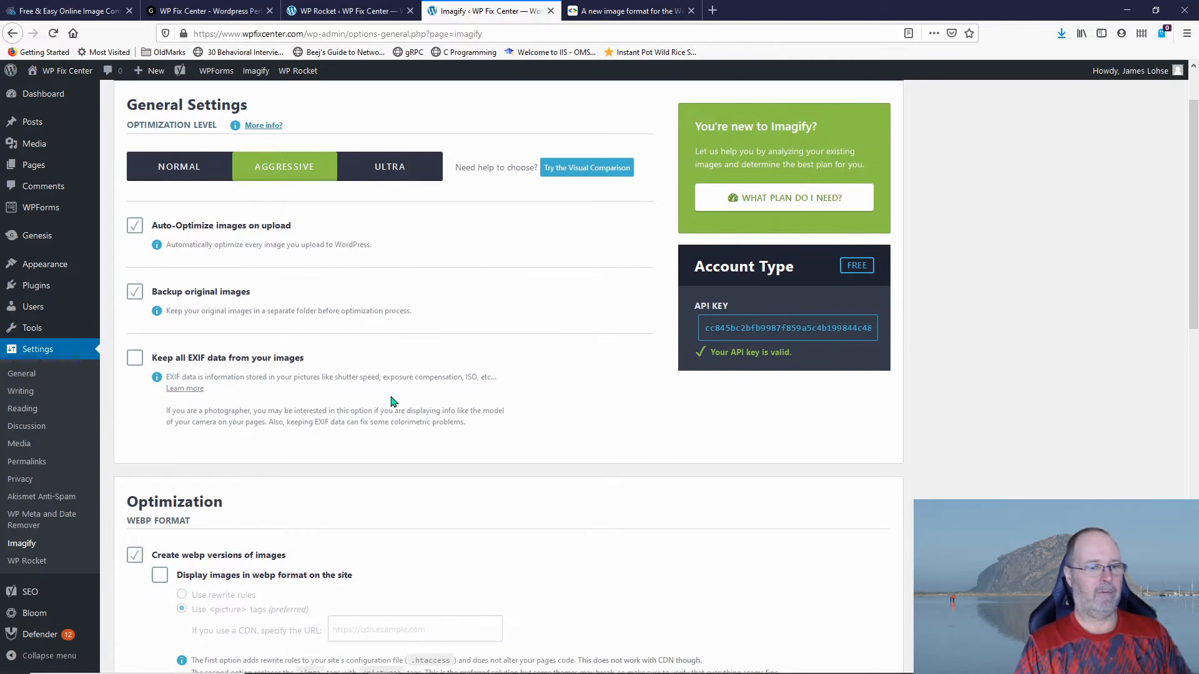
{"action": "mouse_move", "coordinate": [221, 369]}
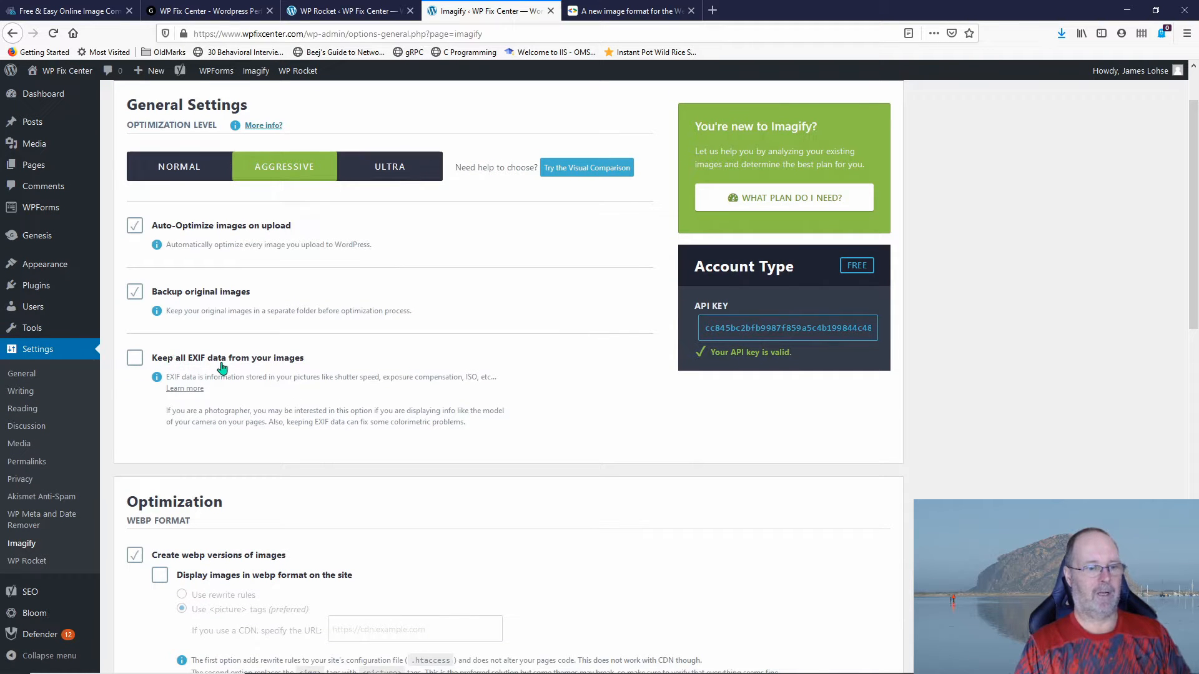
{"action": "scroll", "scroll_direction": "down", "scroll_amount": 3}
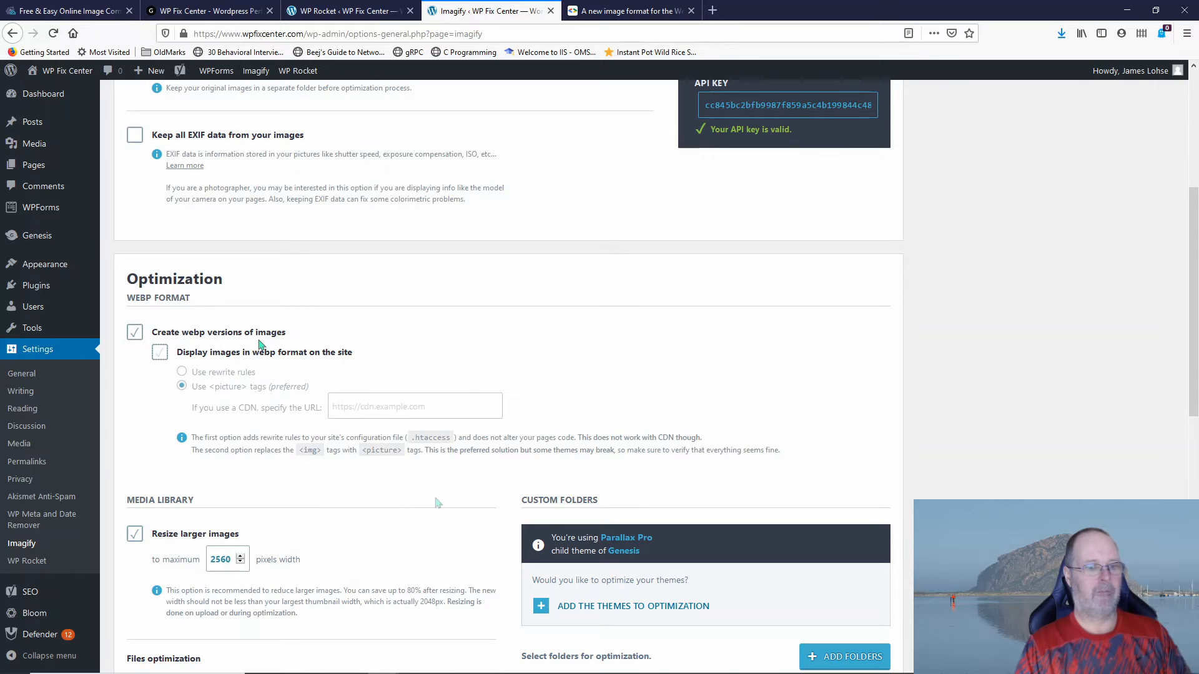
{"action": "scroll", "scroll_direction": "down", "scroll_amount": 3}
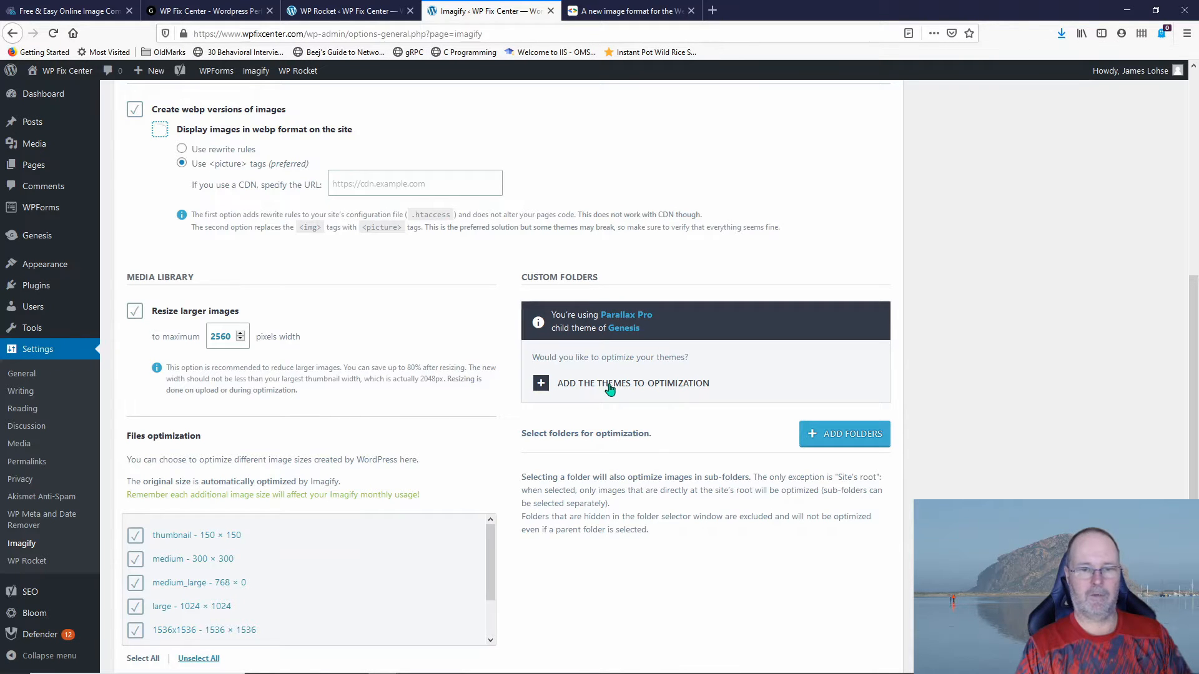
{"action": "left_click", "coordinate": [620, 382]}
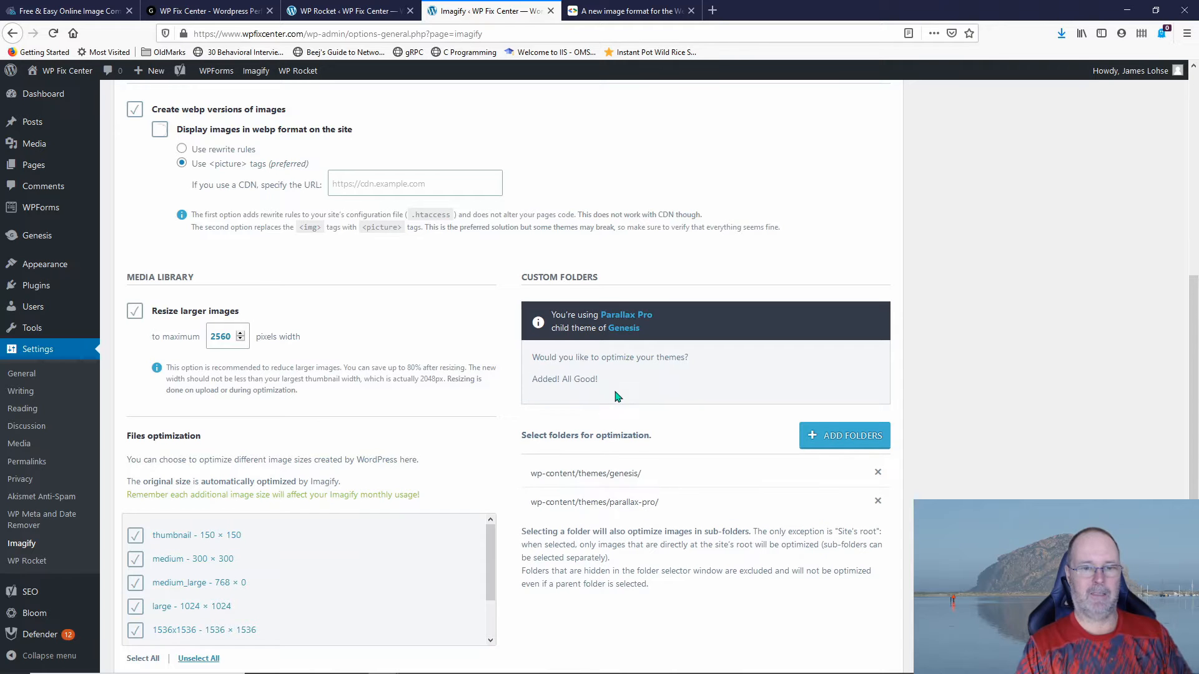
{"action": "mouse_move", "coordinate": [352, 459]}
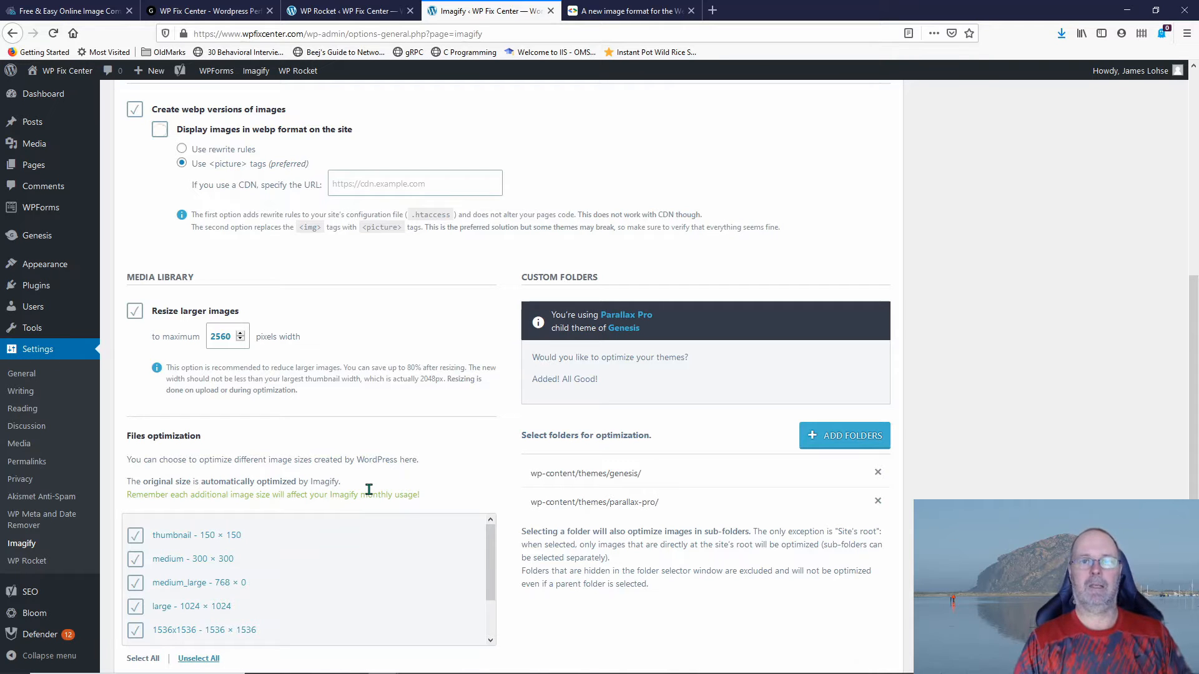
{"action": "mouse_move", "coordinate": [455, 478]}
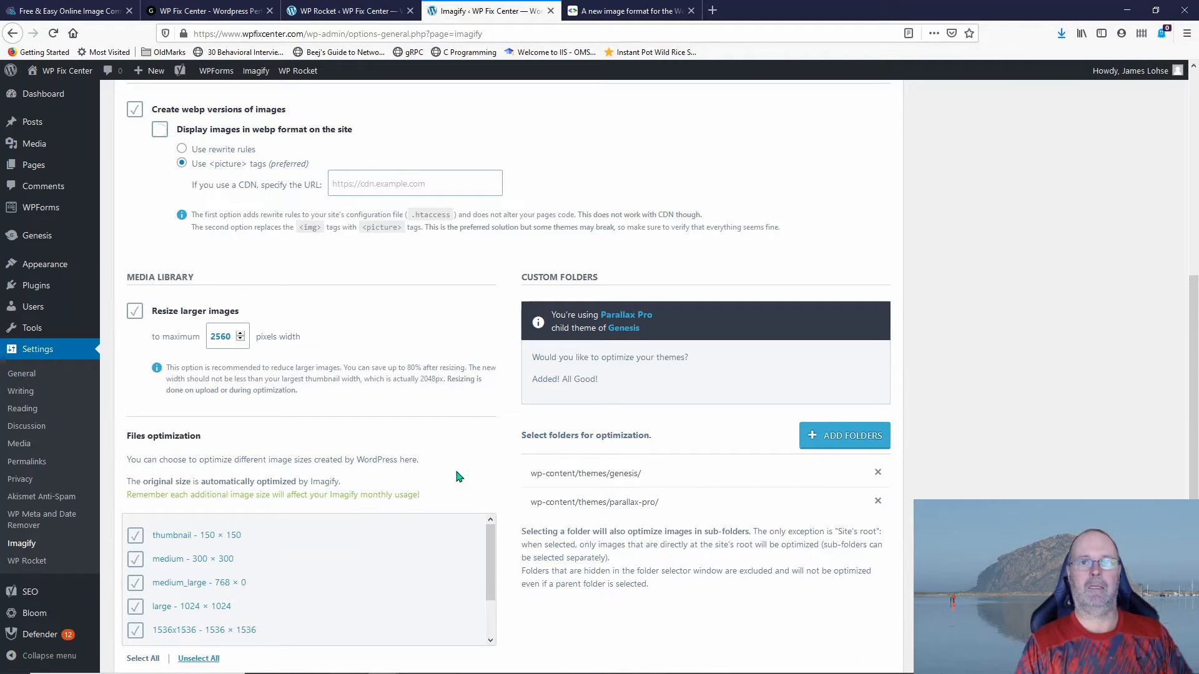
{"action": "mouse_move", "coordinate": [462, 473]}
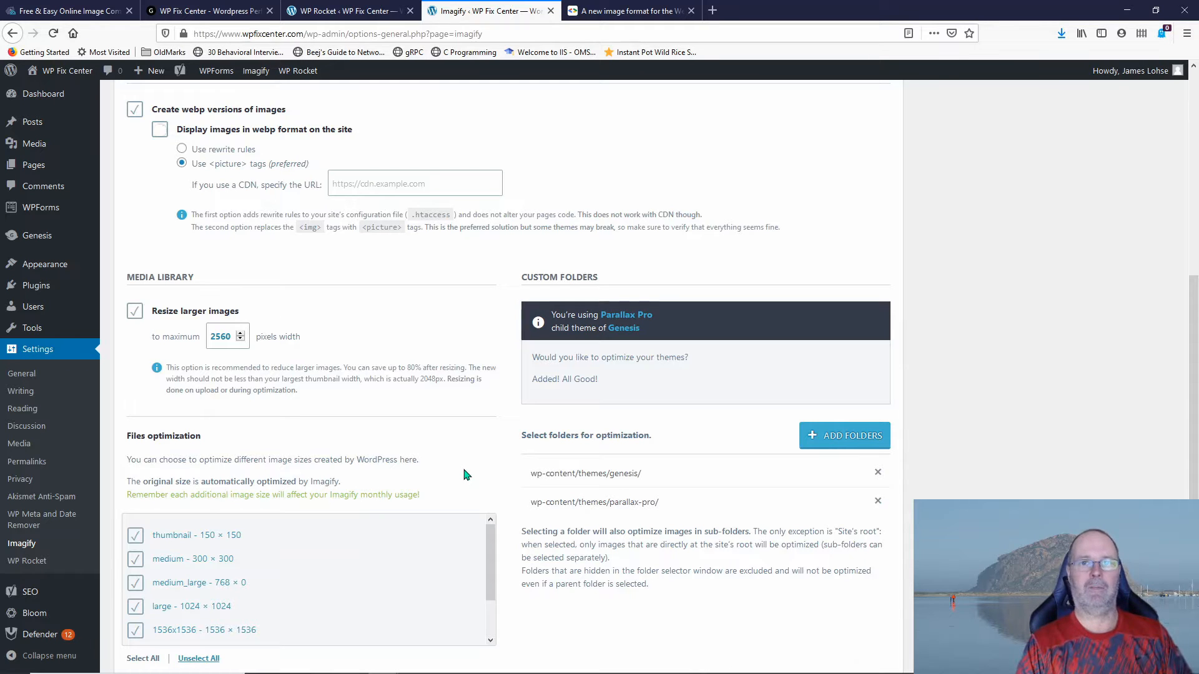
{"action": "mouse_move", "coordinate": [459, 479]}
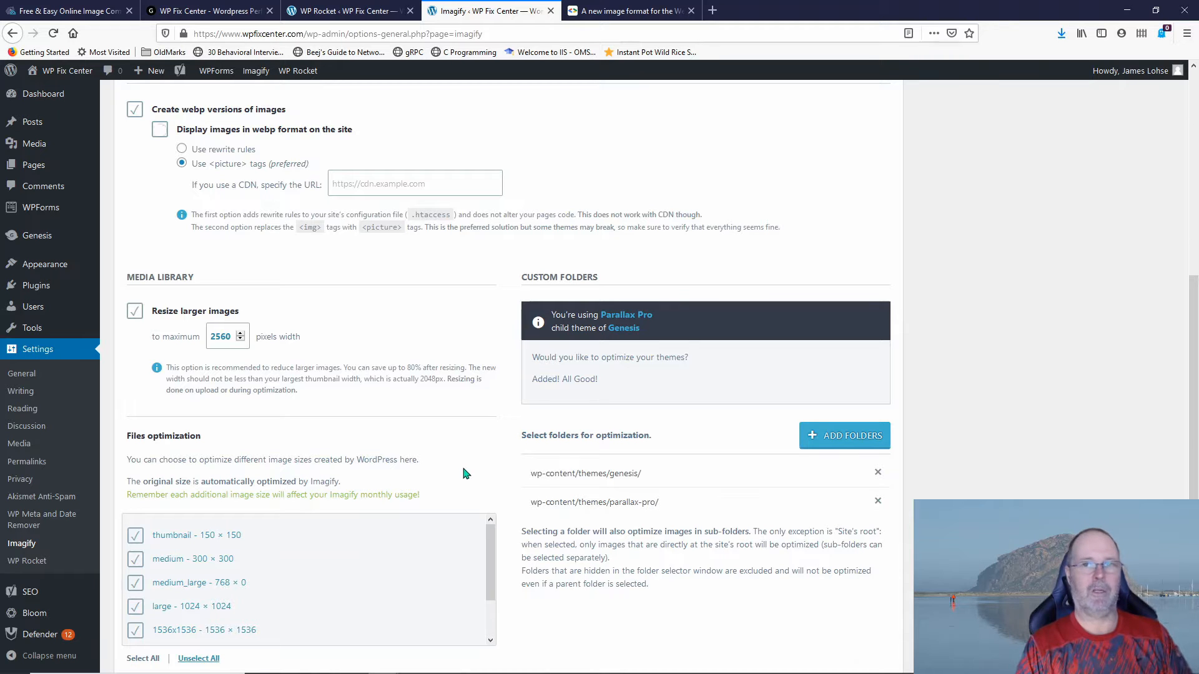
{"action": "mouse_move", "coordinate": [456, 468]}
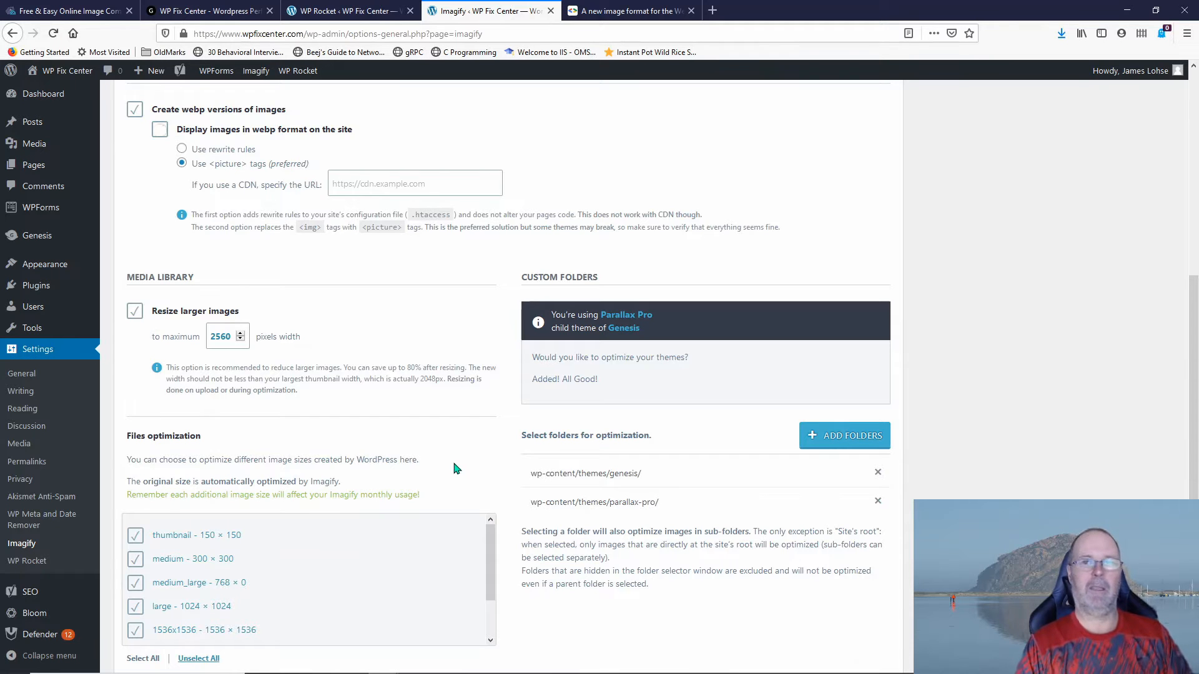
{"action": "mouse_move", "coordinate": [446, 484]}
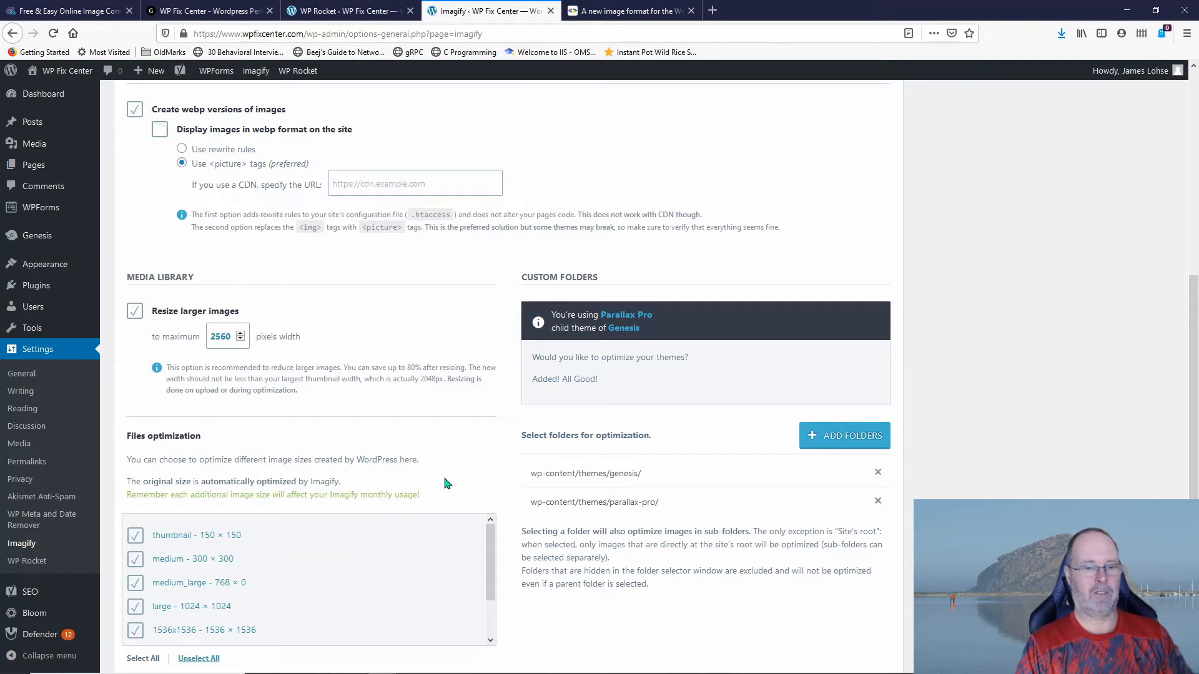
{"action": "mouse_move", "coordinate": [445, 466]}
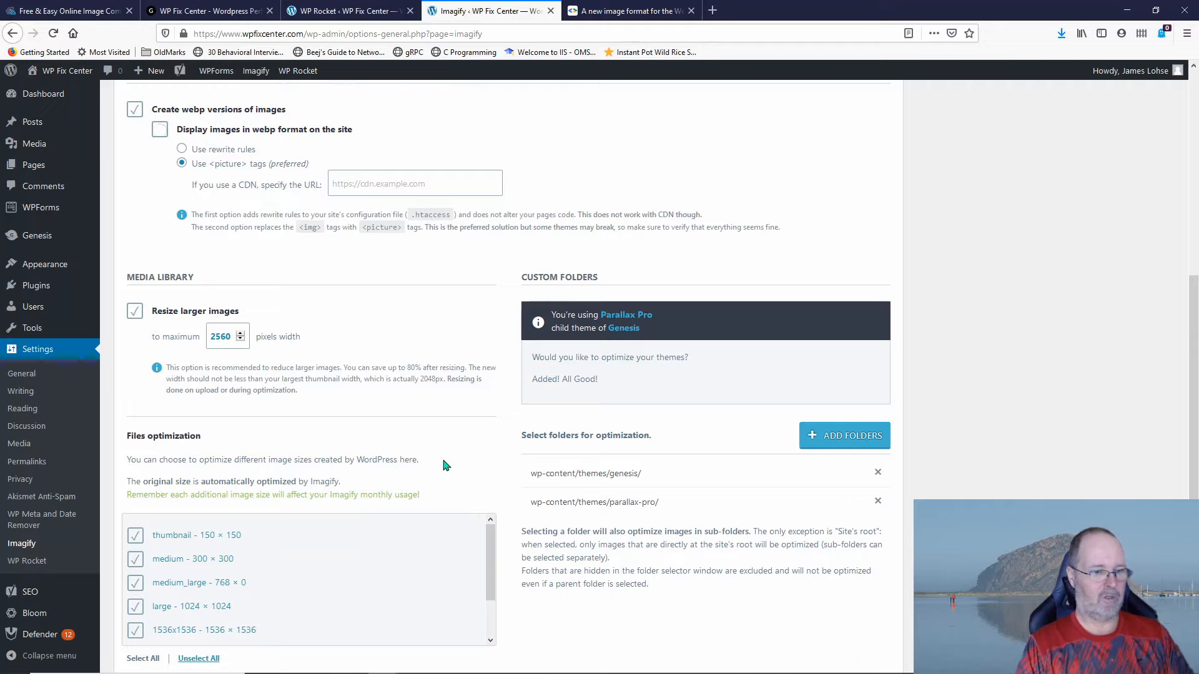
Scroll to the bottom of Imagify's settings and choose 'Save & Go to Bulk Optimizer'
{"action": "scroll", "scroll_direction": "down", "scroll_amount": 3}
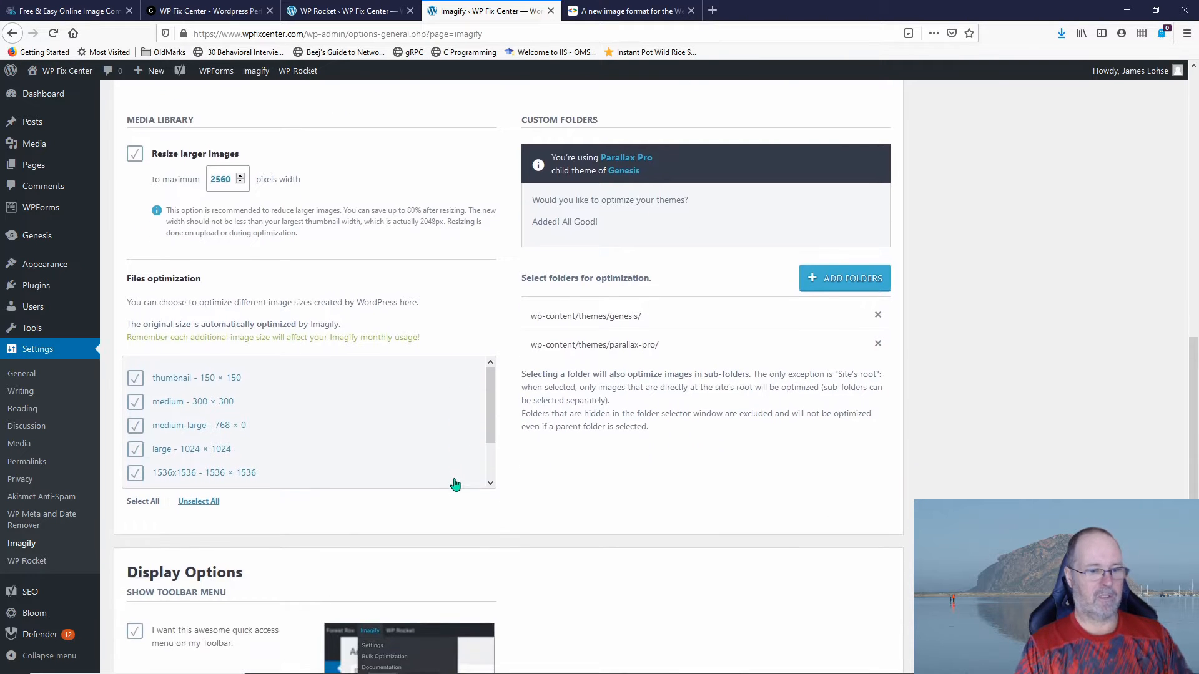
{"action": "scroll", "scroll_direction": "down", "scroll_amount": 3}
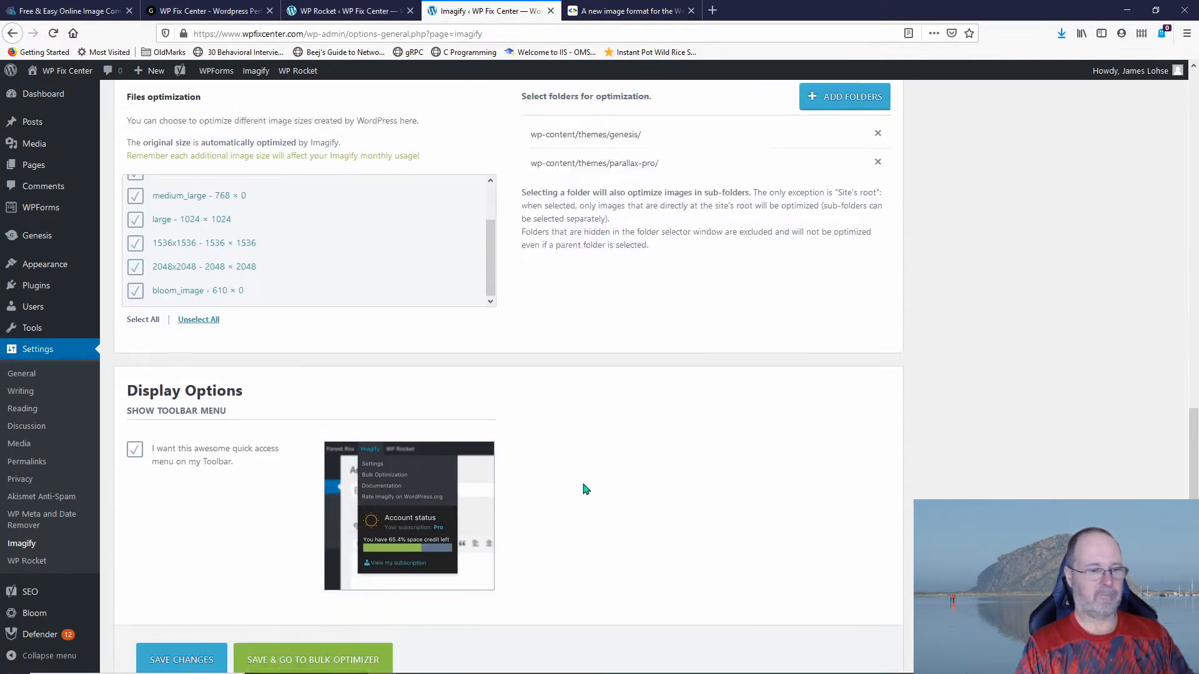
{"action": "scroll", "scroll_direction": "down", "scroll_amount": 3}
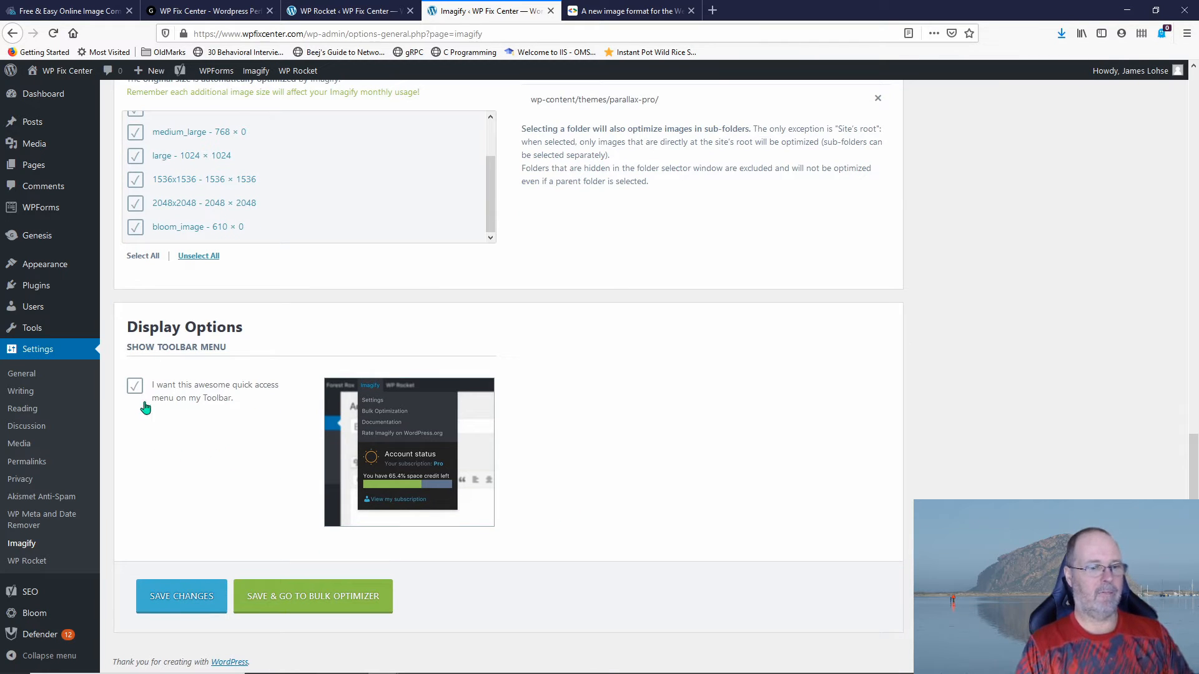
{"action": "mouse_move", "coordinate": [225, 397]}
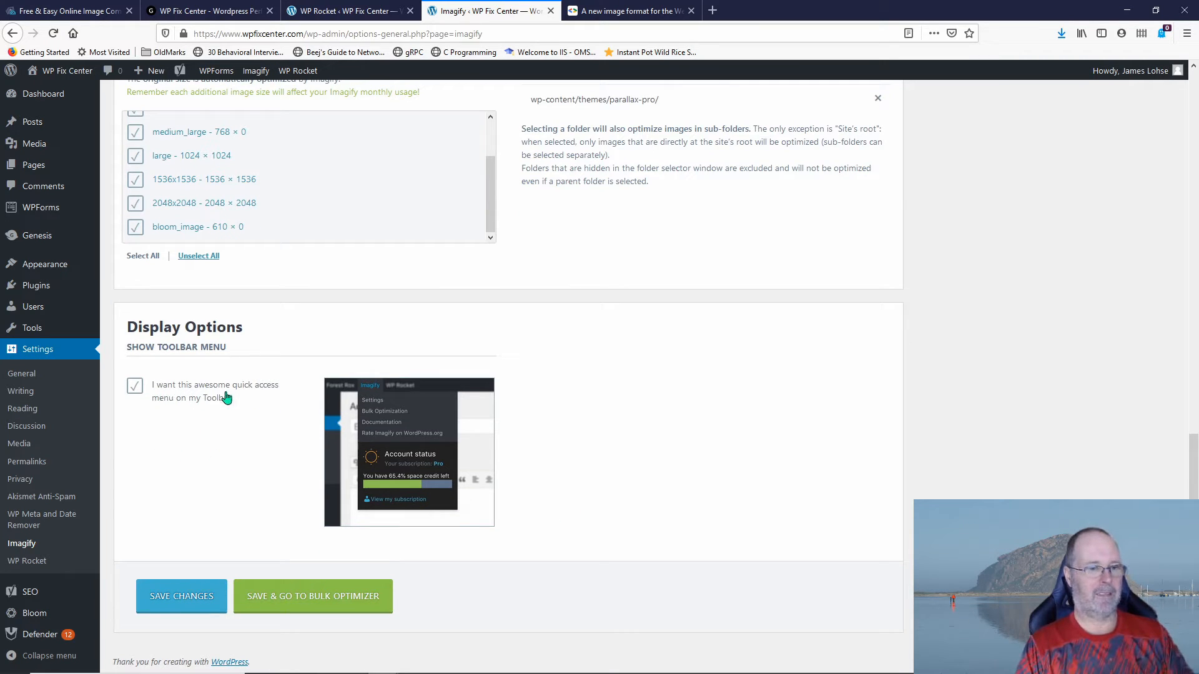
{"action": "mouse_move", "coordinate": [304, 563]}
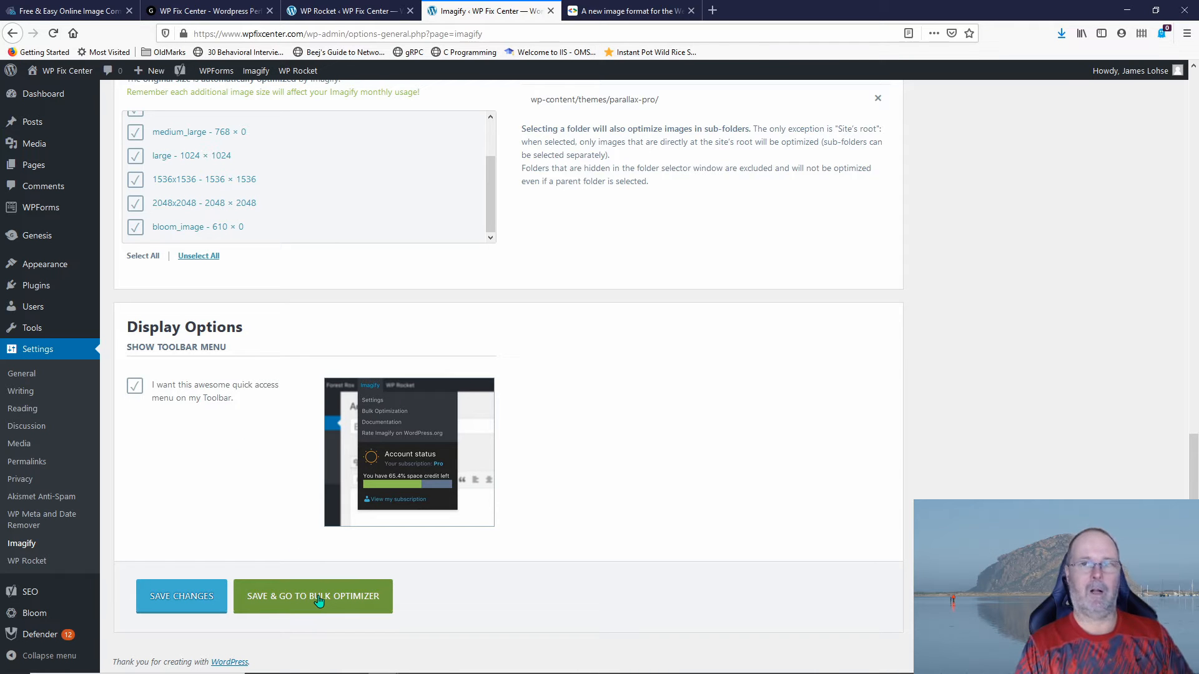
{"action": "left_click", "coordinate": [313, 595]}
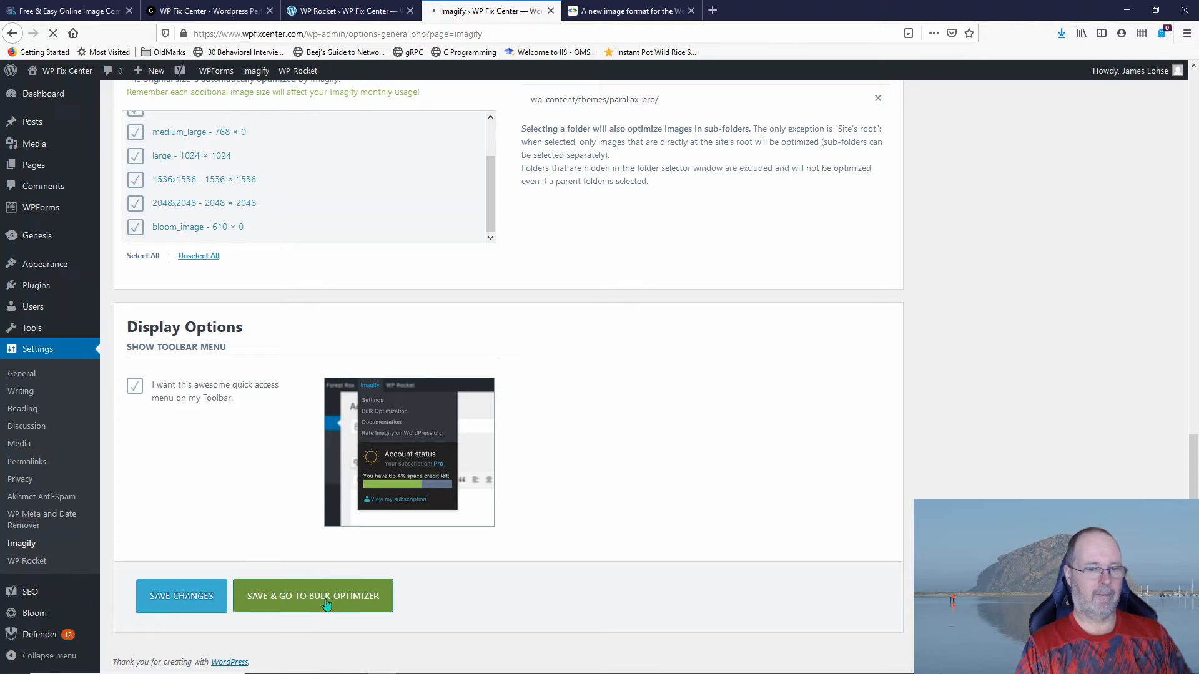
{"action": "left_click", "coordinate": [312, 595]}
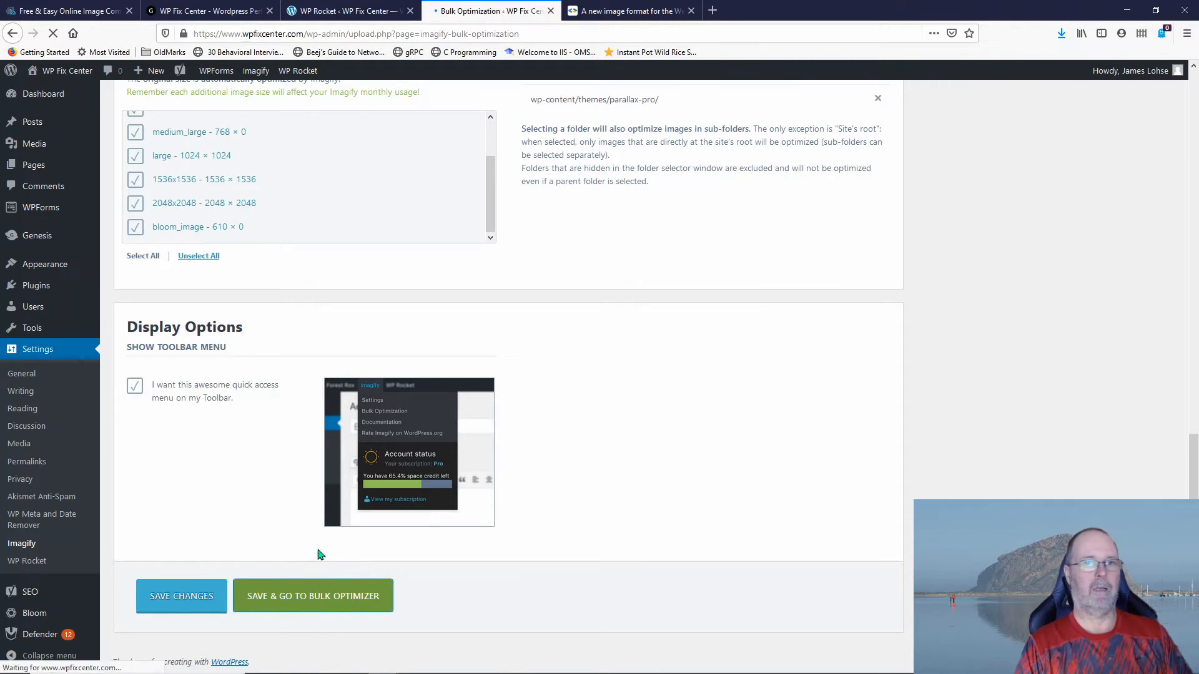
Uncheck Custom Folders on the Bulk Optimization page, leaving only Media Library selected
{"action": "left_click", "coordinate": [312, 596]}
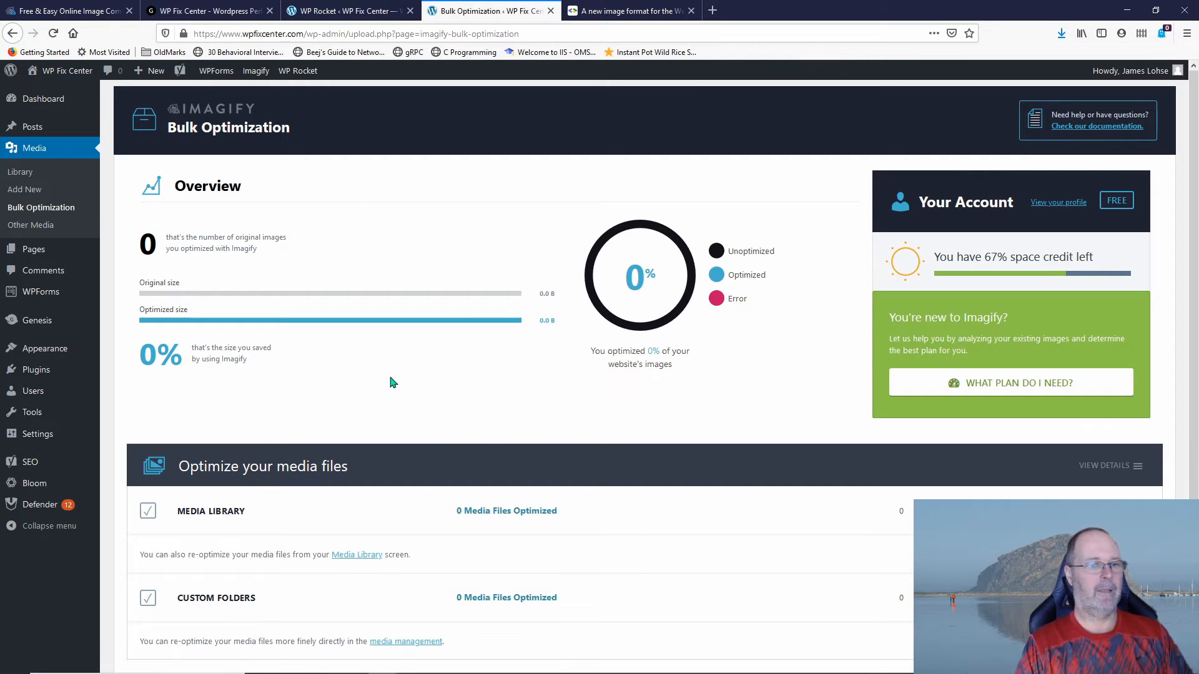
{"action": "mouse_move", "coordinate": [947, 241]}
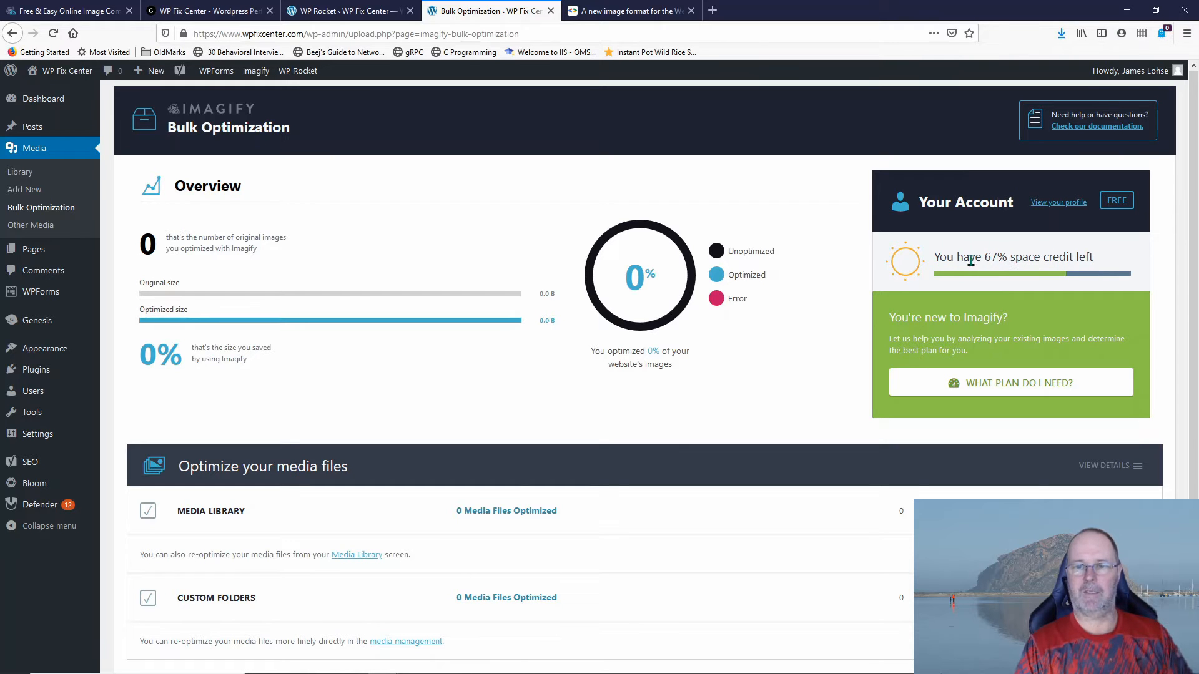
{"action": "mouse_move", "coordinate": [428, 486]}
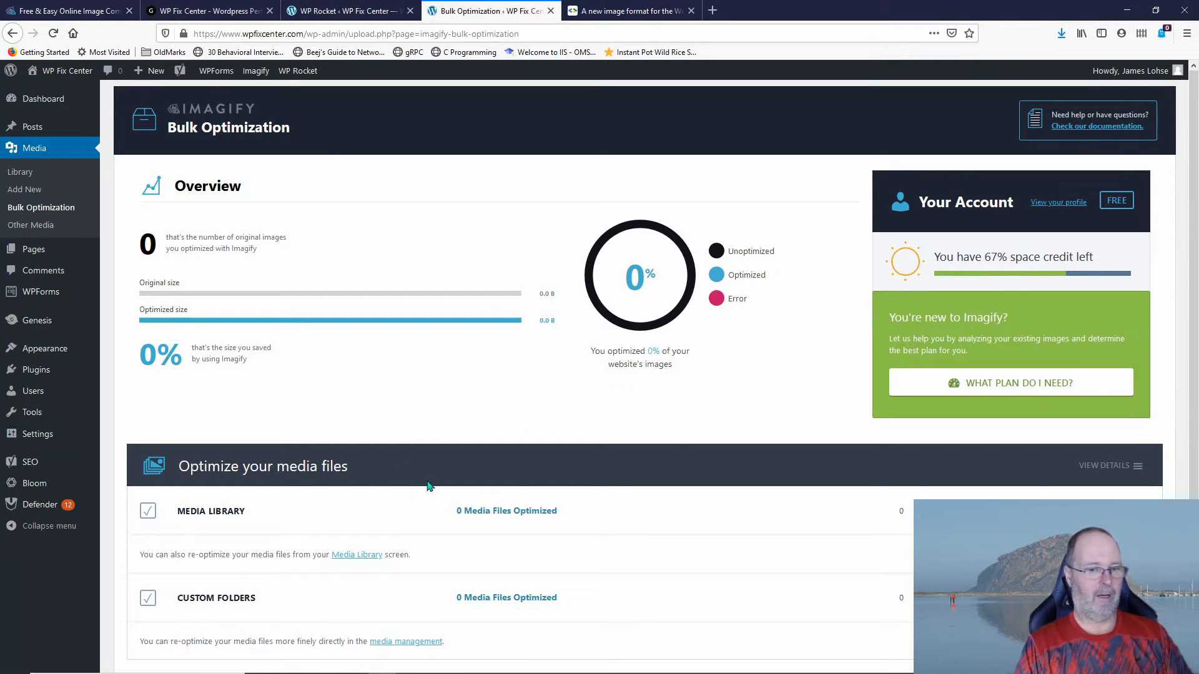
{"action": "scroll", "scroll_direction": "down", "scroll_amount": 3}
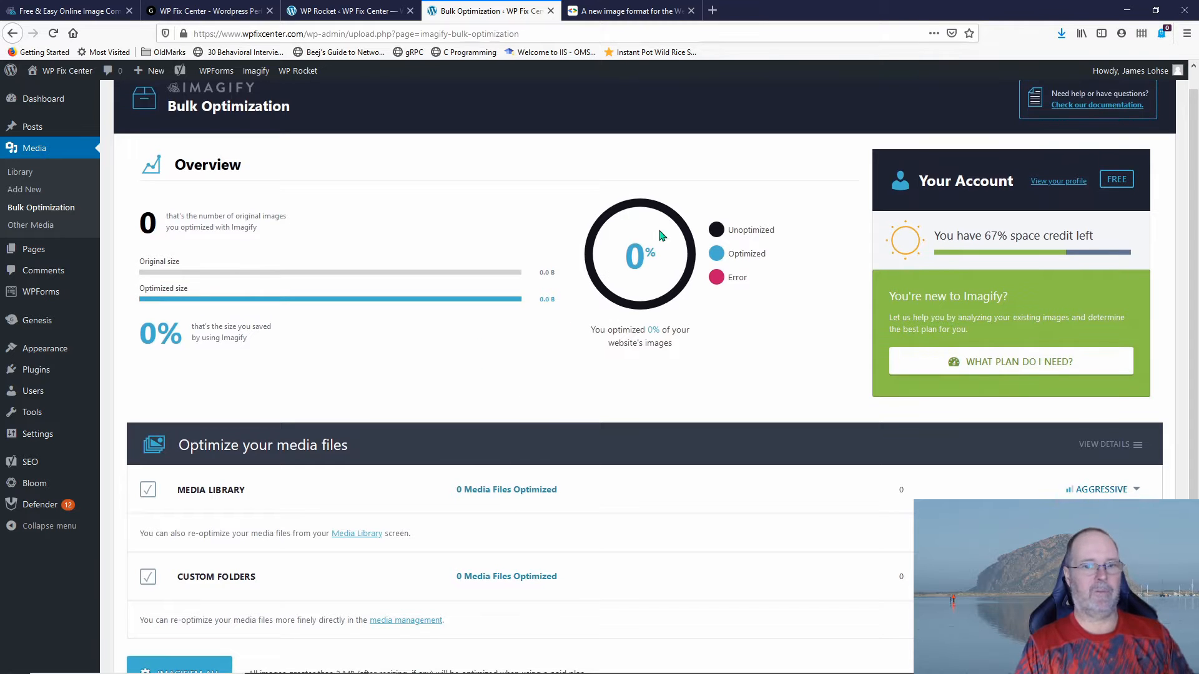
{"action": "mouse_move", "coordinate": [548, 420]}
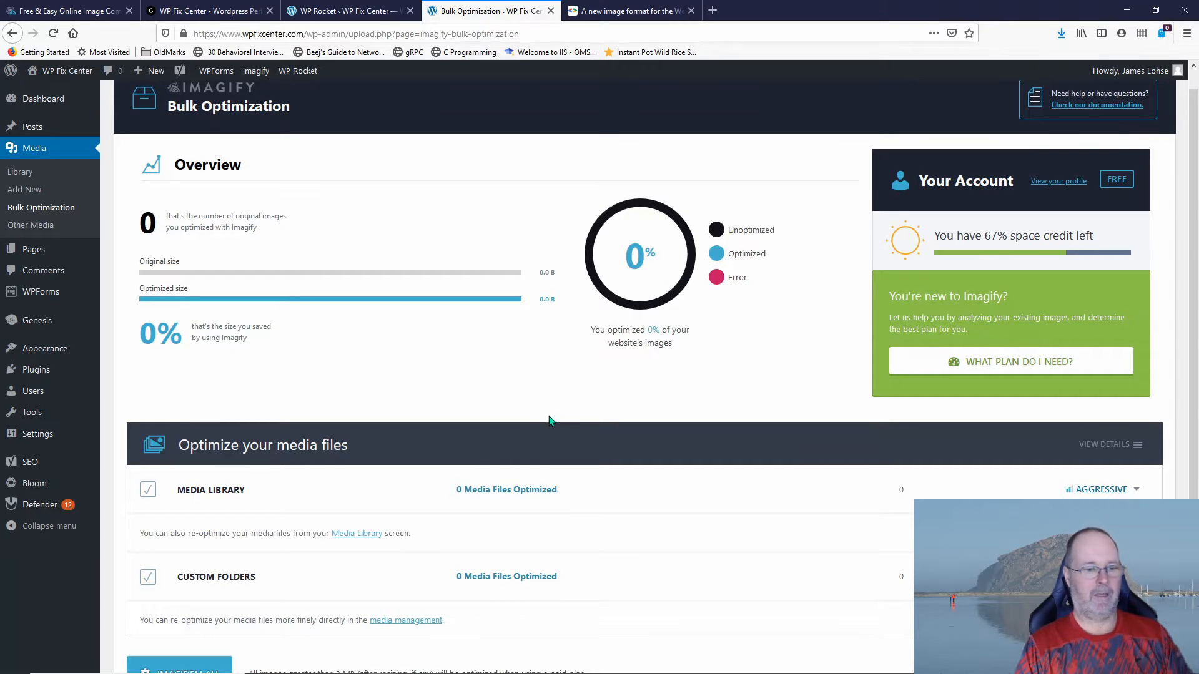
{"action": "scroll", "scroll_direction": "down", "scroll_amount": 3}
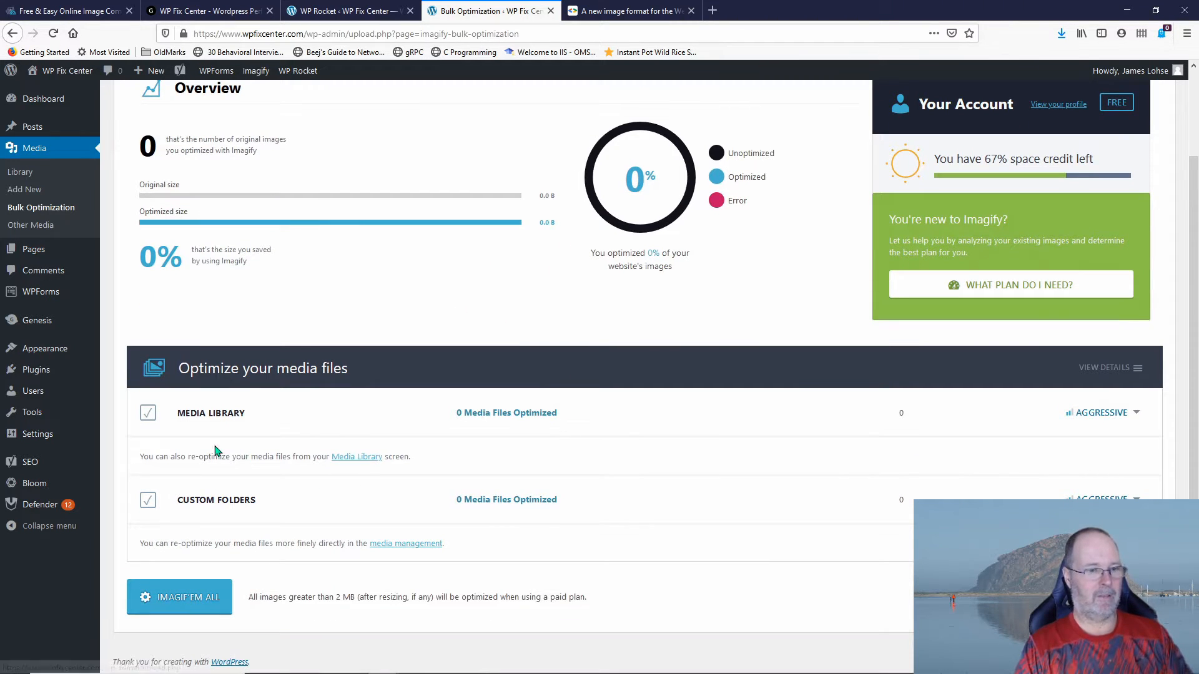
{"action": "mouse_move", "coordinate": [519, 500]}
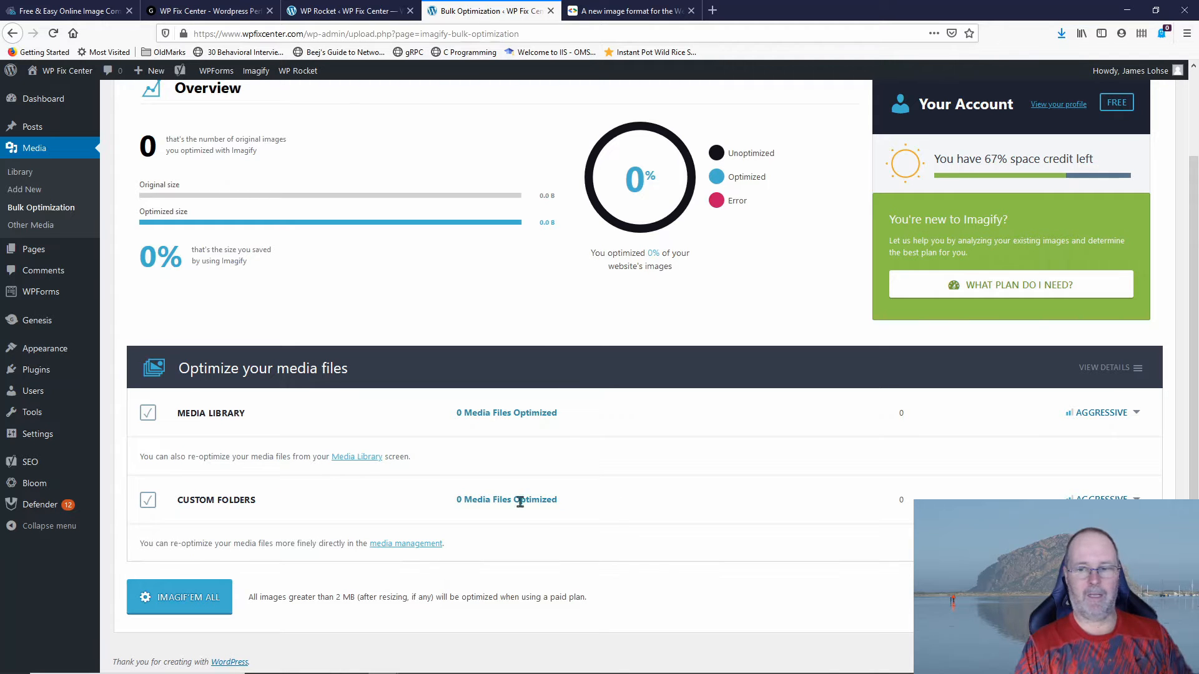
{"action": "left_click", "coordinate": [147, 499]}
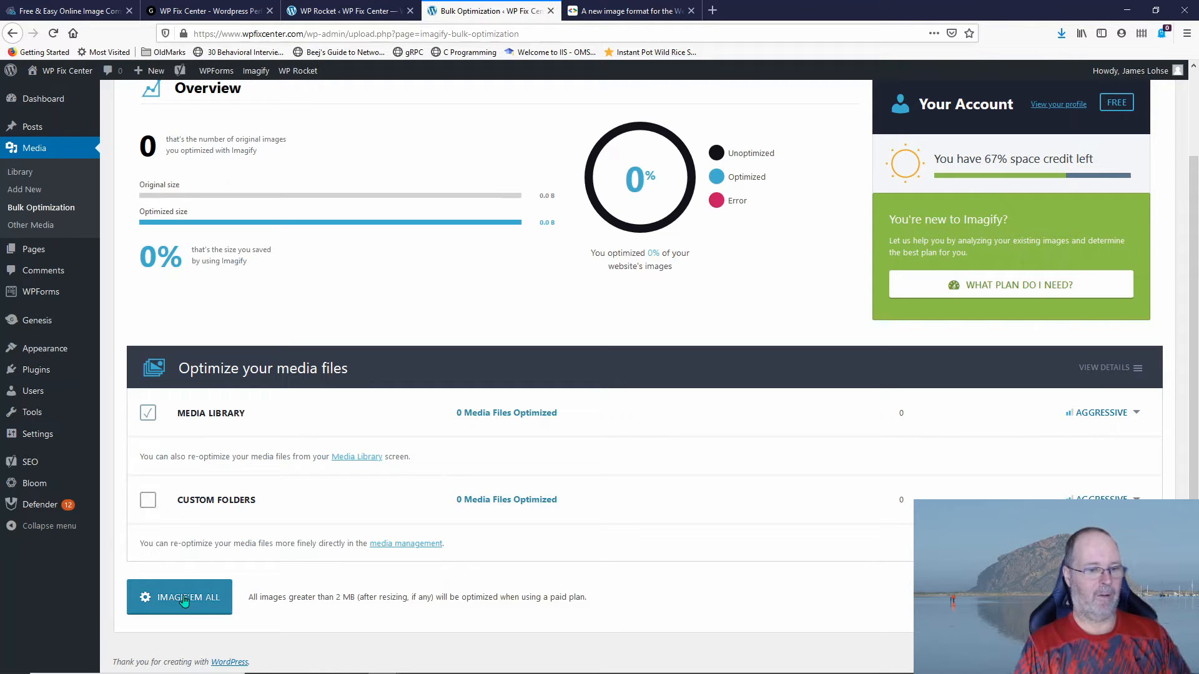
Run 'Imagif'em all' and confirm 'Start the optimization' in the Information dialog
{"action": "left_click", "coordinate": [179, 597]}
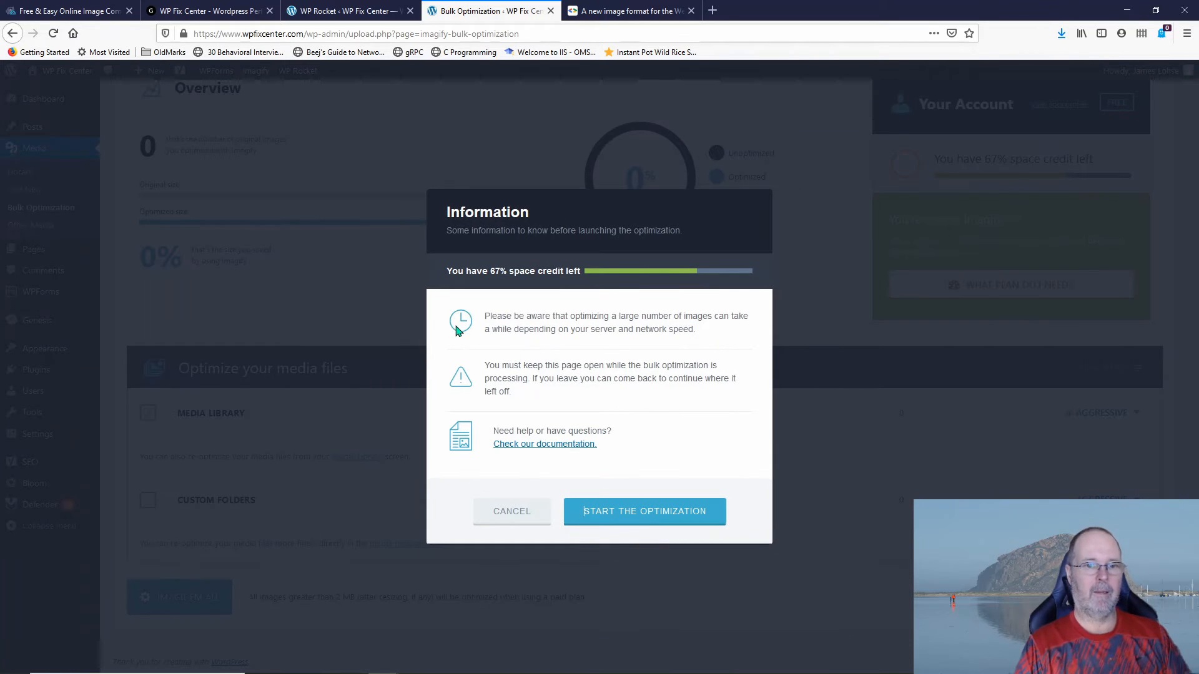
{"action": "mouse_move", "coordinate": [634, 289]}
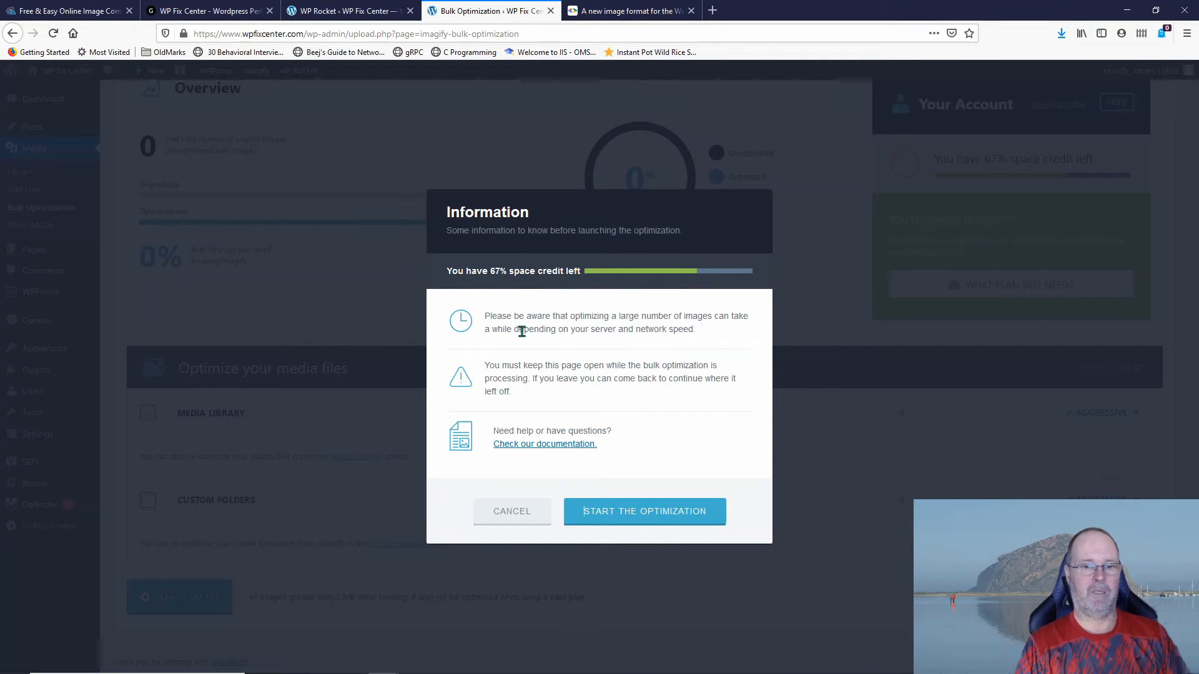
{"action": "mouse_move", "coordinate": [710, 328]}
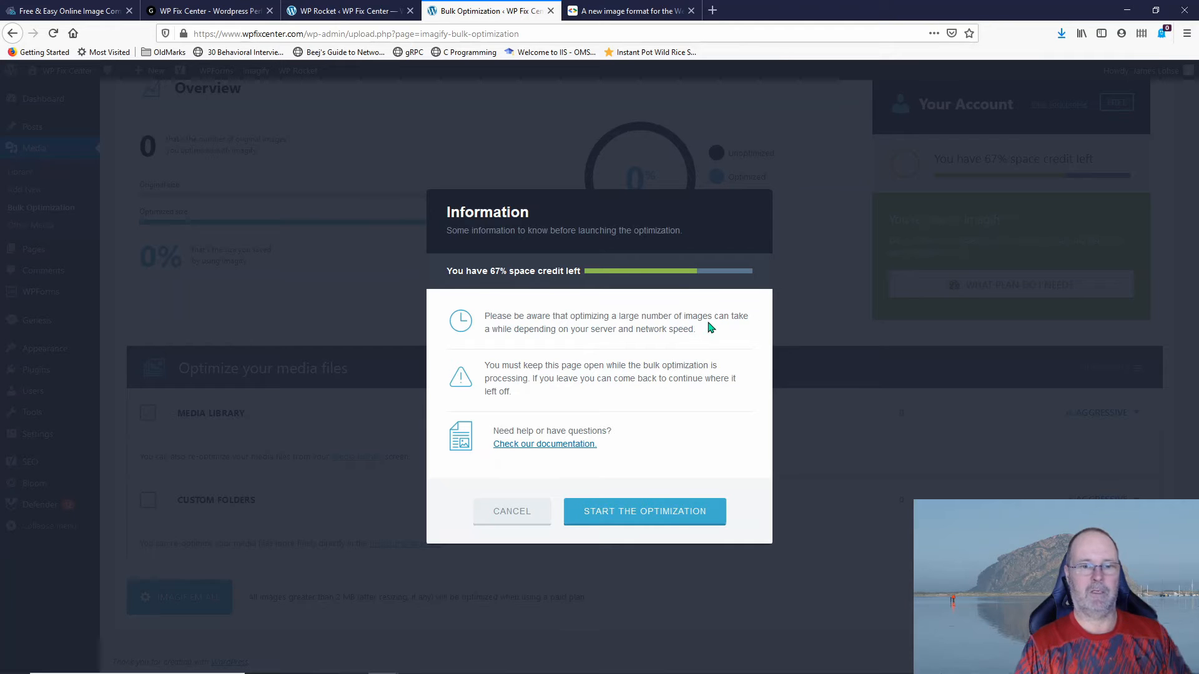
{"action": "mouse_move", "coordinate": [495, 363]}
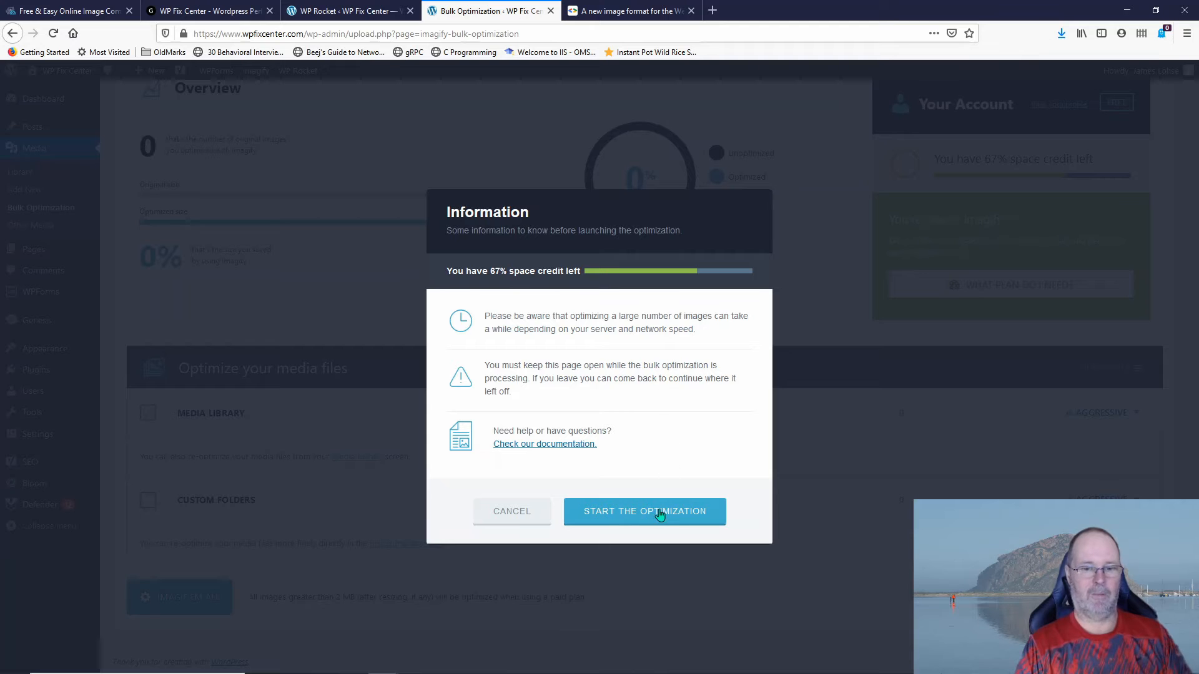
{"action": "left_click", "coordinate": [644, 512]}
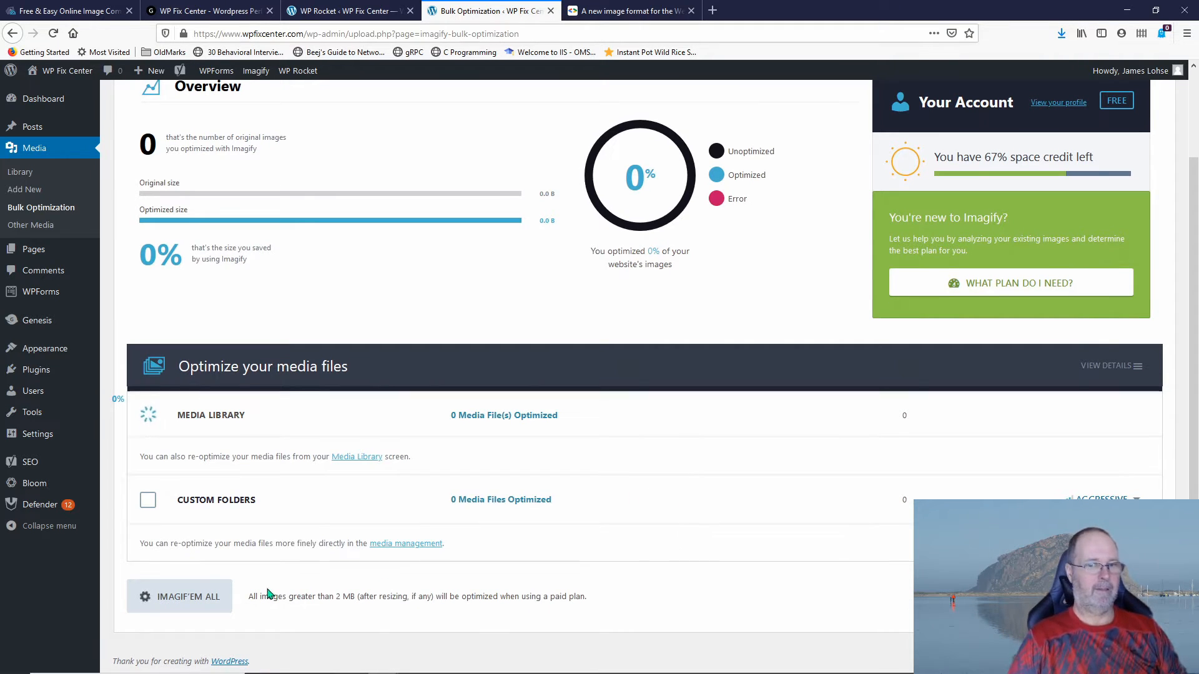
{"action": "mouse_move", "coordinate": [142, 623]}
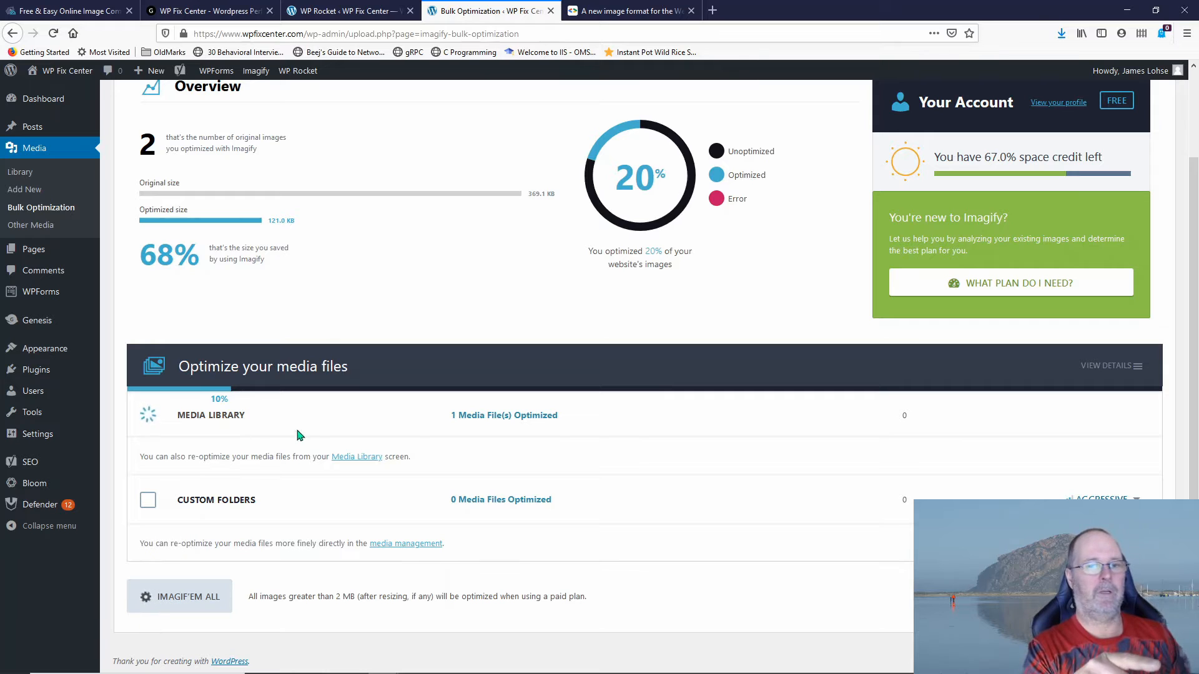
{"action": "mouse_move", "coordinate": [542, 195]}
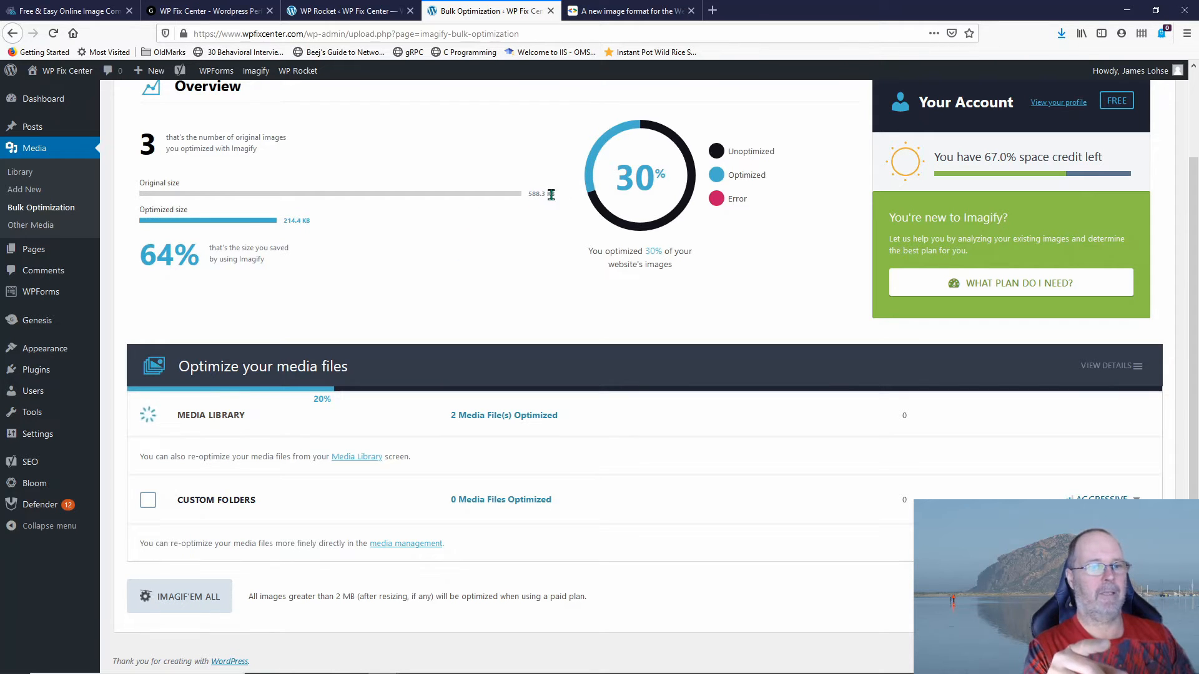
{"action": "mouse_move", "coordinate": [537, 210]}
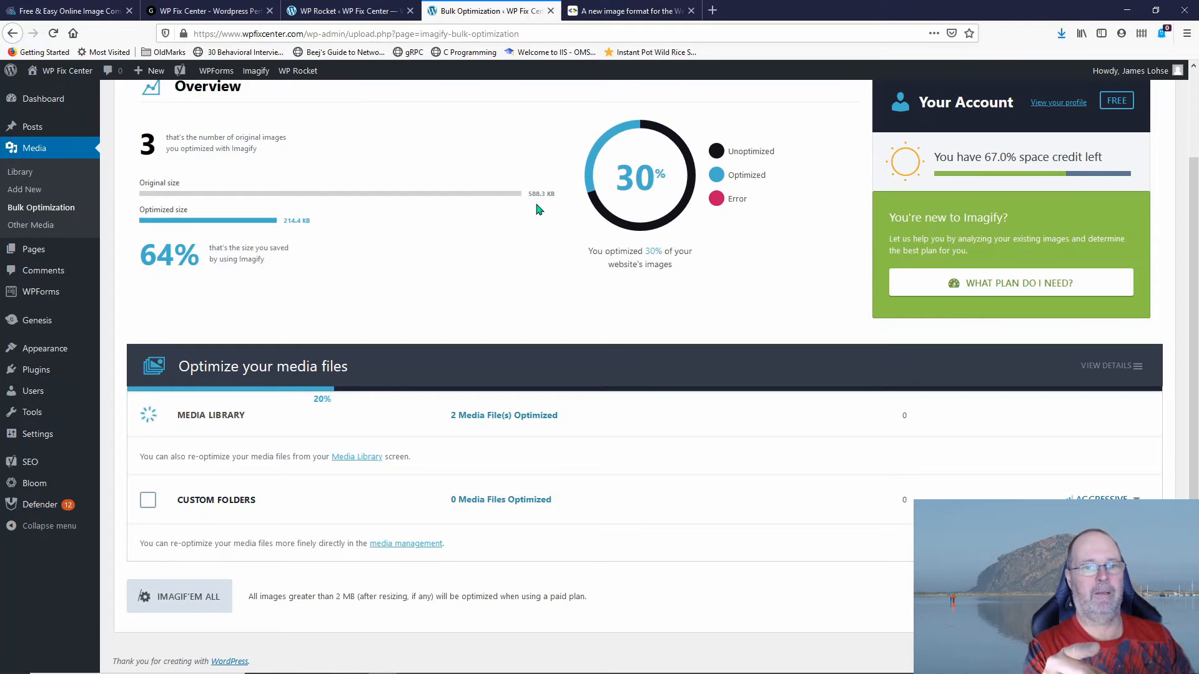
{"action": "mouse_move", "coordinate": [289, 232]}
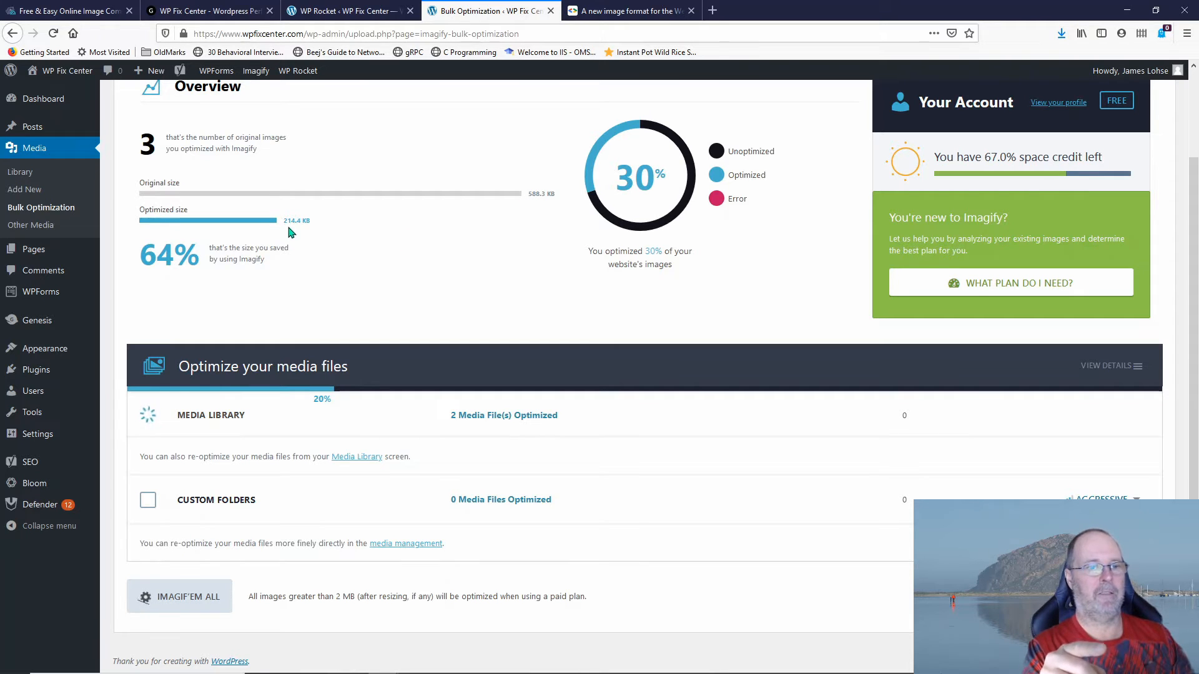
{"action": "mouse_move", "coordinate": [341, 233]}
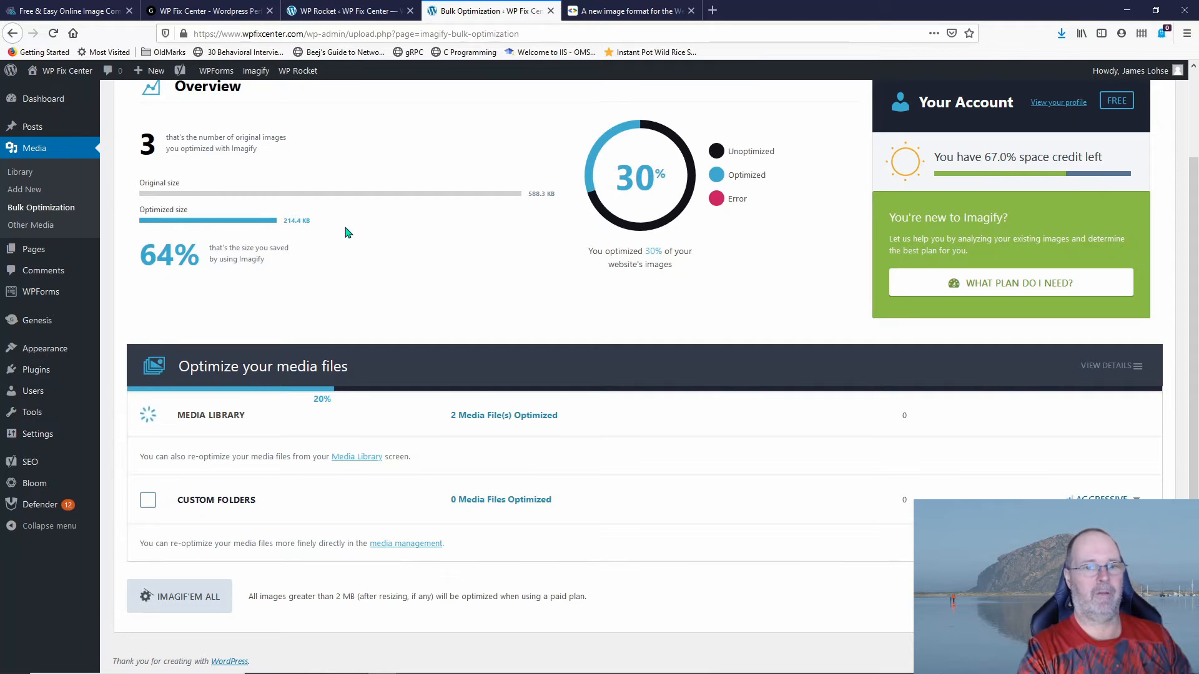
{"action": "mouse_move", "coordinate": [355, 235]}
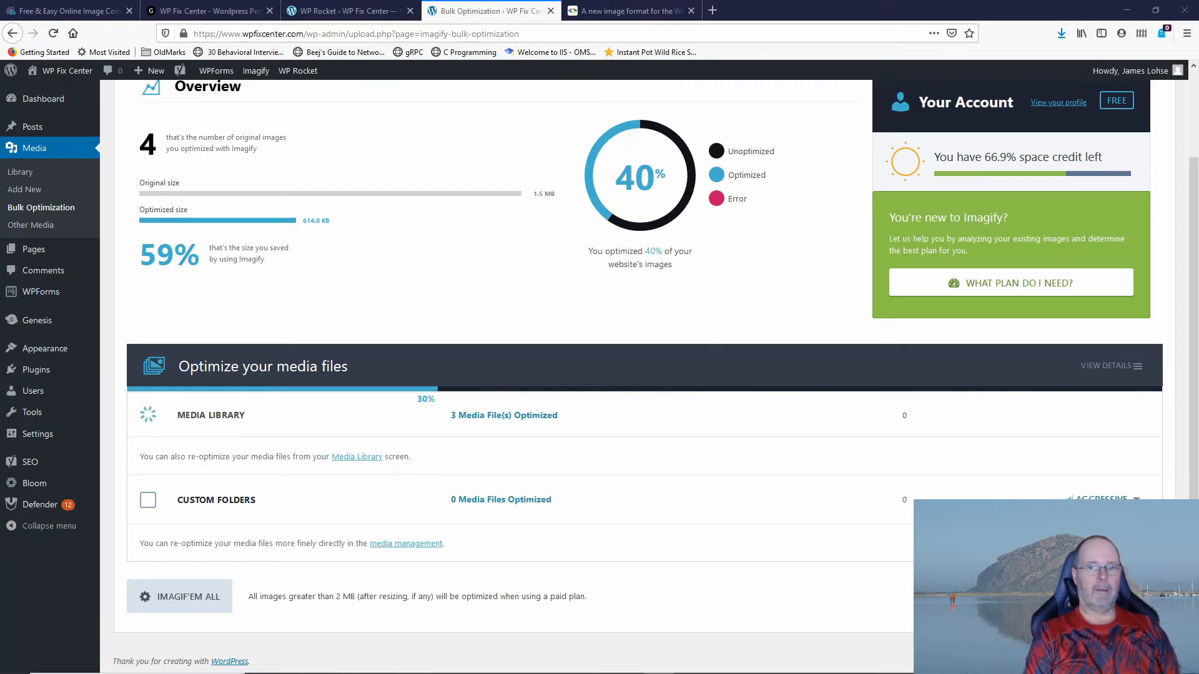
{"action": "mouse_move", "coordinate": [239, 286]}
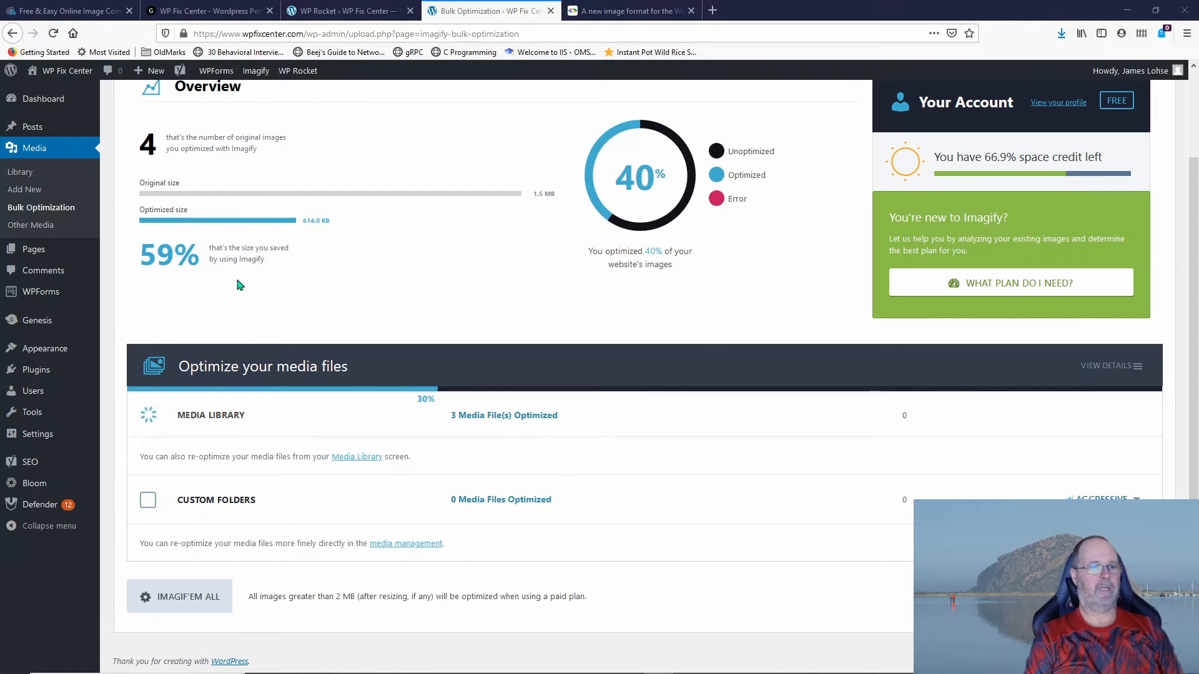
{"action": "mouse_move", "coordinate": [289, 266]}
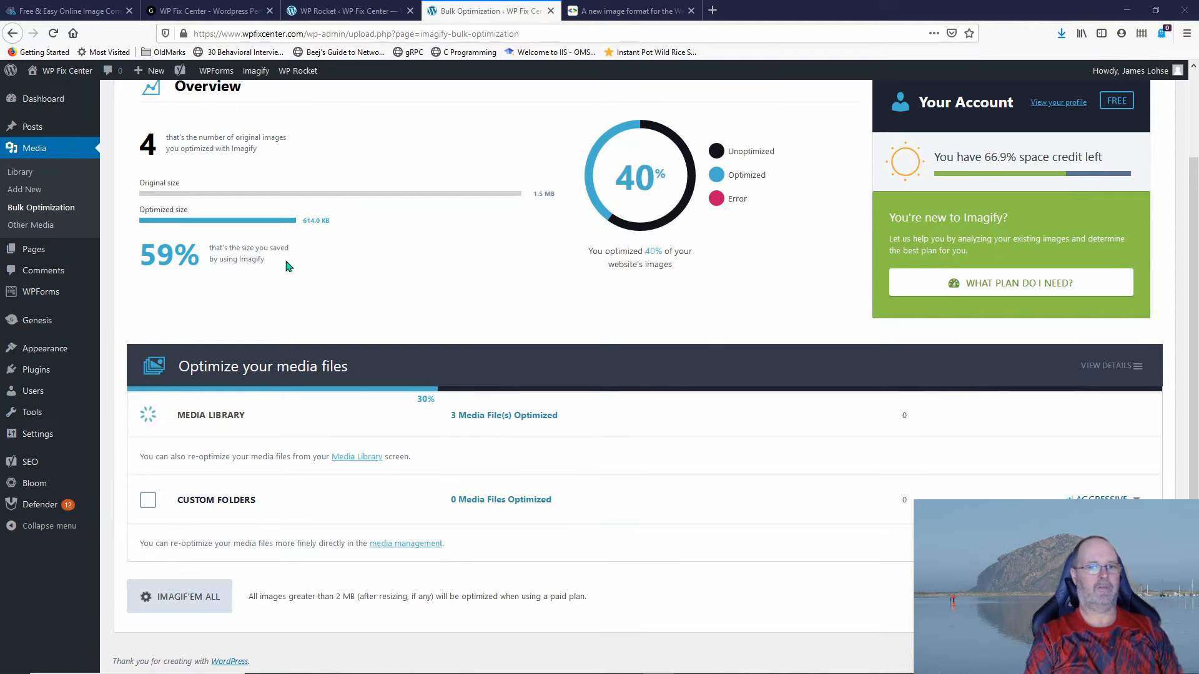
{"action": "mouse_move", "coordinate": [545, 222]}
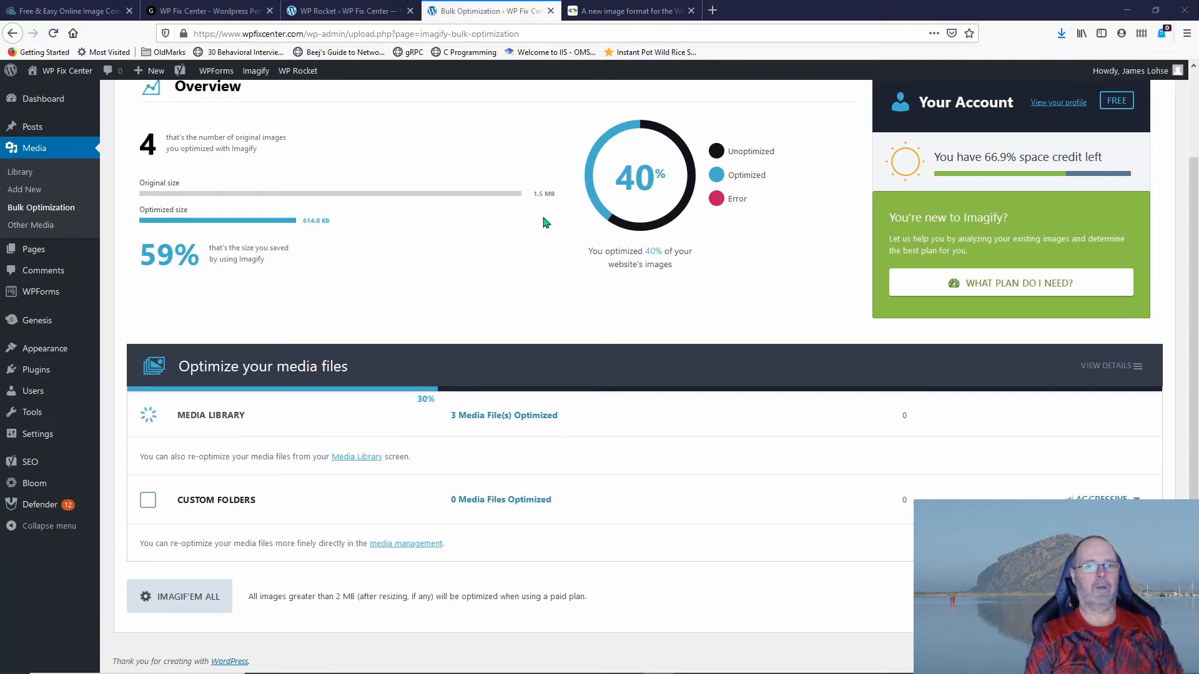
{"action": "mouse_move", "coordinate": [544, 197]}
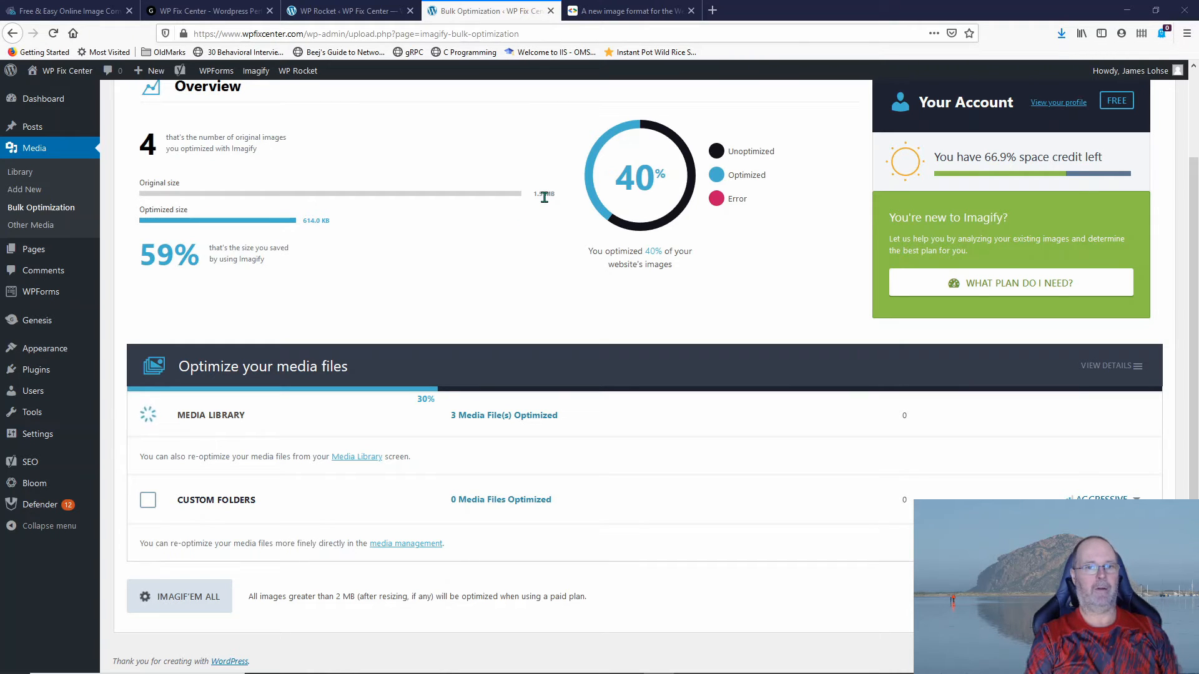
{"action": "mouse_move", "coordinate": [526, 209]}
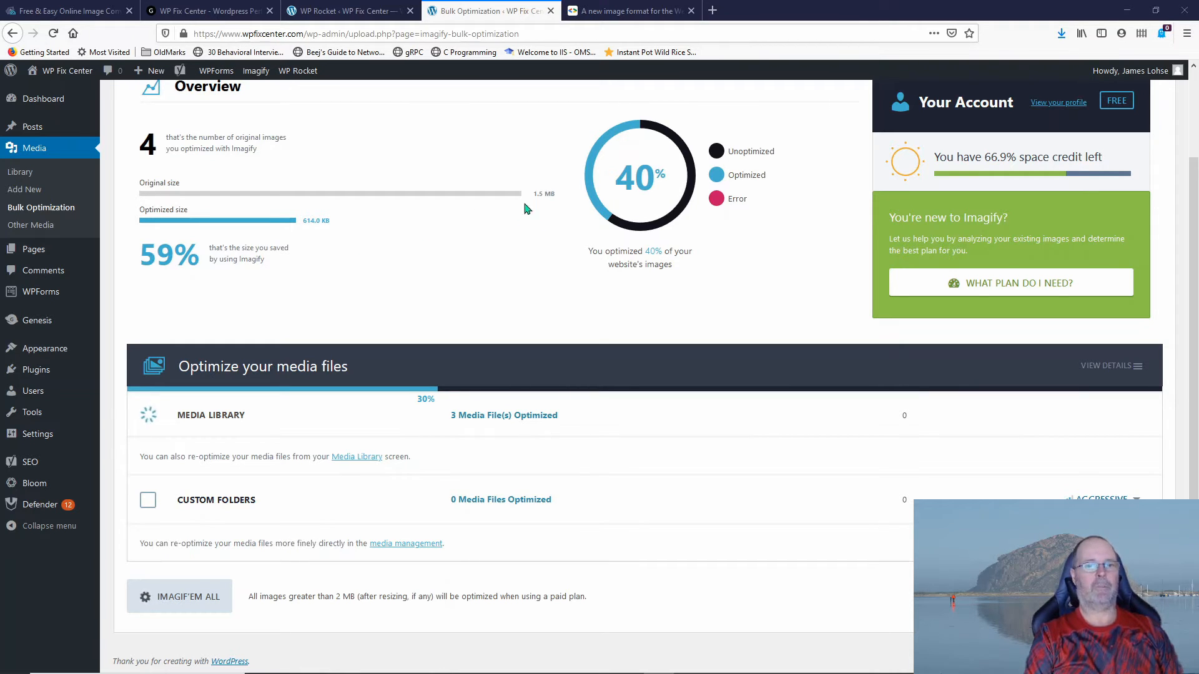
{"action": "mouse_move", "coordinate": [540, 206]}
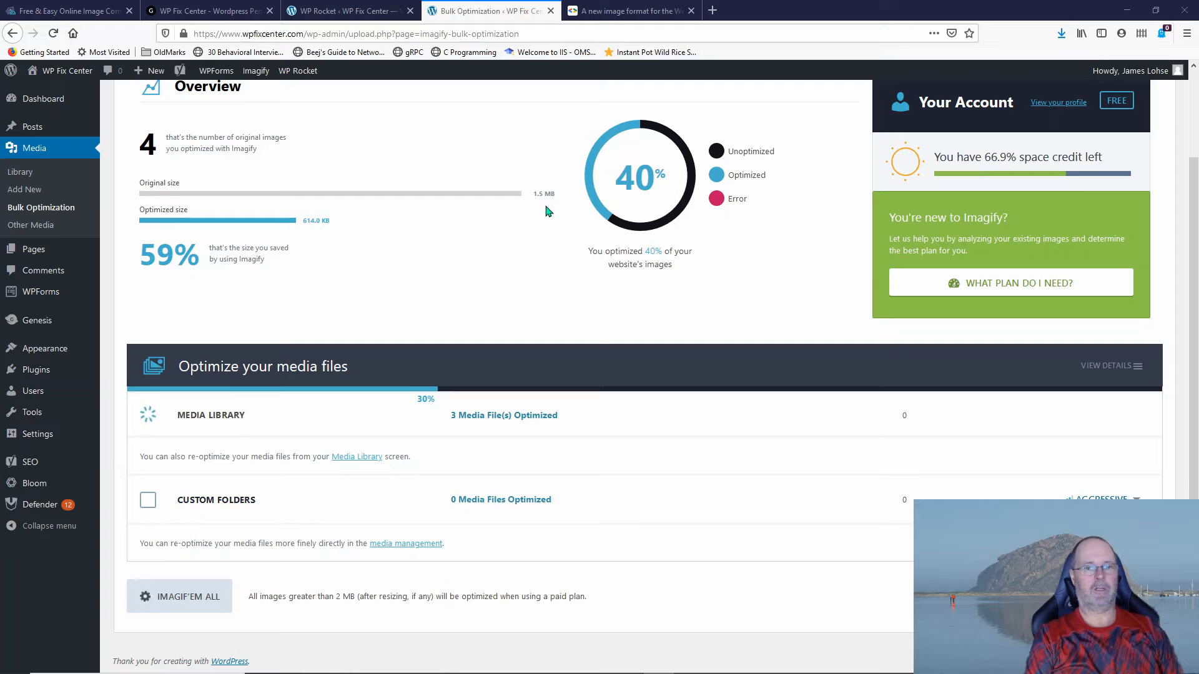
{"action": "mouse_move", "coordinate": [310, 235]}
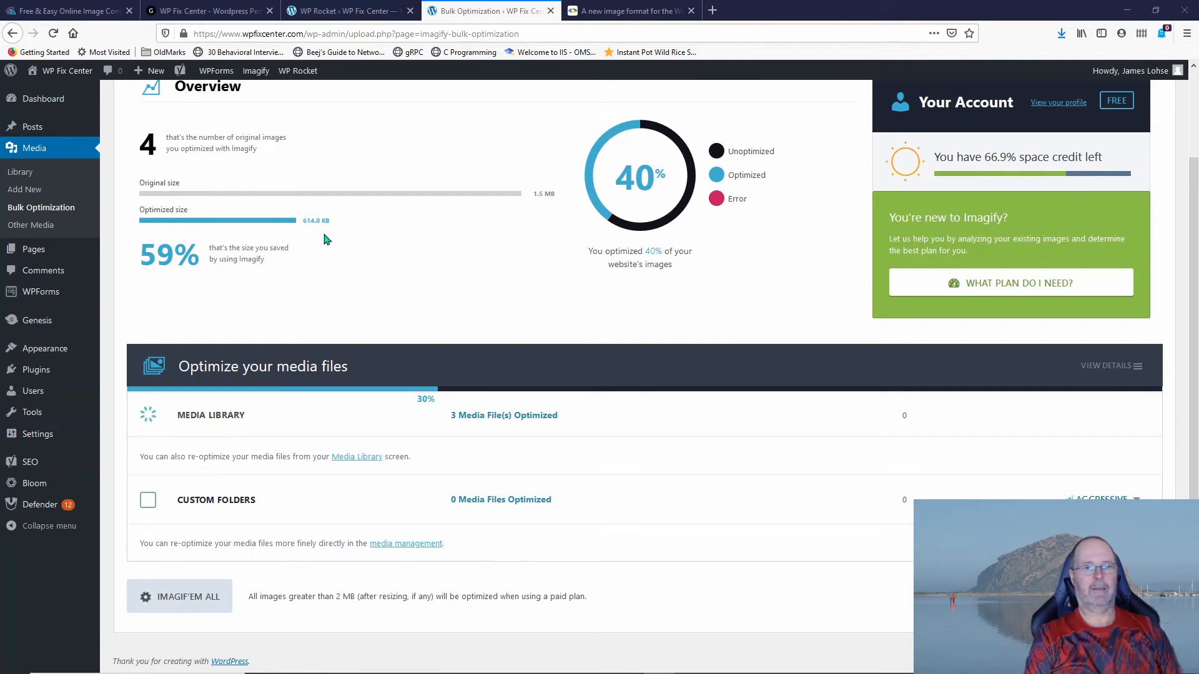
{"action": "mouse_move", "coordinate": [547, 247]}
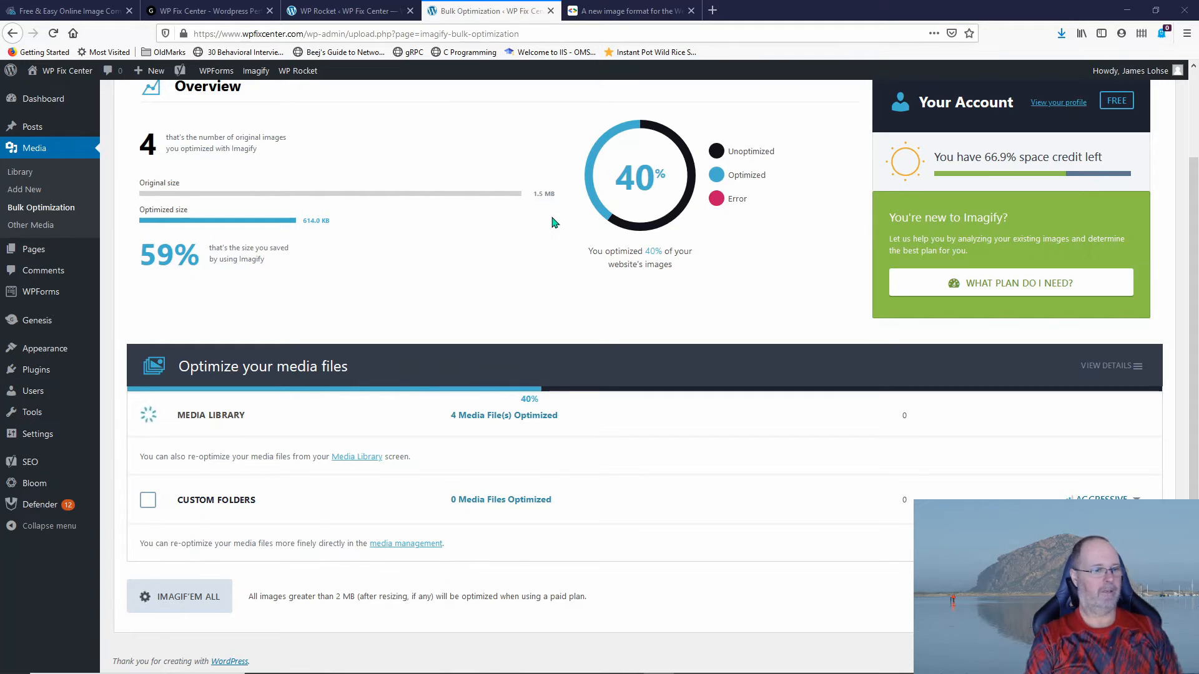
{"action": "mouse_move", "coordinate": [538, 239]}
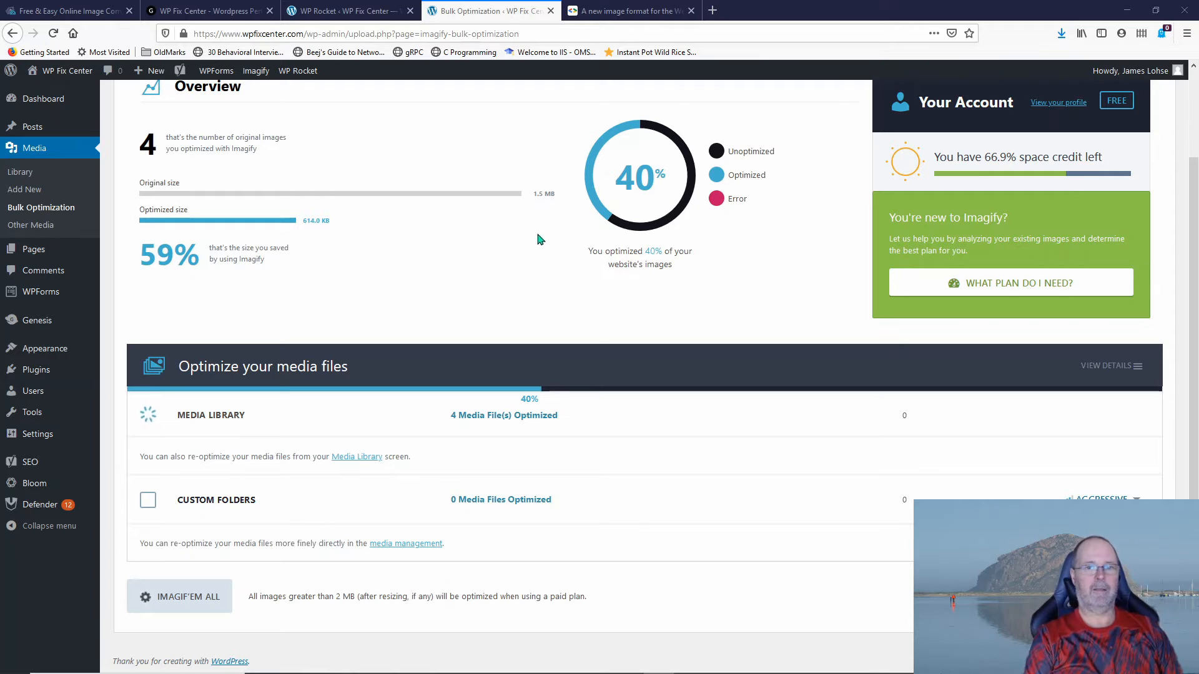
{"action": "mouse_move", "coordinate": [524, 250]}
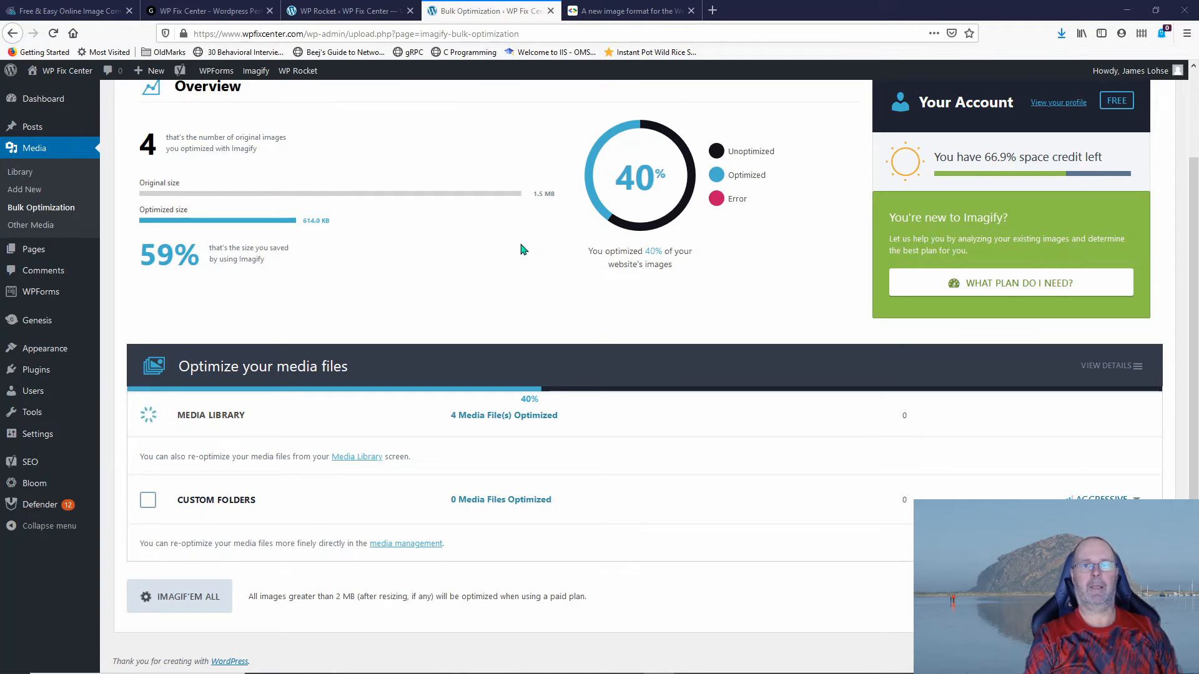
{"action": "mouse_move", "coordinate": [512, 259]}
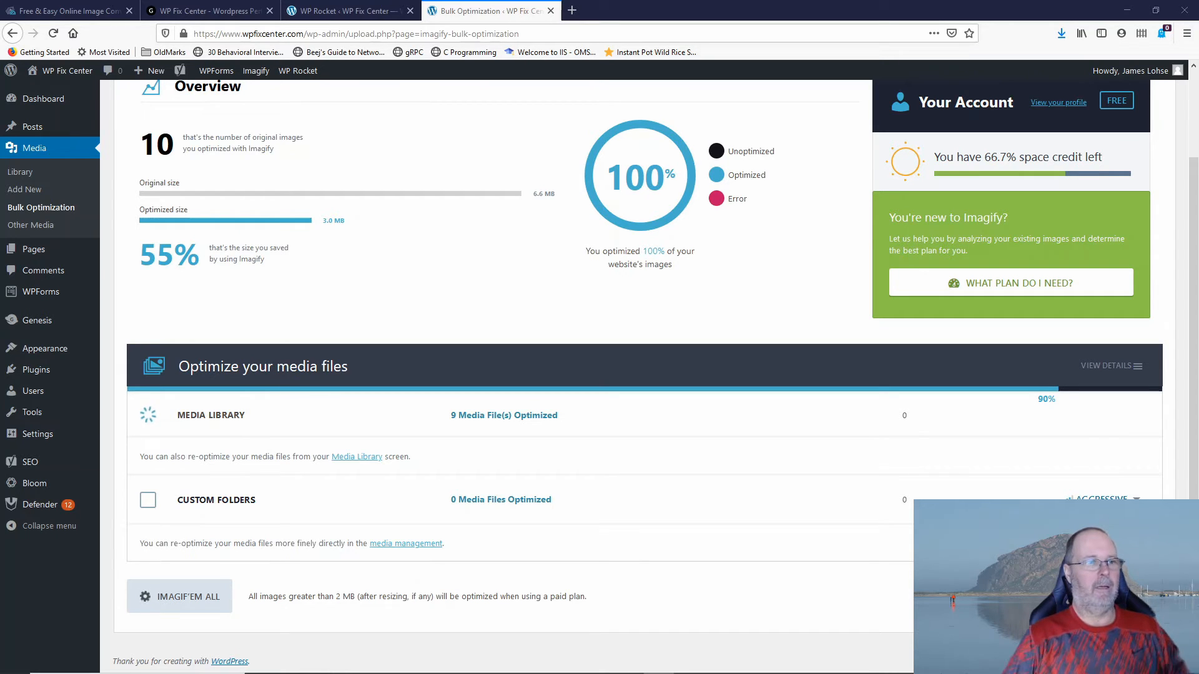
{"action": "mouse_move", "coordinate": [512, 235]}
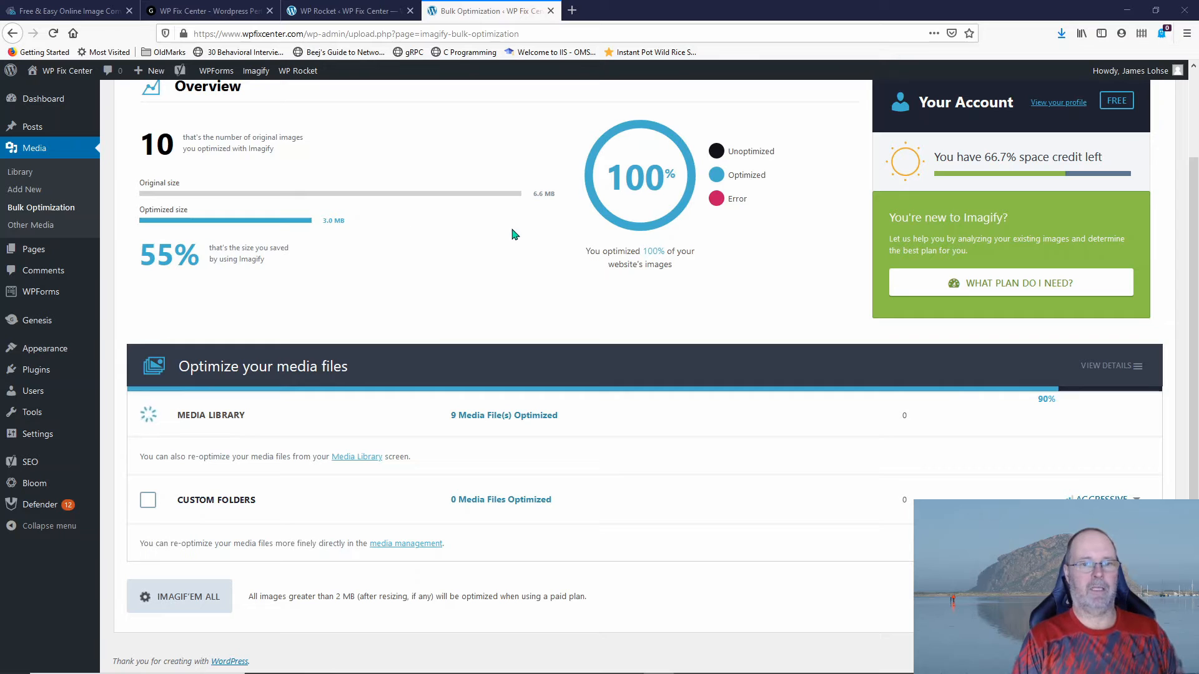
{"action": "mouse_move", "coordinate": [556, 207]}
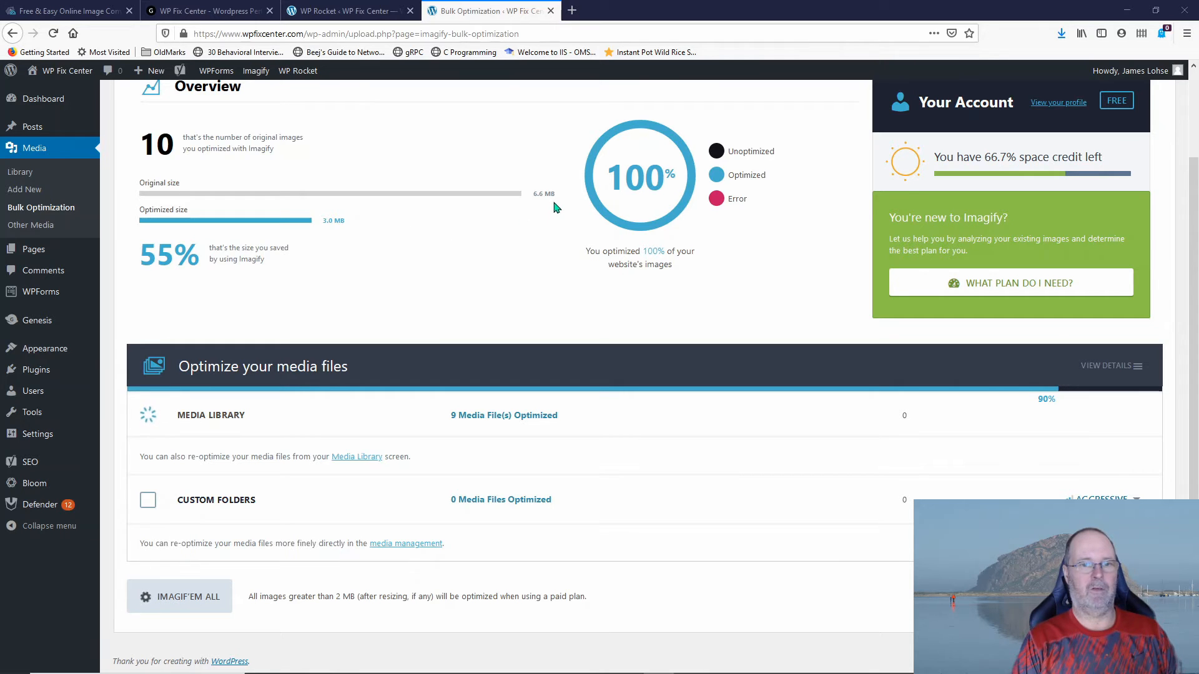
{"action": "mouse_move", "coordinate": [535, 221]}
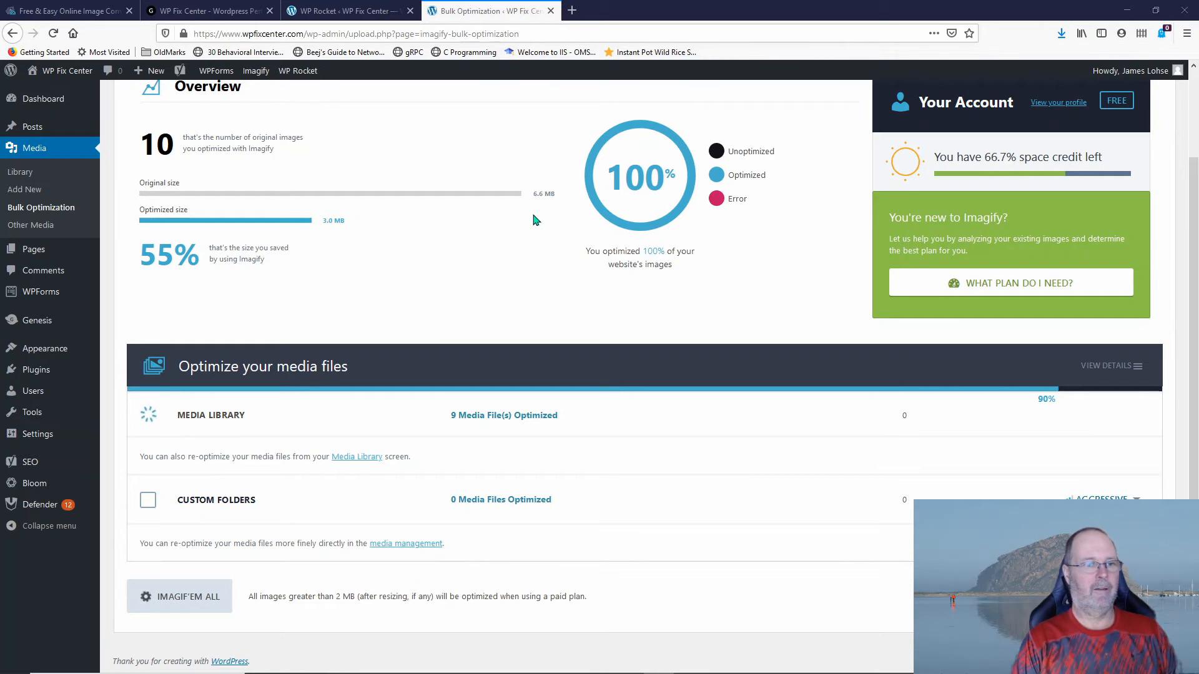
{"action": "mouse_move", "coordinate": [556, 233]}
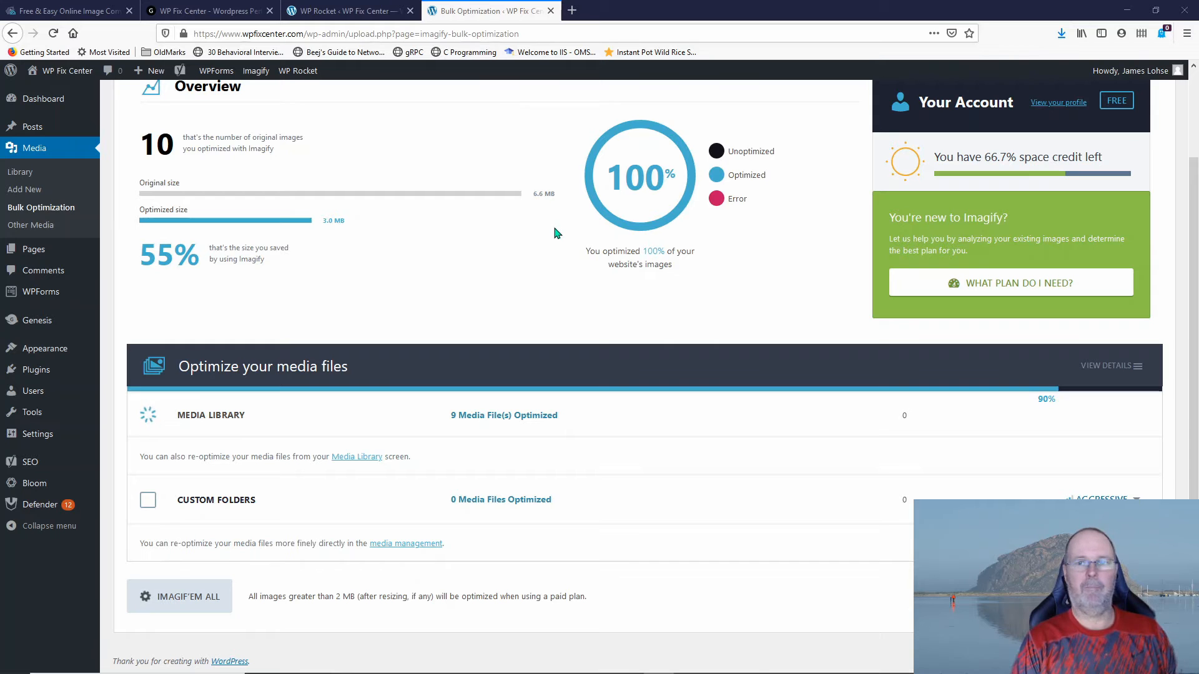
{"action": "mouse_move", "coordinate": [535, 231]}
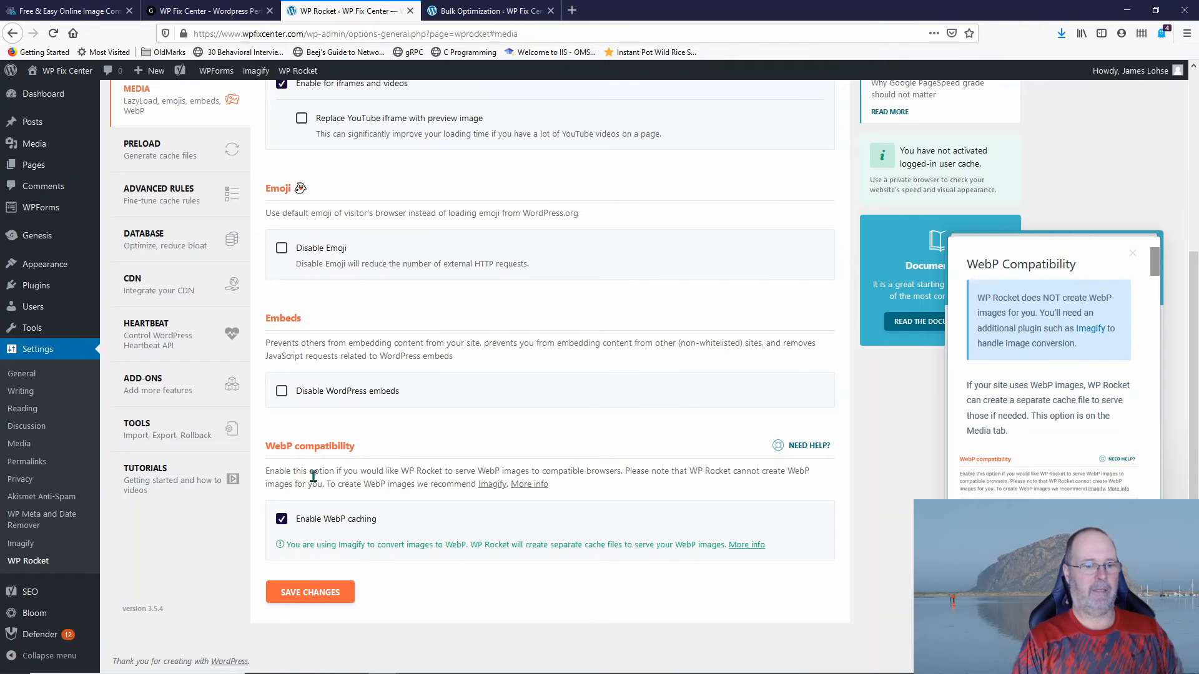
{"action": "mouse_move", "coordinate": [396, 522]}
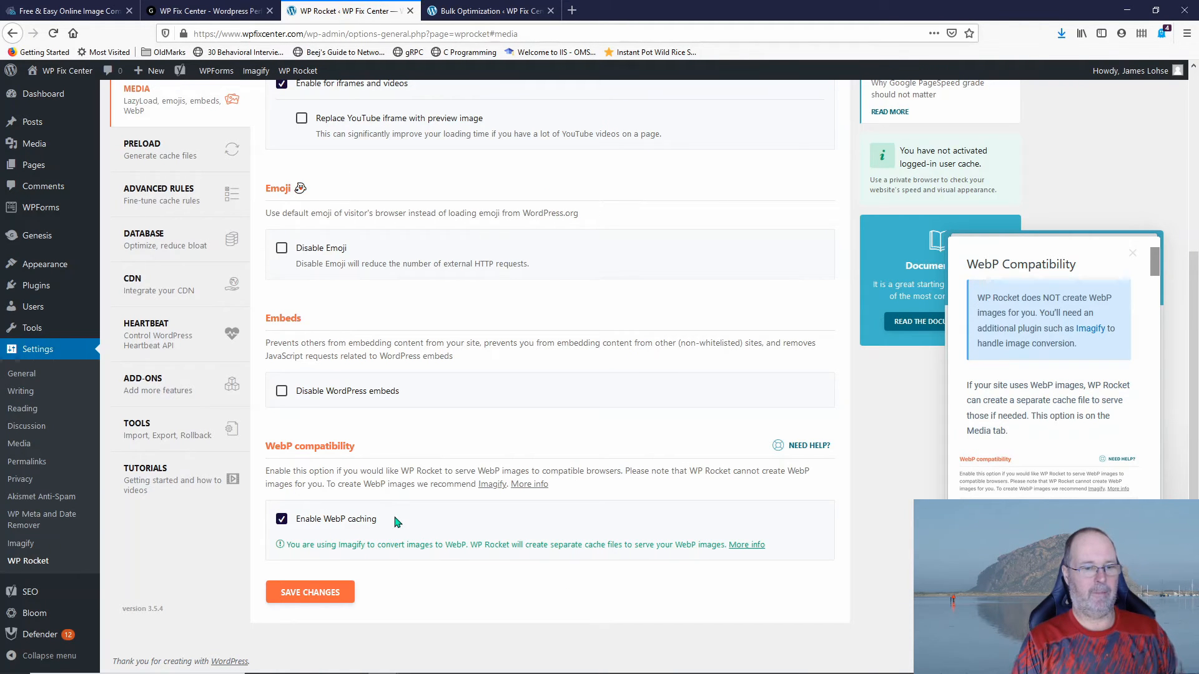
Enable YouTube preview-image replacement and save WP Rocket's media settings with WebP caching on
{"action": "left_click", "coordinate": [310, 592]}
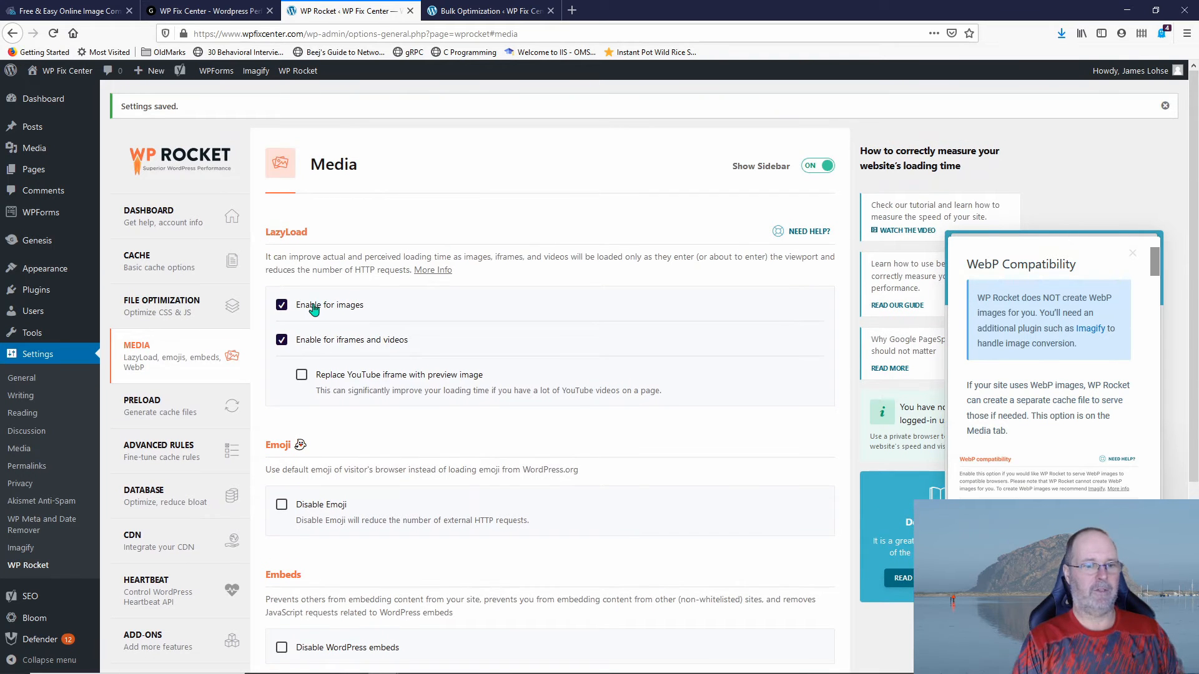
{"action": "scroll", "scroll_direction": "down", "scroll_amount": 3}
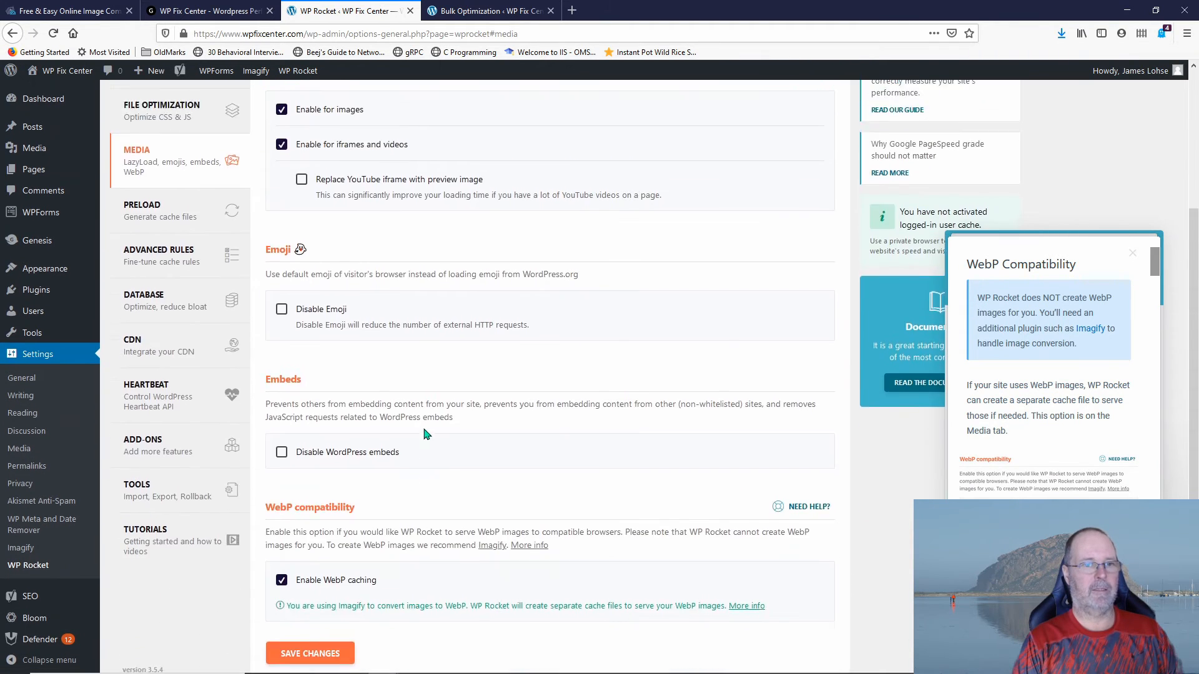
{"action": "scroll", "scroll_direction": "up", "scroll_amount": 3}
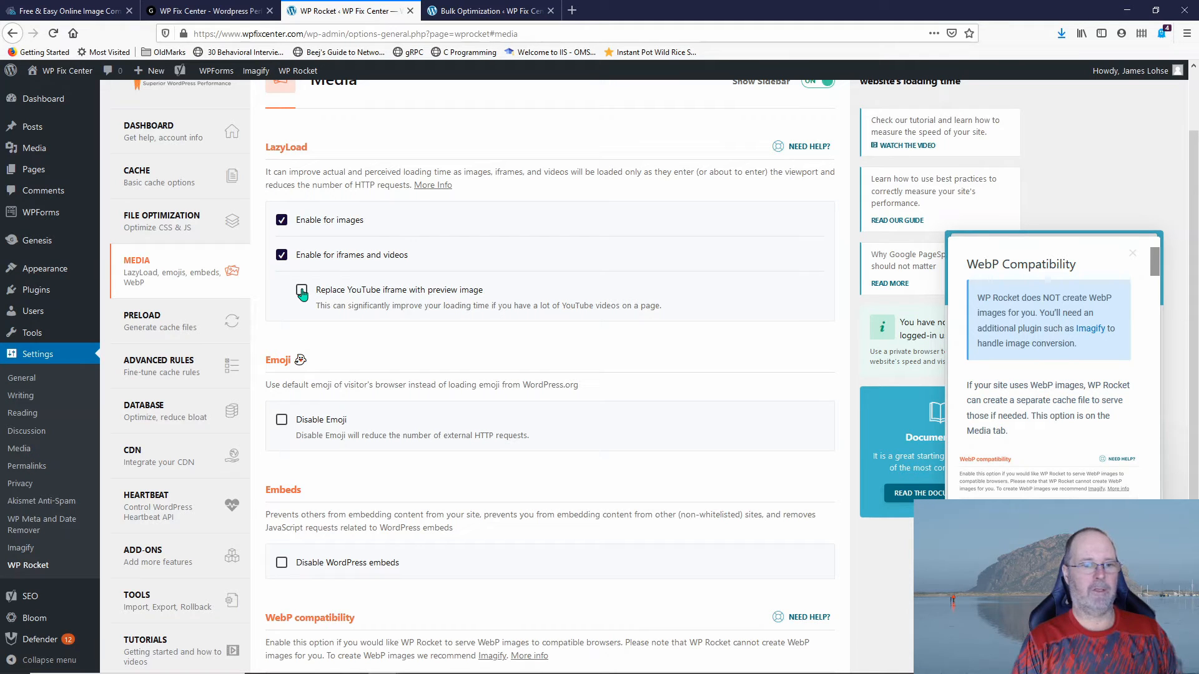
{"action": "left_click", "coordinate": [282, 289]}
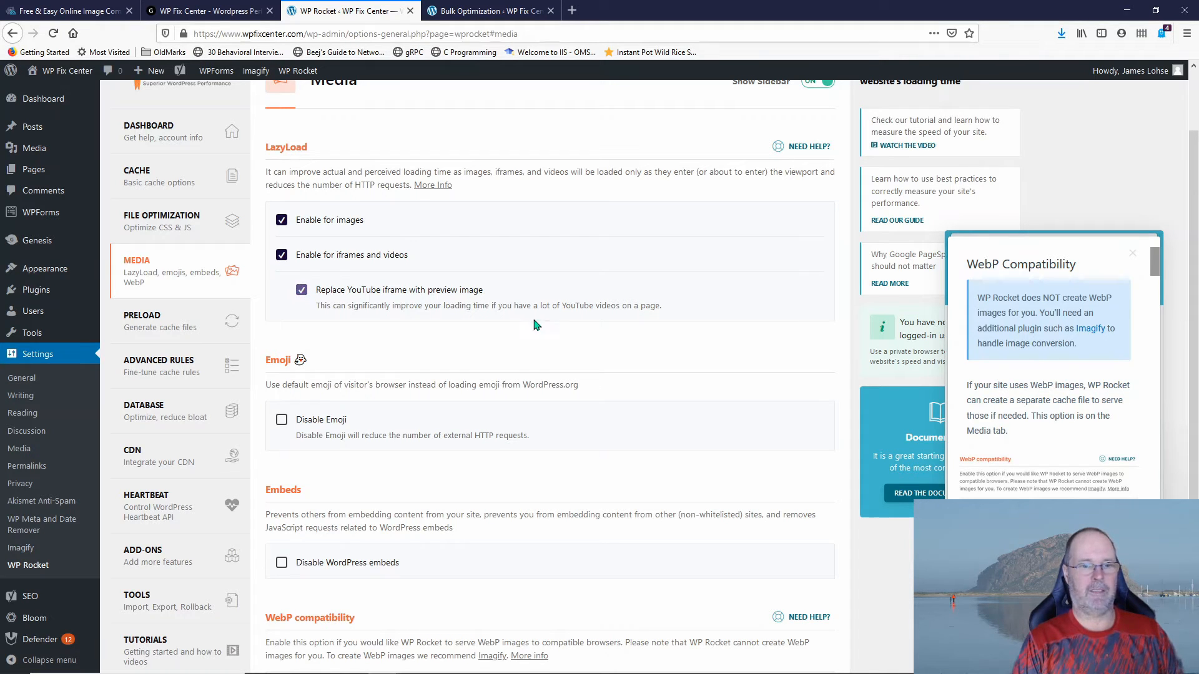
{"action": "mouse_move", "coordinate": [466, 340]}
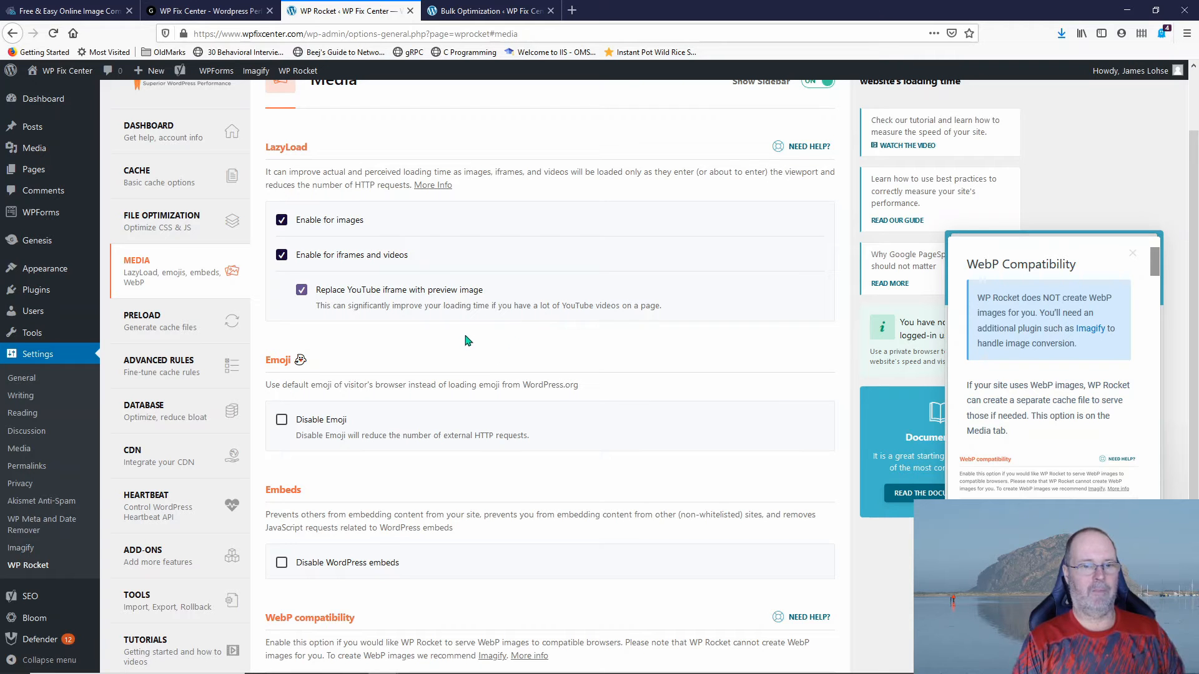
{"action": "mouse_move", "coordinate": [537, 306]}
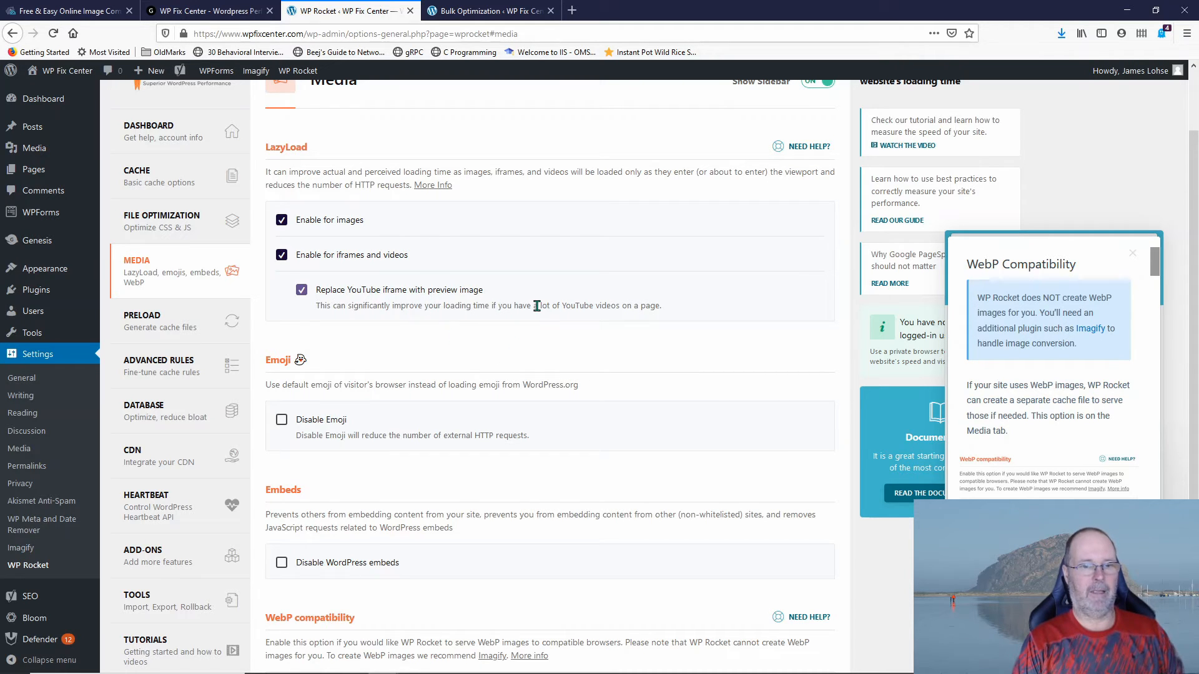
{"action": "mouse_move", "coordinate": [675, 311]}
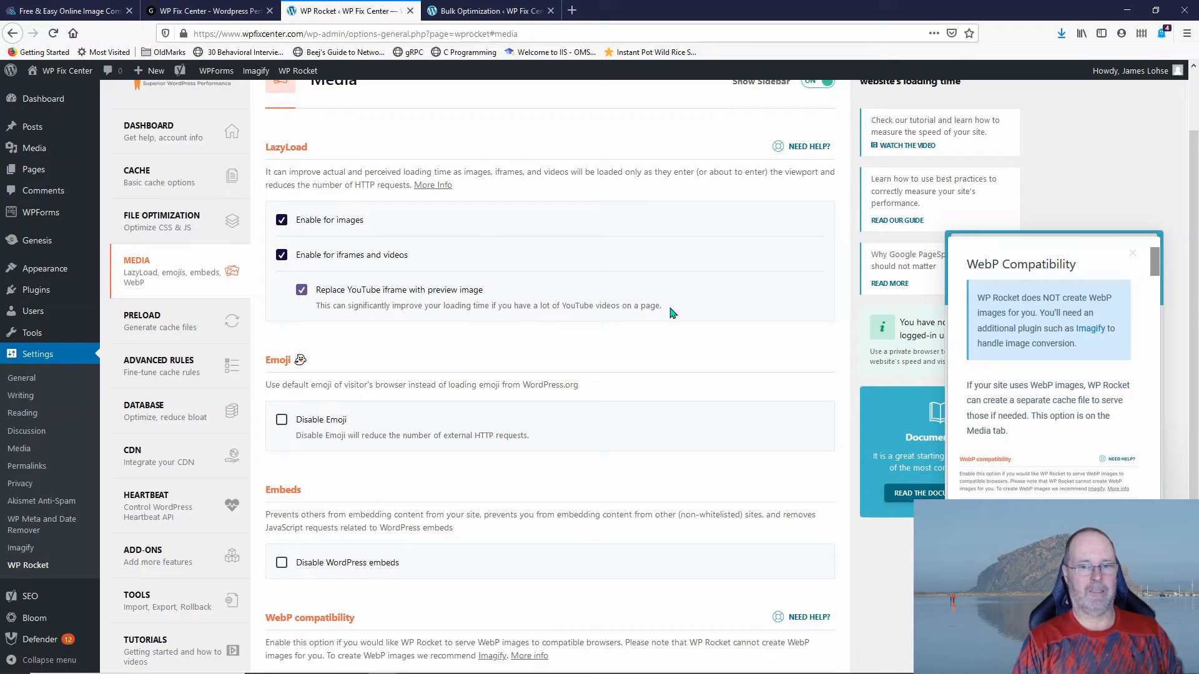
{"action": "mouse_move", "coordinate": [425, 512]}
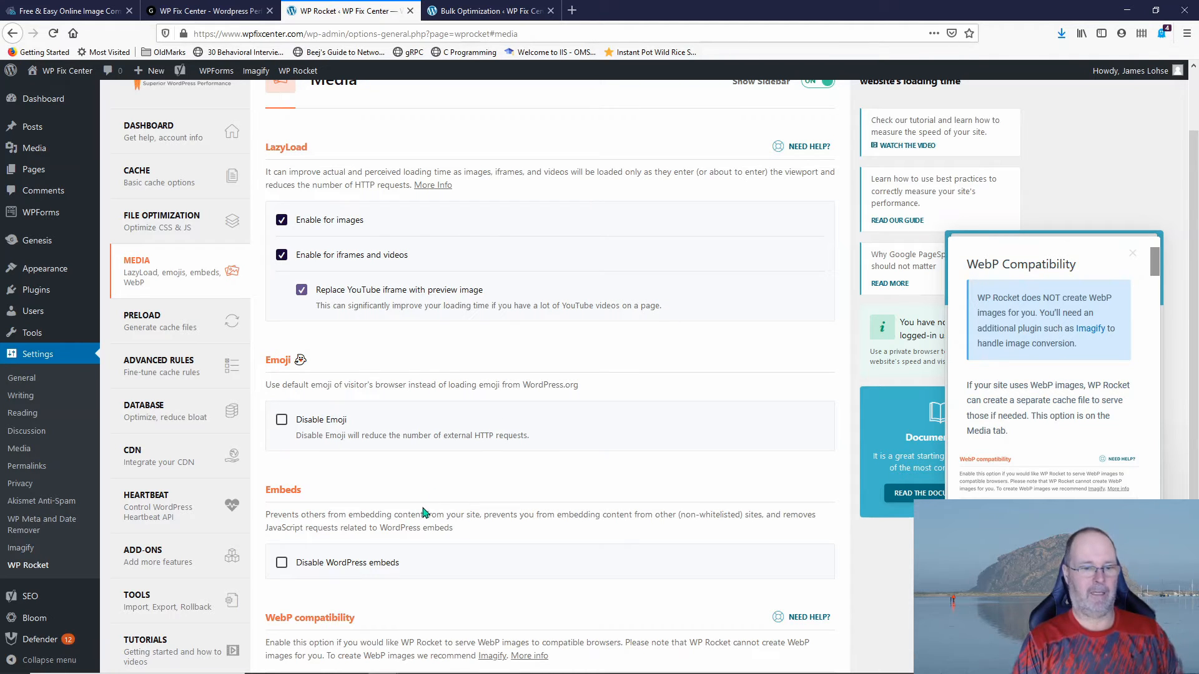
{"action": "scroll", "scroll_direction": "down", "scroll_amount": 3}
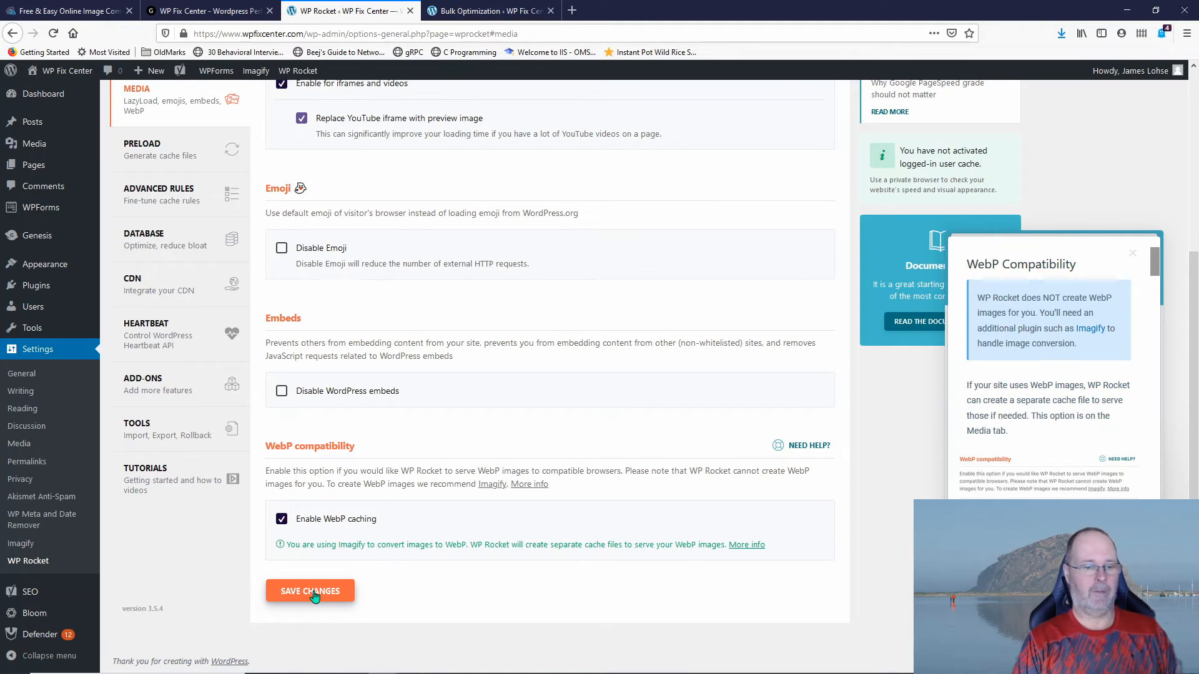
{"action": "left_click", "coordinate": [310, 591]}
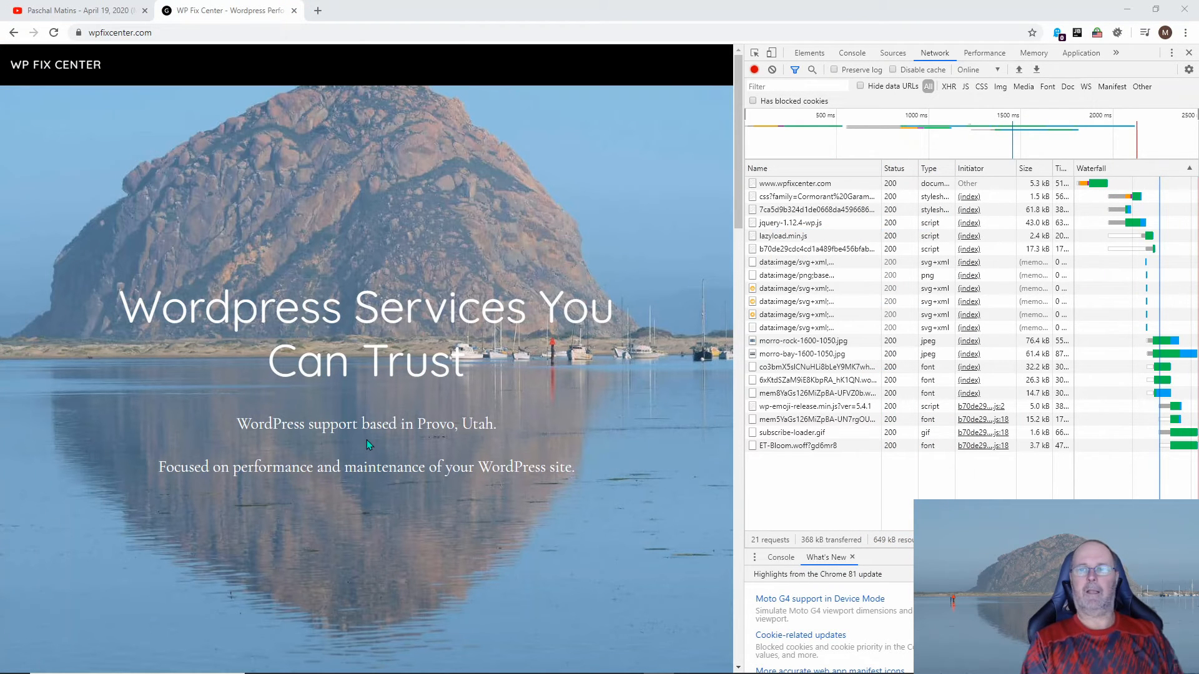
Clear Chrome's cookies, cached images and files, and autofill data via More tools > Clear browsing data
{"action": "left_click", "coordinate": [1185, 32]}
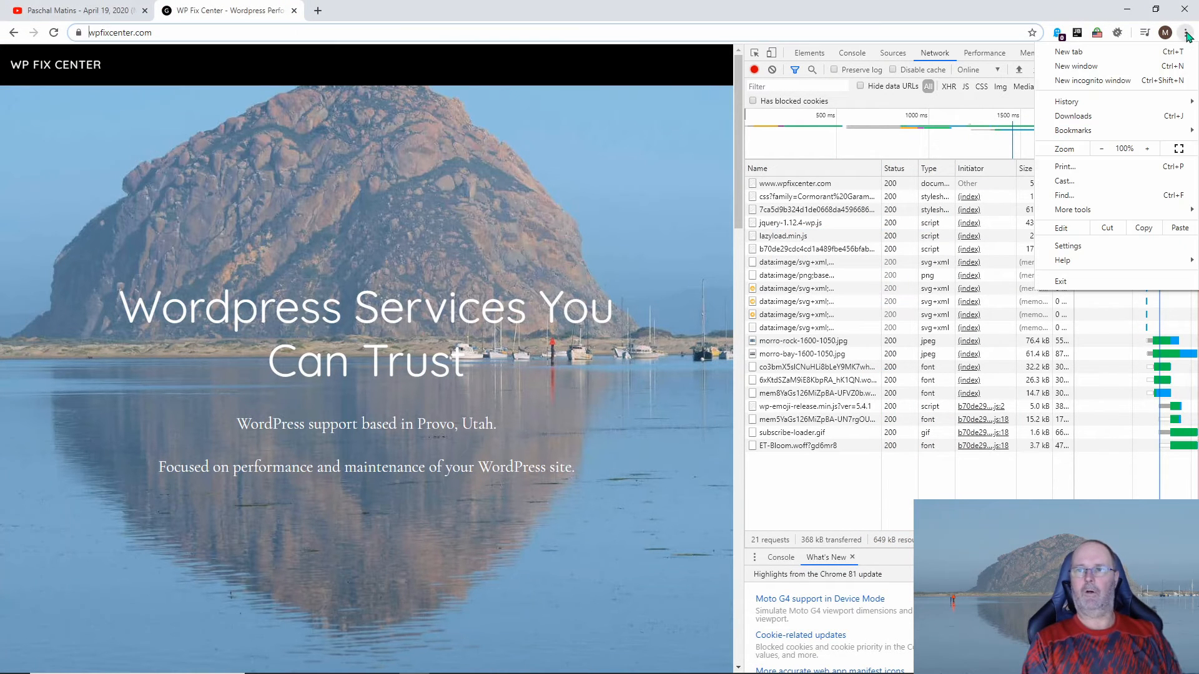
{"action": "mouse_move", "coordinate": [1072, 210]}
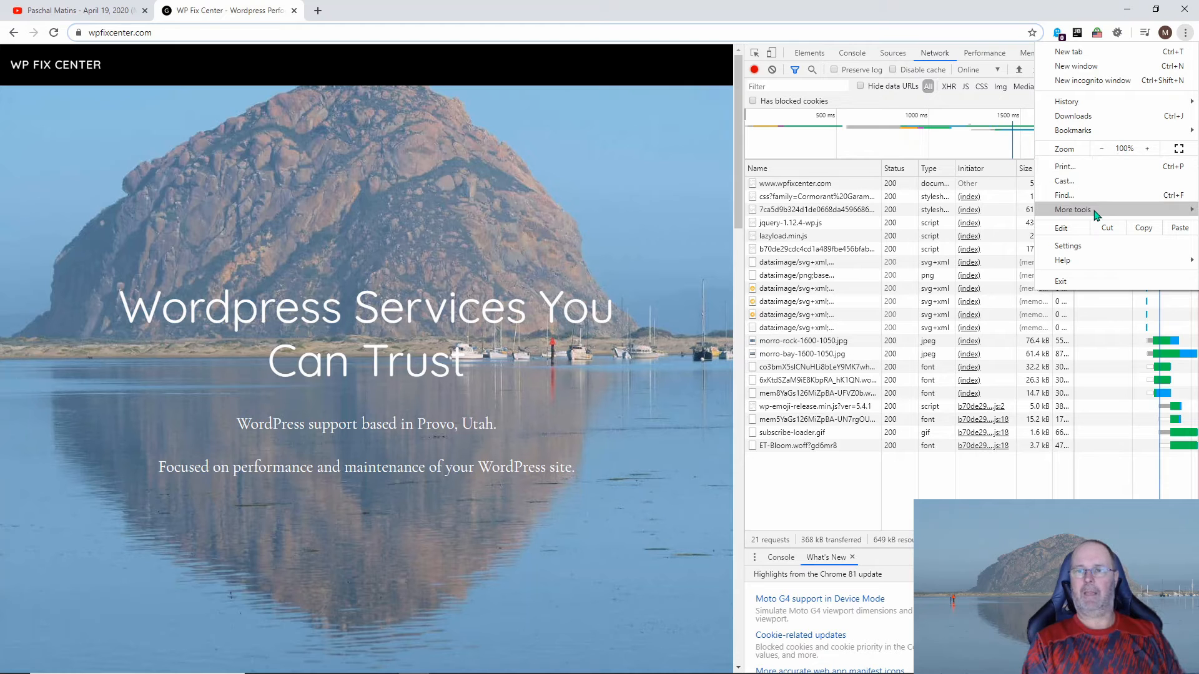
{"action": "left_click", "coordinate": [1072, 210]}
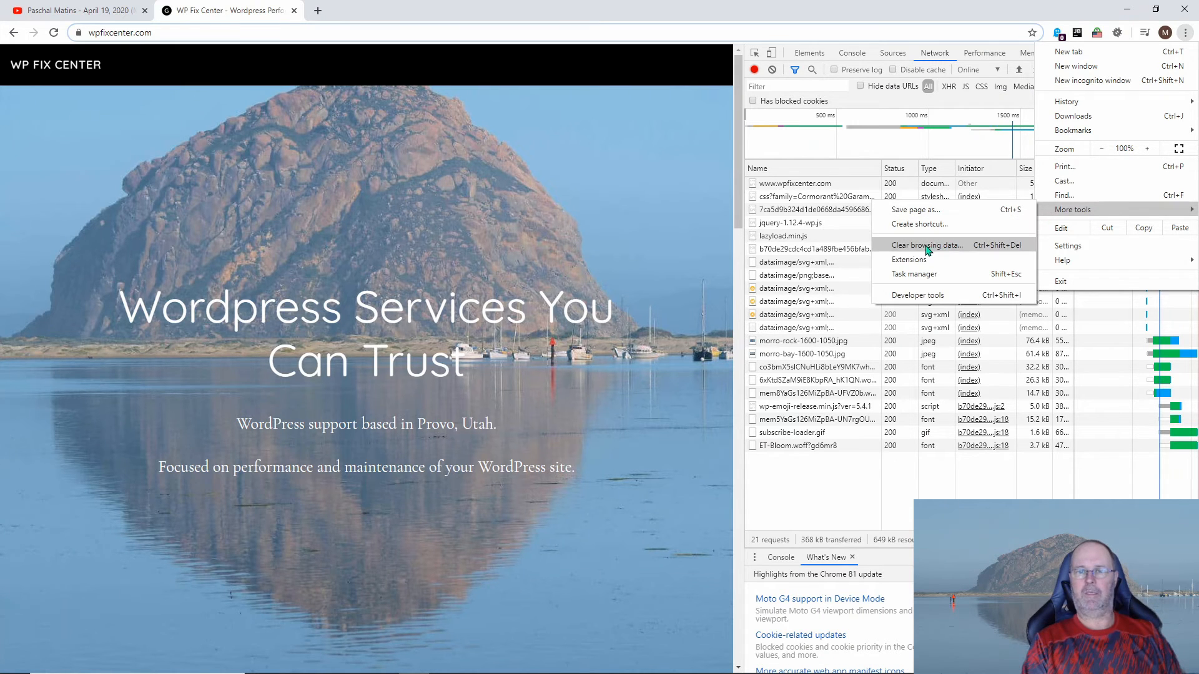
{"action": "left_click", "coordinate": [927, 245]}
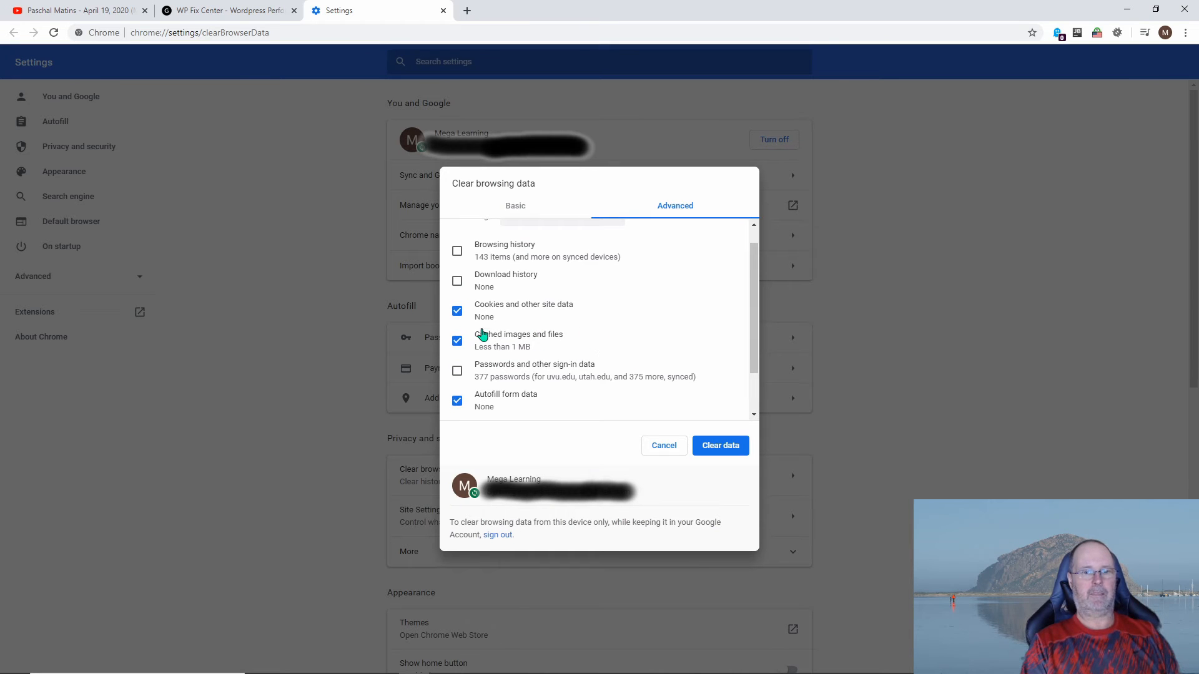
{"action": "mouse_move", "coordinate": [484, 404]}
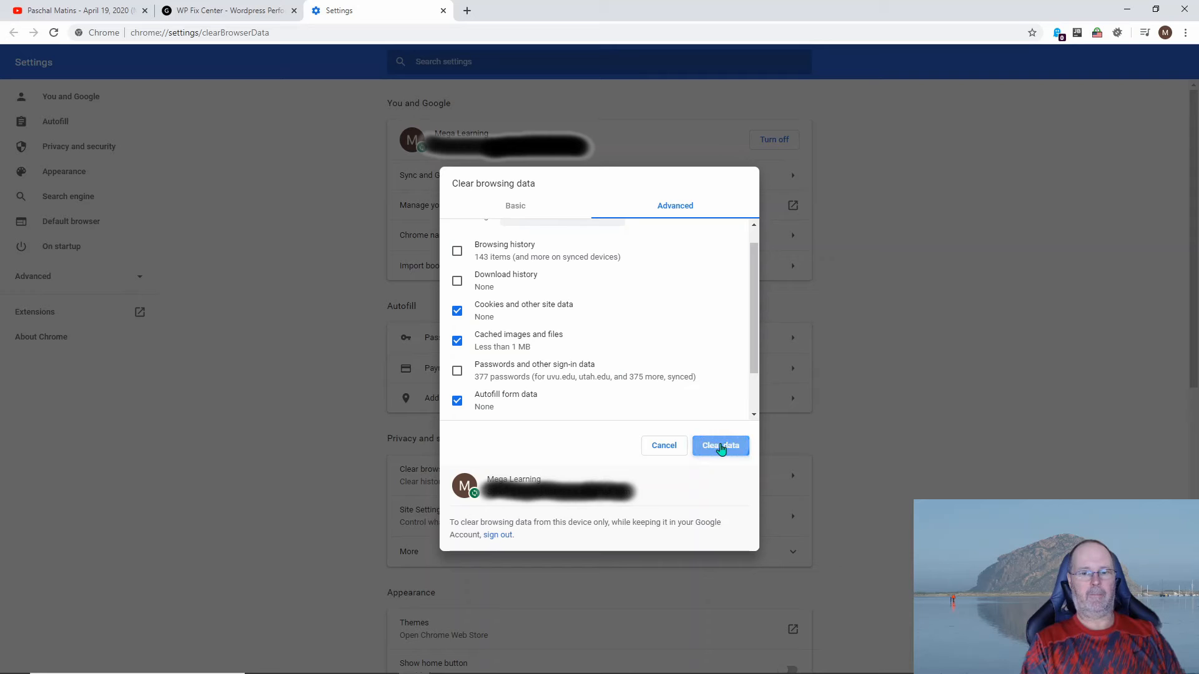
{"action": "left_click", "coordinate": [719, 446]}
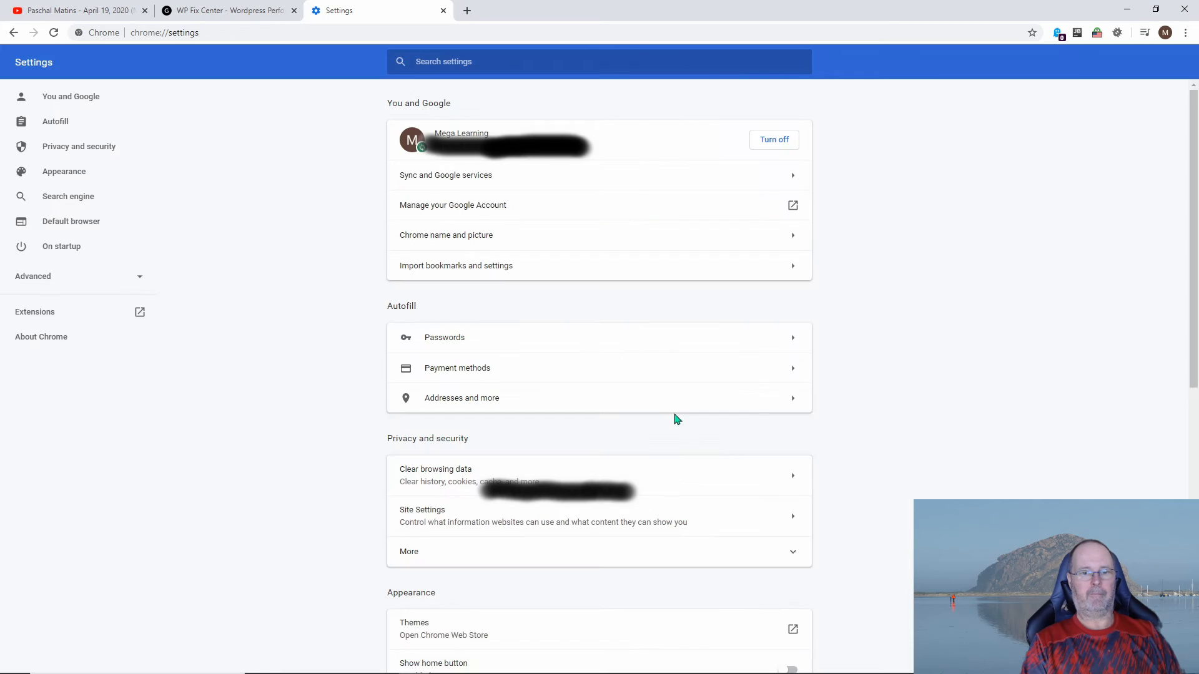
{"action": "mouse_move", "coordinate": [432, 8]}
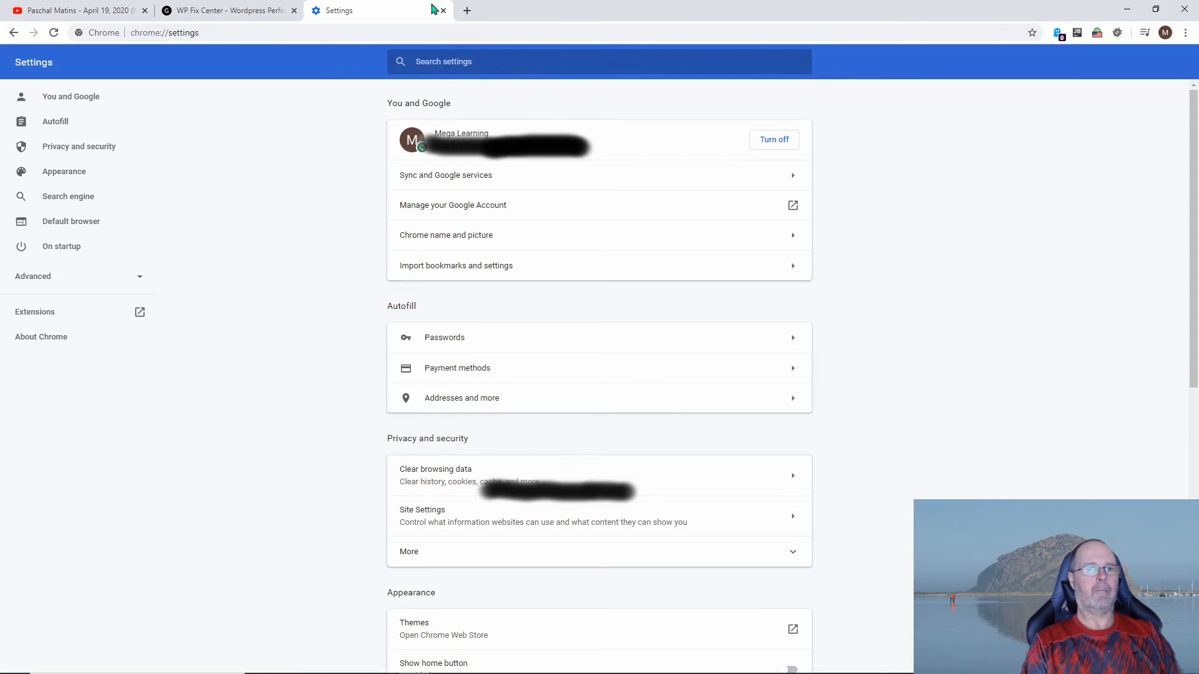
Close the Chrome Settings tab to reveal the StackPath CDN Settings page
{"action": "left_click", "coordinate": [441, 10]}
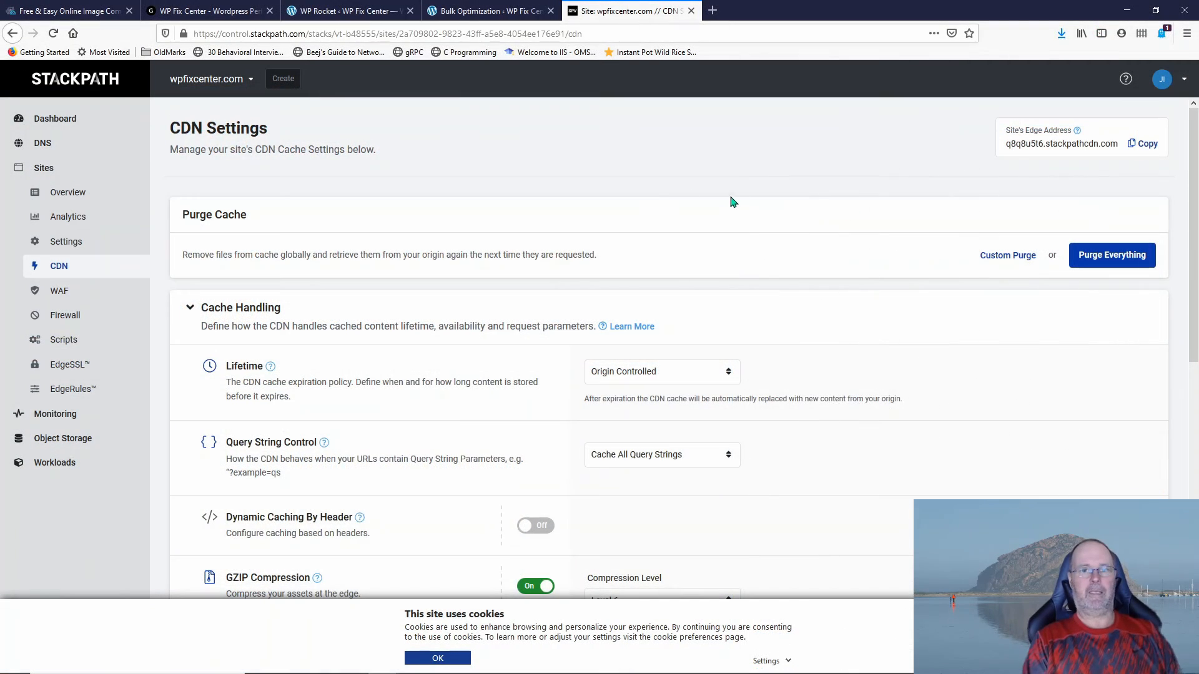
{"action": "mouse_move", "coordinate": [350, 11]}
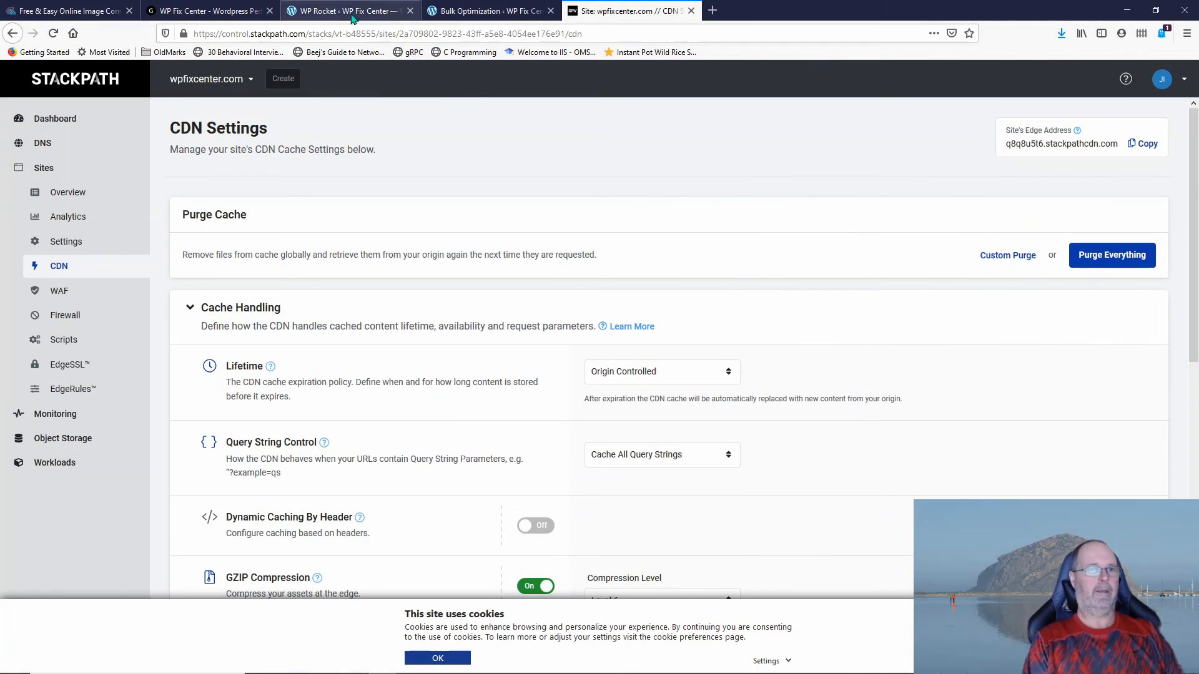
Regenerate critical CSS from the Quick Actions on WP Rocket's dashboard
{"action": "left_click", "coordinate": [348, 10]}
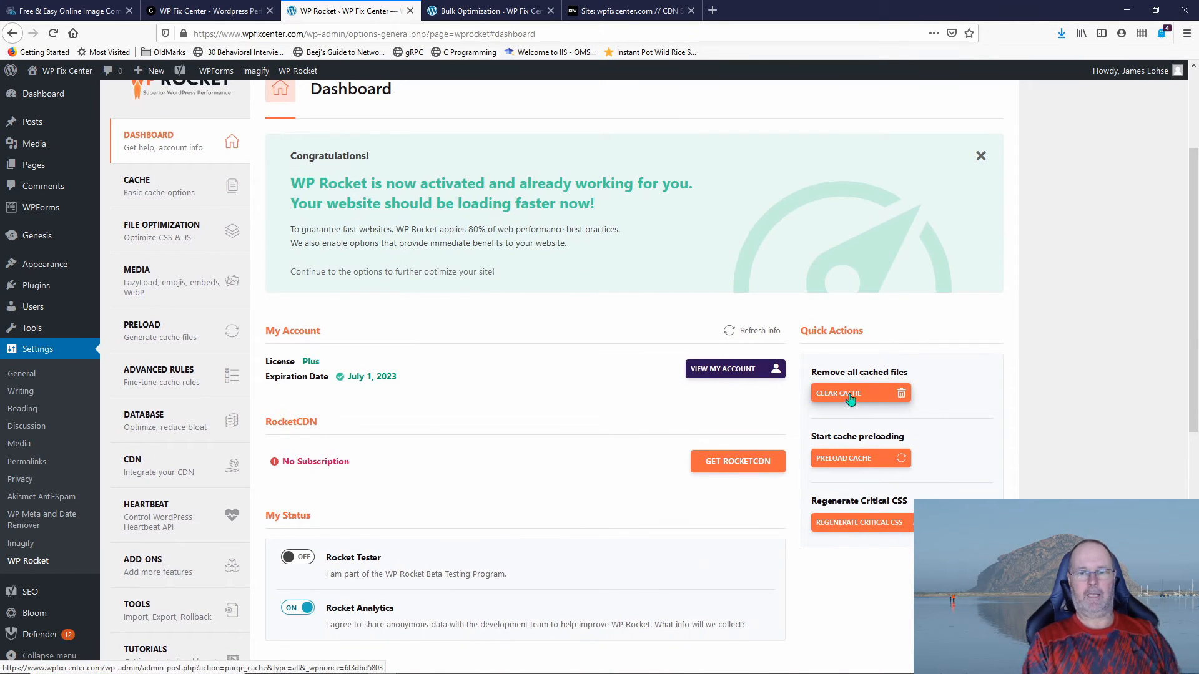
{"action": "mouse_move", "coordinate": [855, 462]}
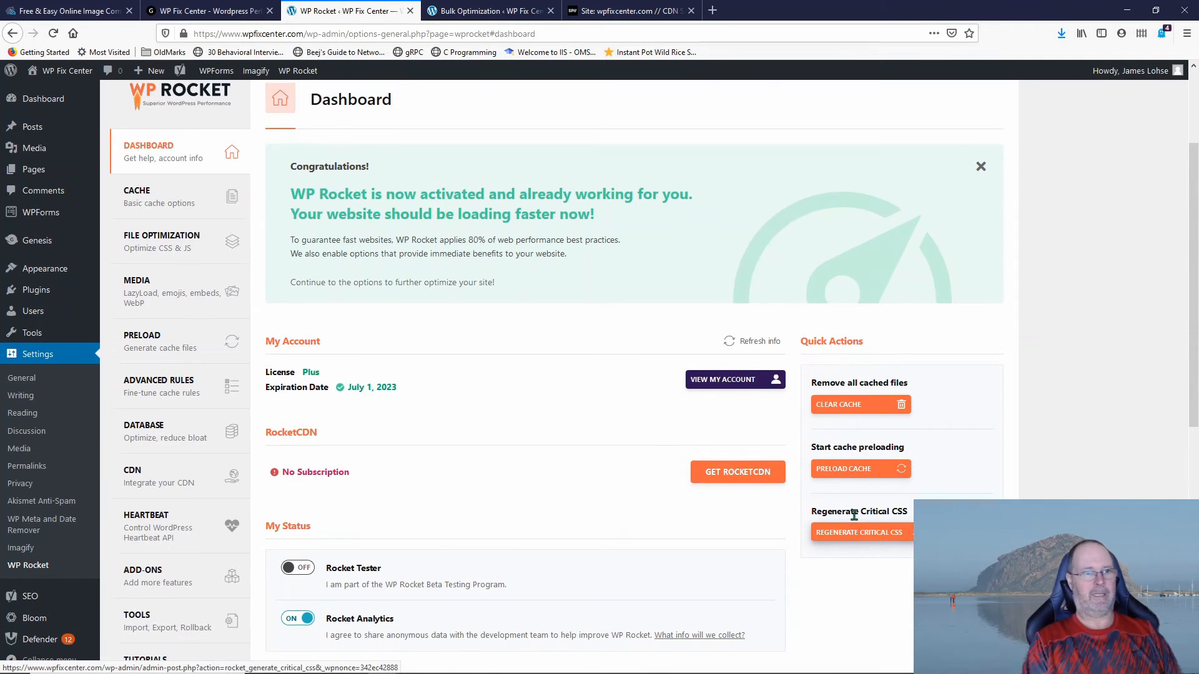
{"action": "left_click", "coordinate": [859, 531]}
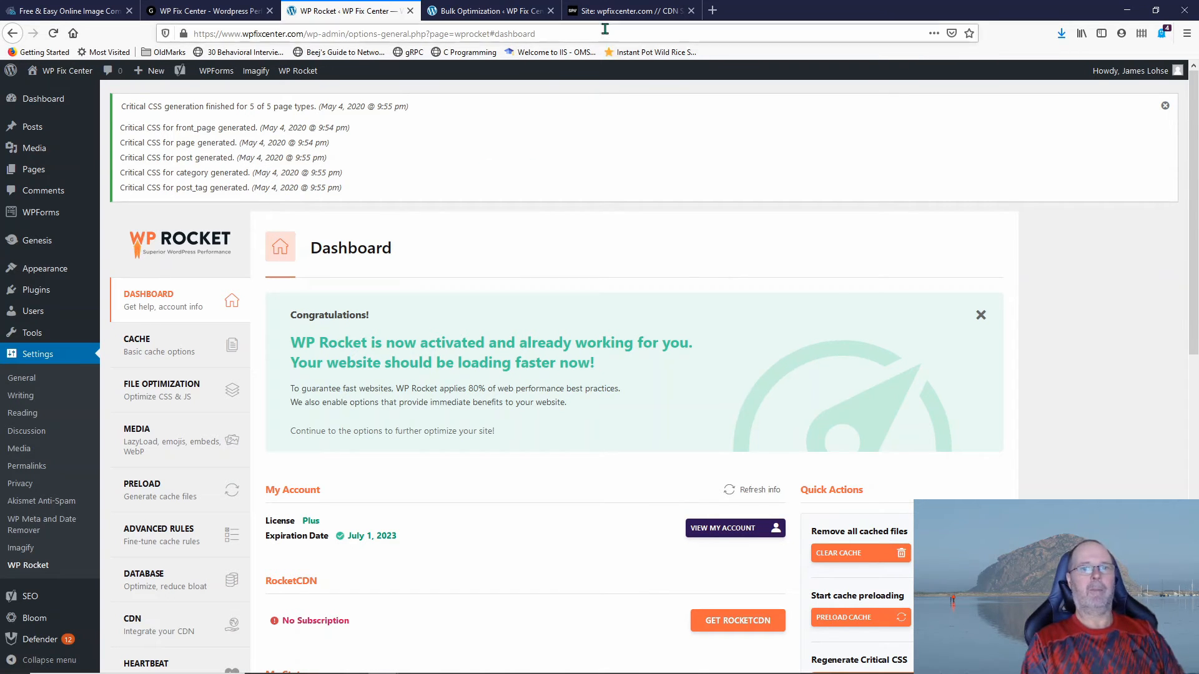
Purge Everything from the wpfixcenter.com StackPath CDN cache and confirm it in the dialog
{"action": "left_click", "coordinate": [627, 11]}
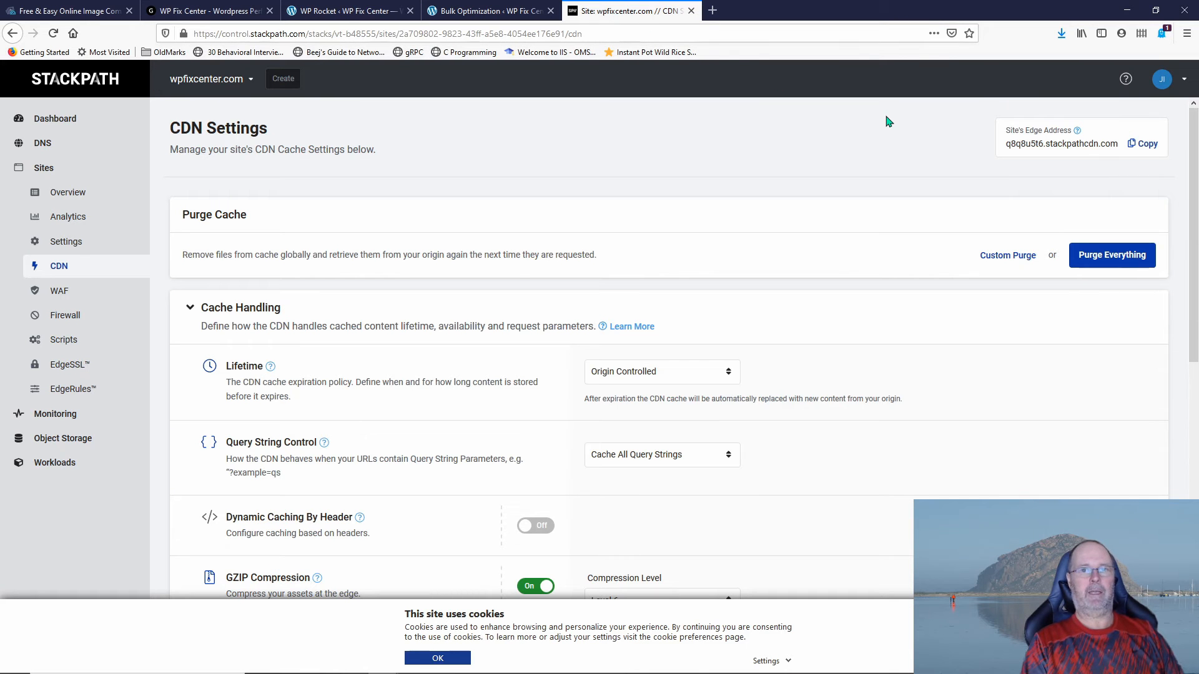
{"action": "mouse_move", "coordinate": [1111, 258]}
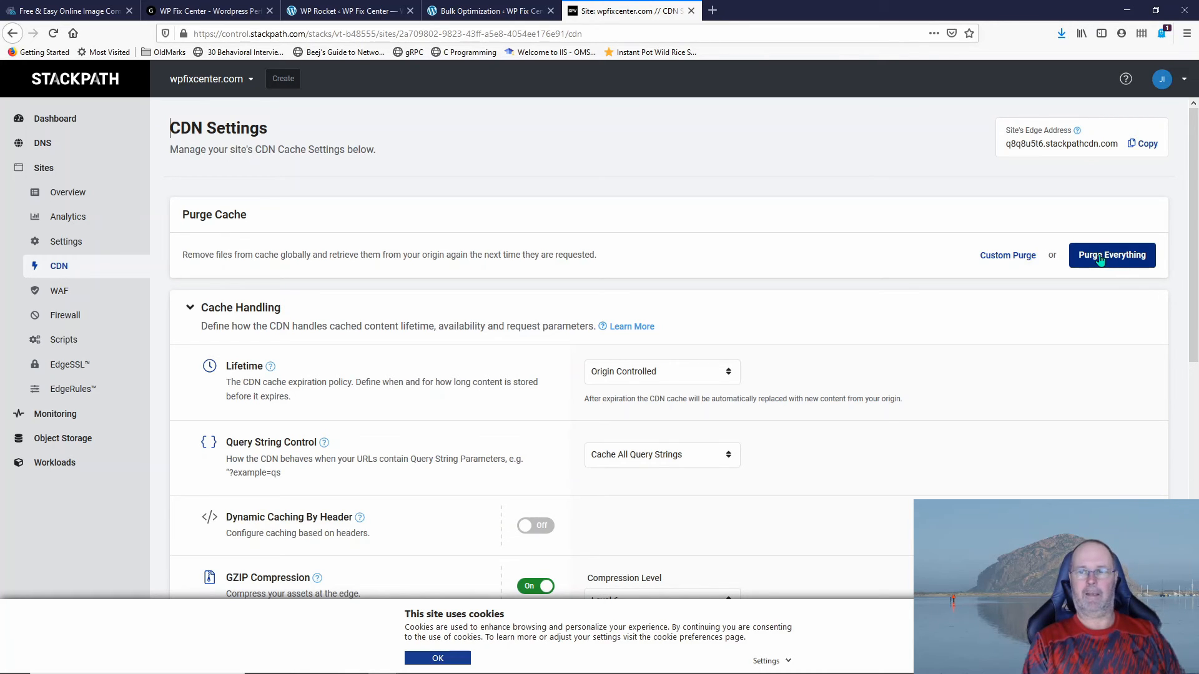
{"action": "left_click", "coordinate": [1111, 255]}
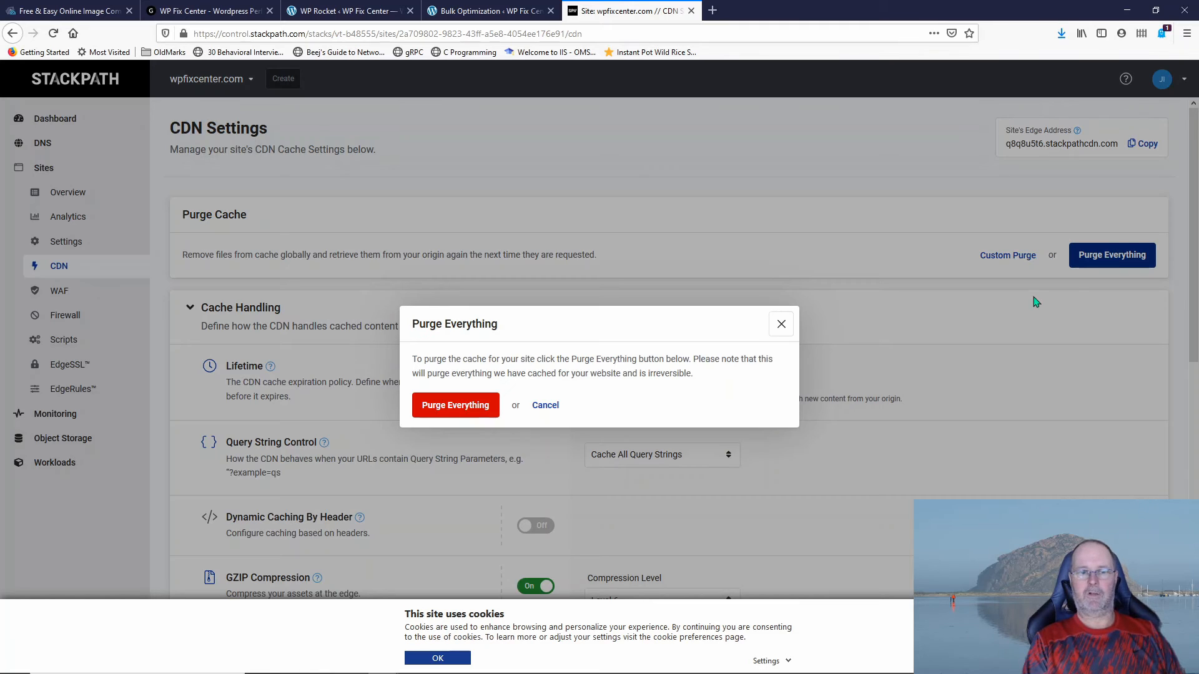
{"action": "left_click", "coordinate": [455, 404]}
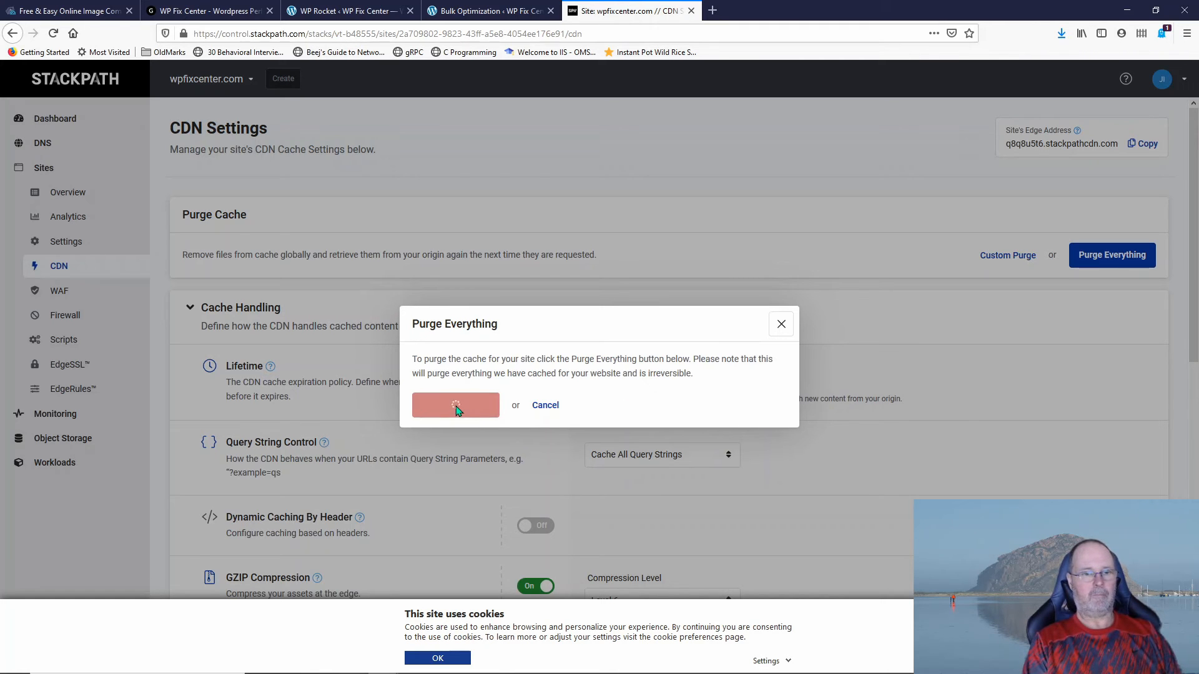
{"action": "left_click", "coordinate": [456, 405]}
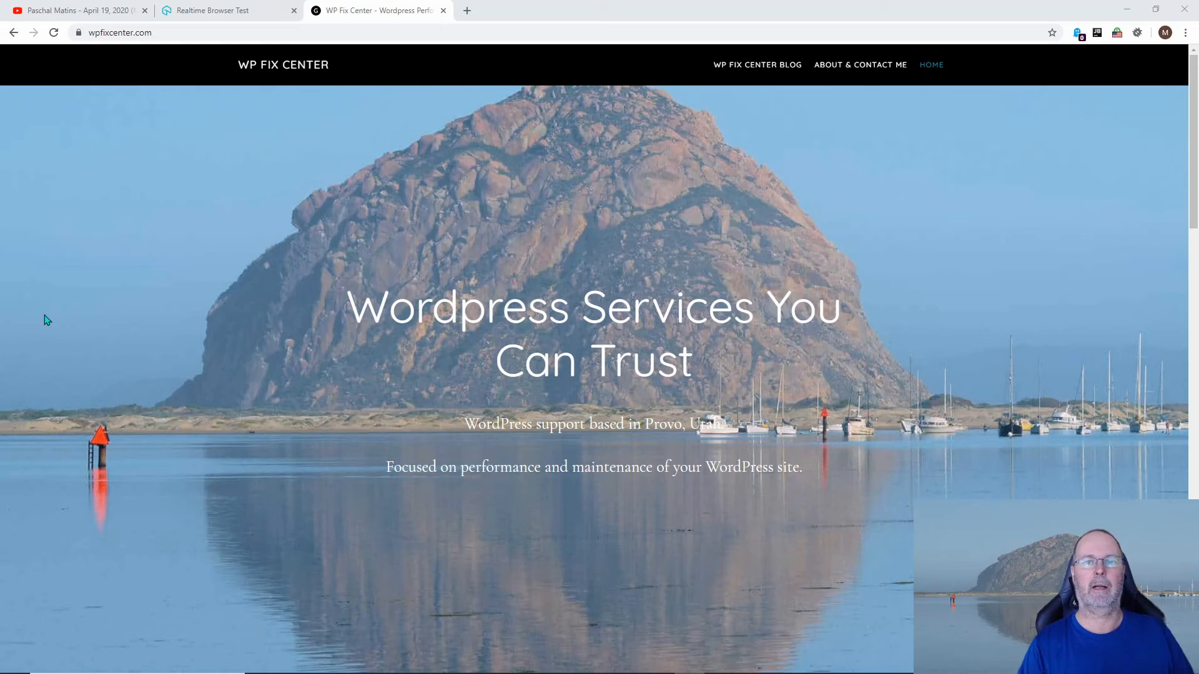
{"action": "mouse_move", "coordinate": [174, 31]}
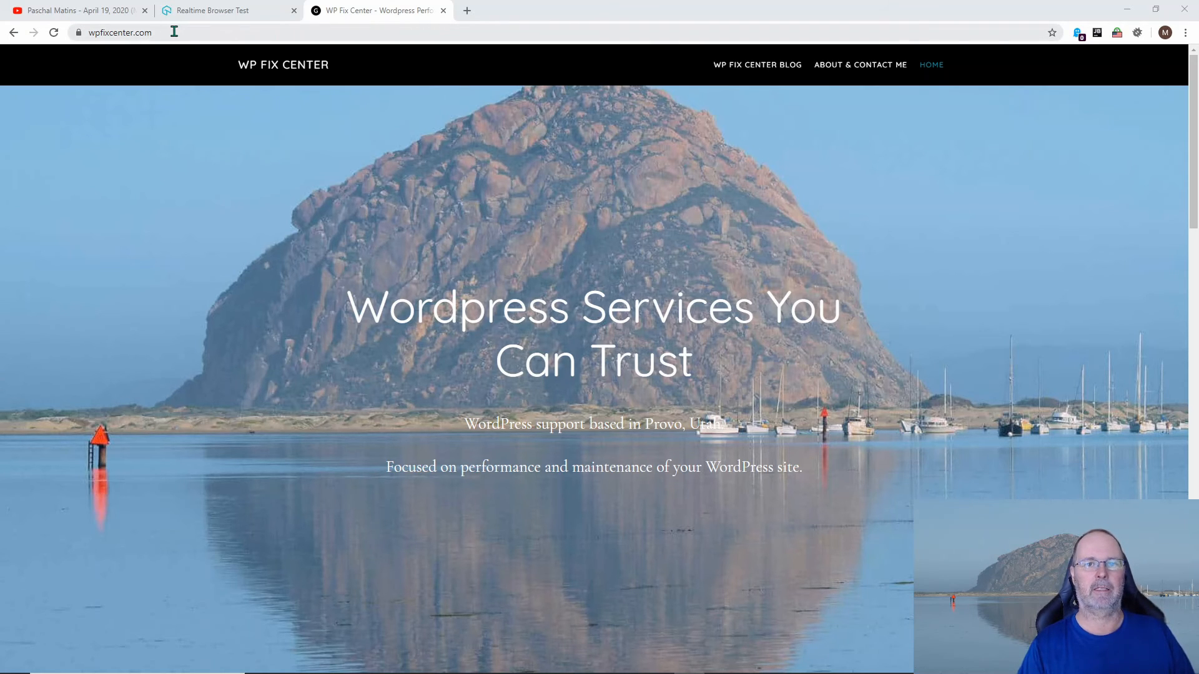
{"action": "mouse_move", "coordinate": [638, 94]}
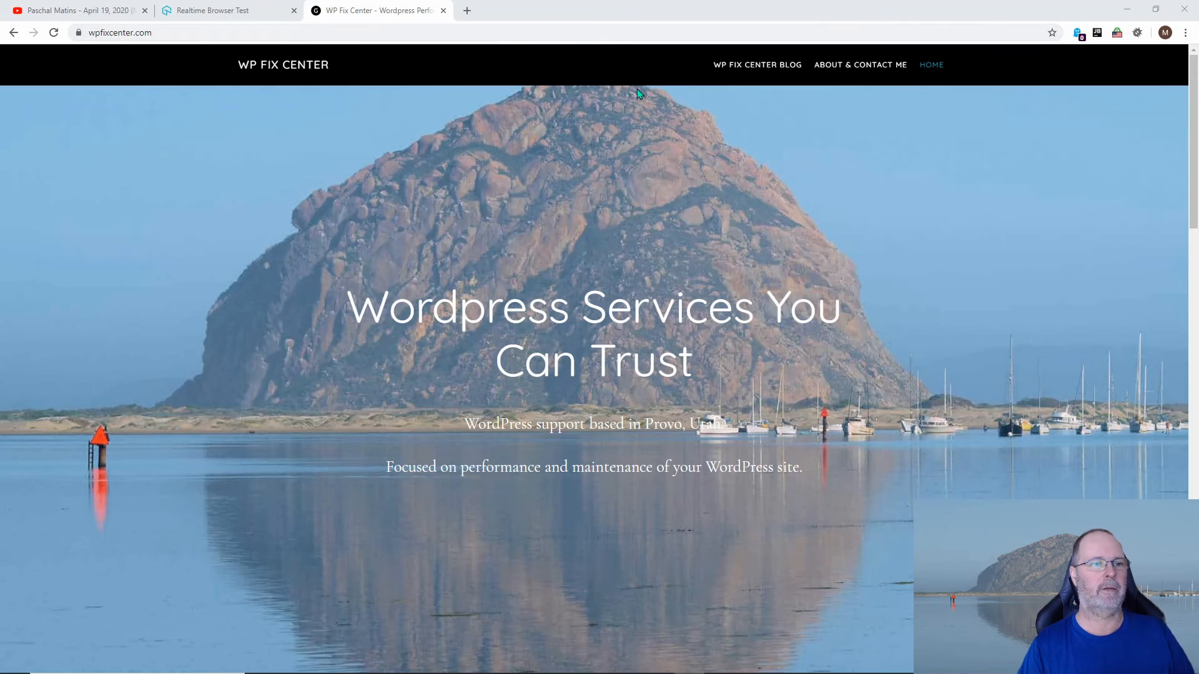
Open Chrome DevTools on the Network tab to log wpfixcenter.com's requests, including the morro-rock JPEG
{"action": "left_click", "coordinate": [1184, 32]}
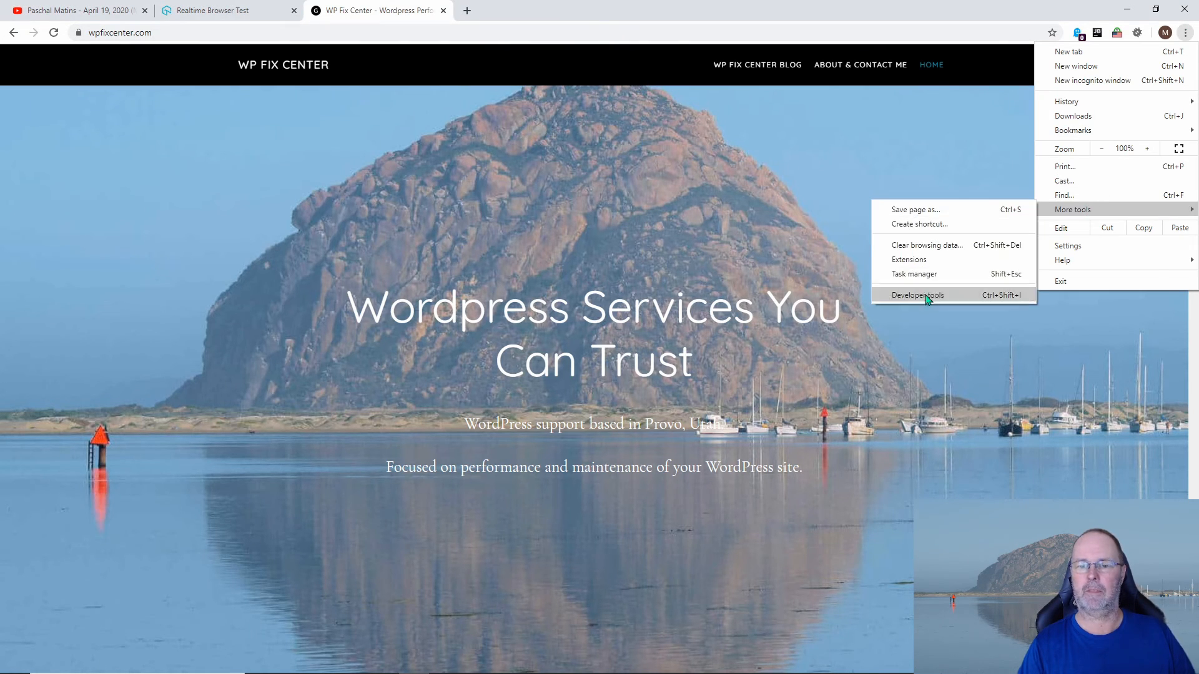
{"action": "left_click", "coordinate": [917, 296]}
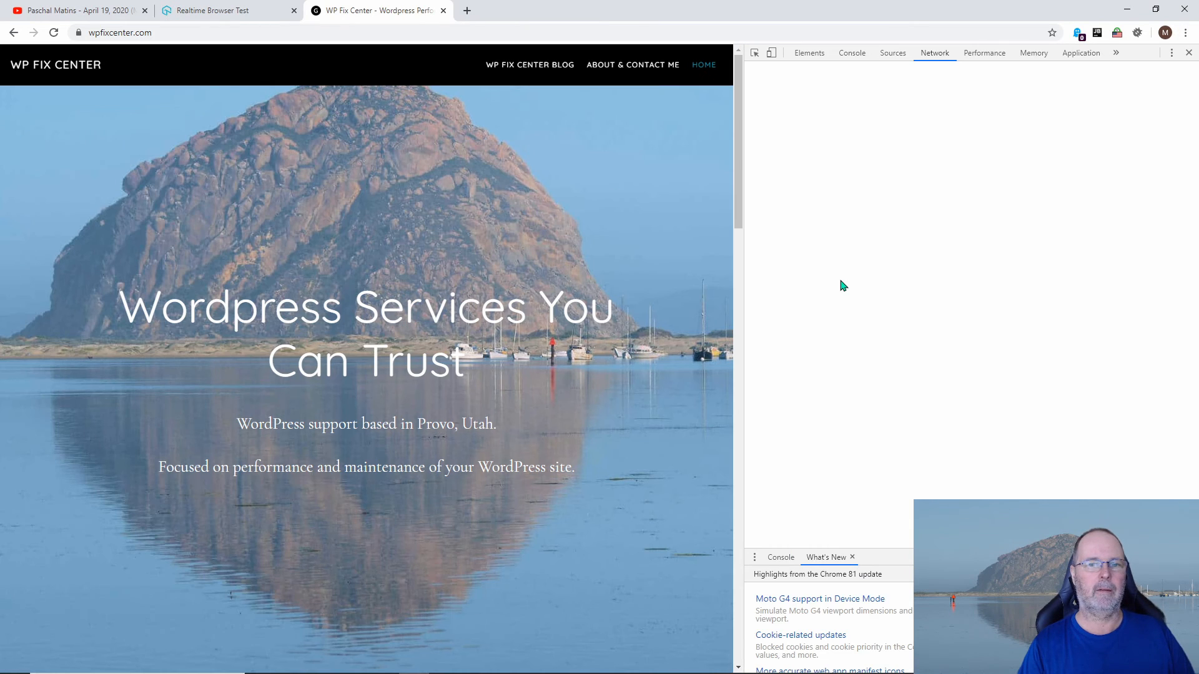
{"action": "left_click", "coordinate": [933, 52]}
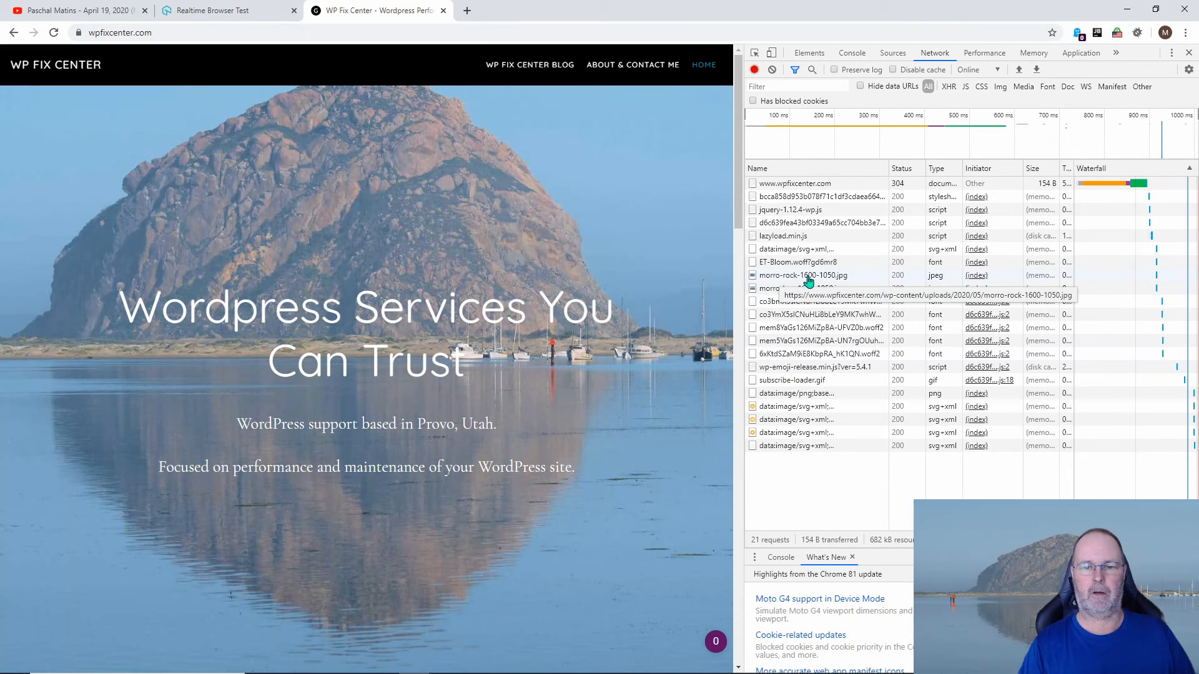
{"action": "mouse_move", "coordinate": [811, 288]}
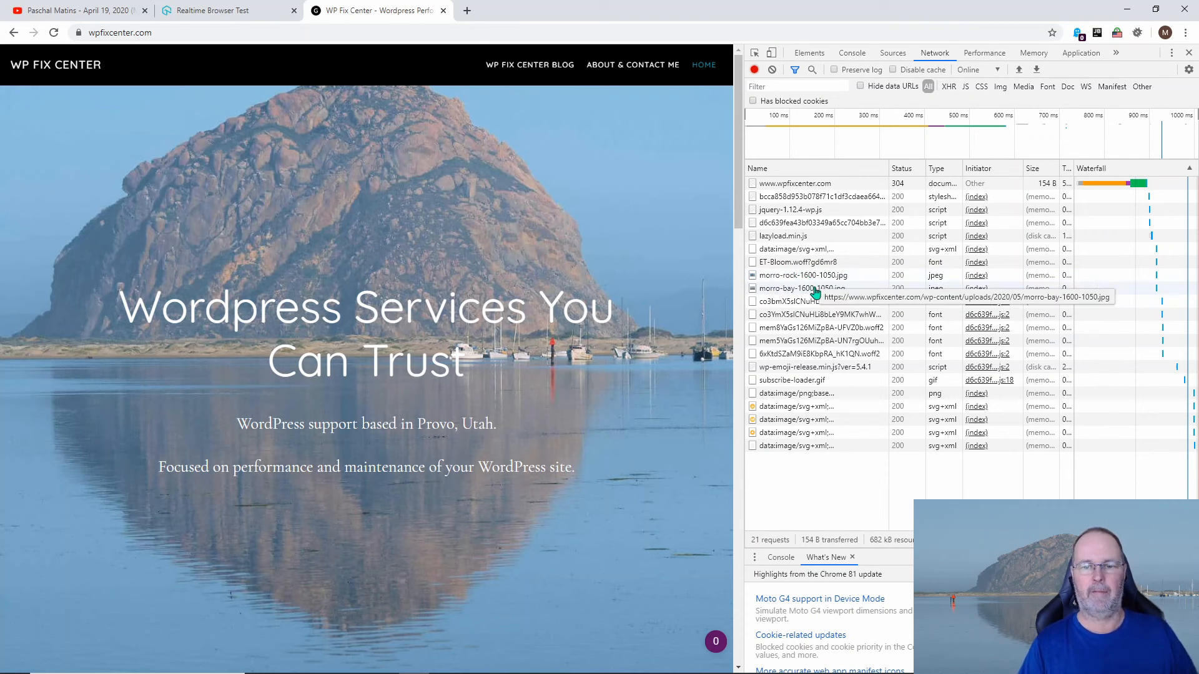
{"action": "mouse_move", "coordinate": [798, 262]}
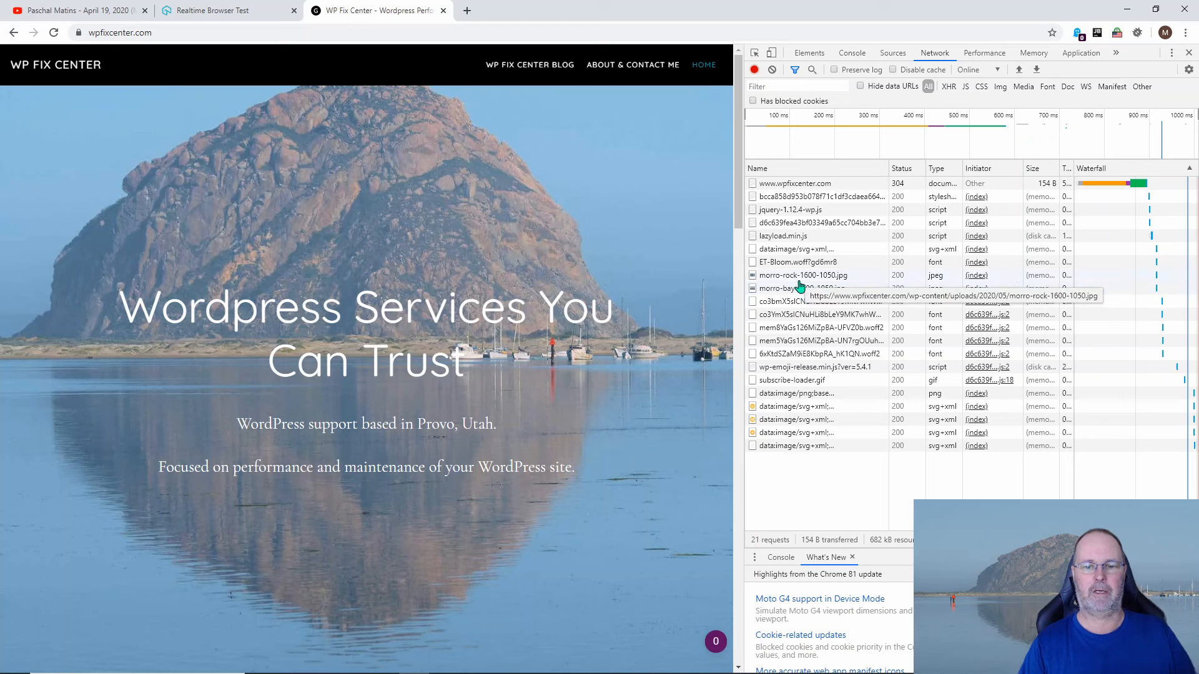
{"action": "mouse_move", "coordinate": [528, 64]}
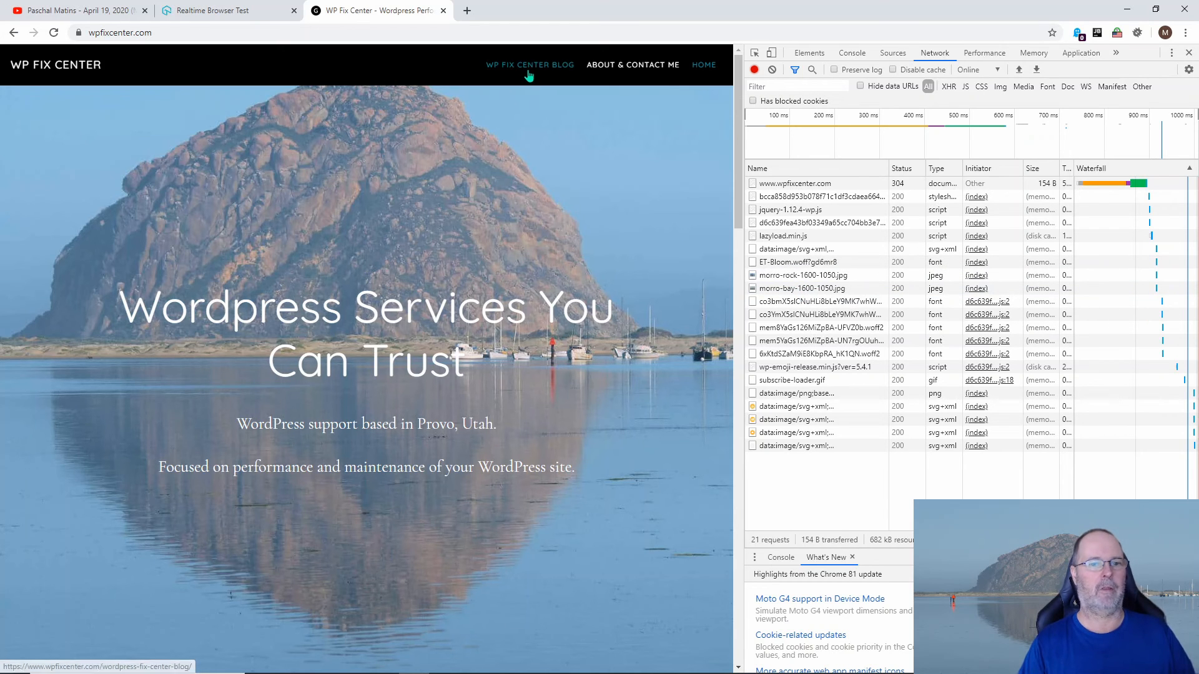
Open the WP FIX CENTER BLOG listings and scroll down, confirming the morro-beach image loads as WebP
{"action": "left_click", "coordinate": [529, 64]}
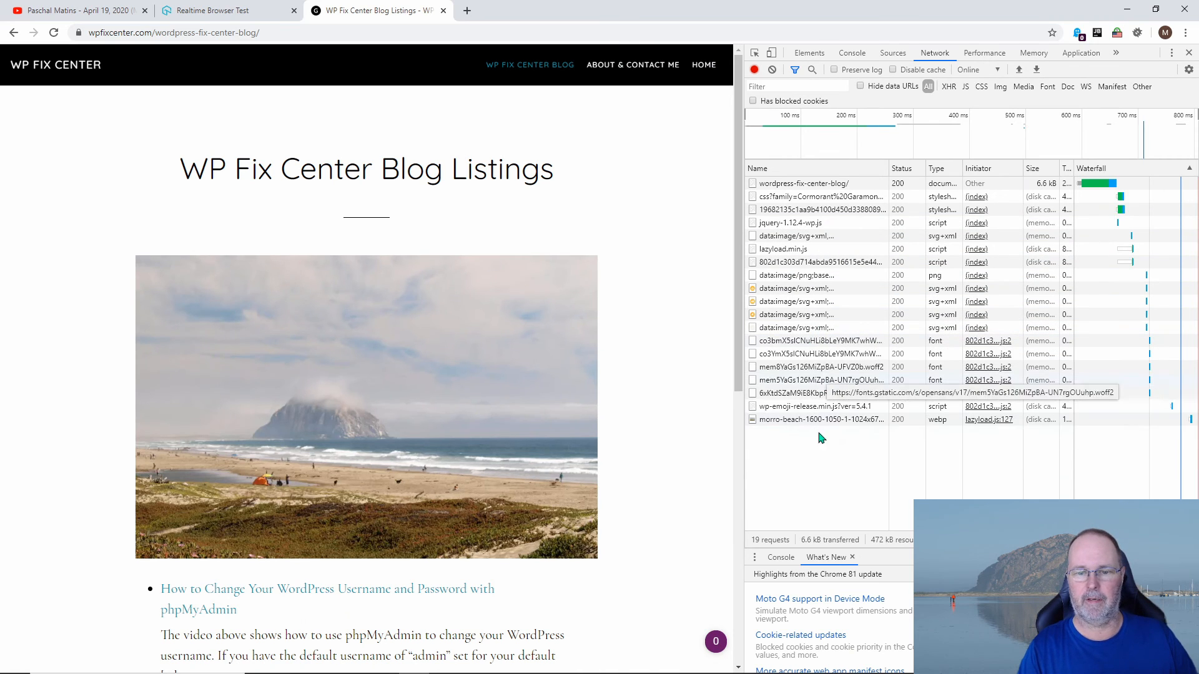
{"action": "mouse_move", "coordinate": [825, 476]}
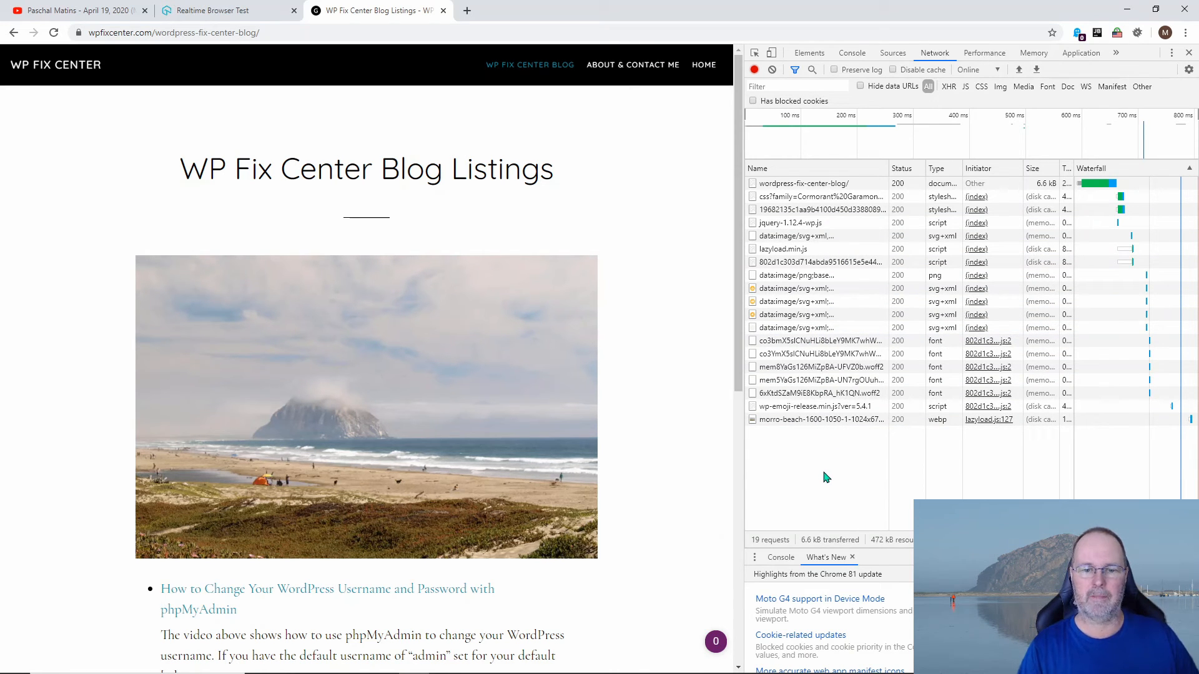
{"action": "mouse_move", "coordinate": [821, 440]}
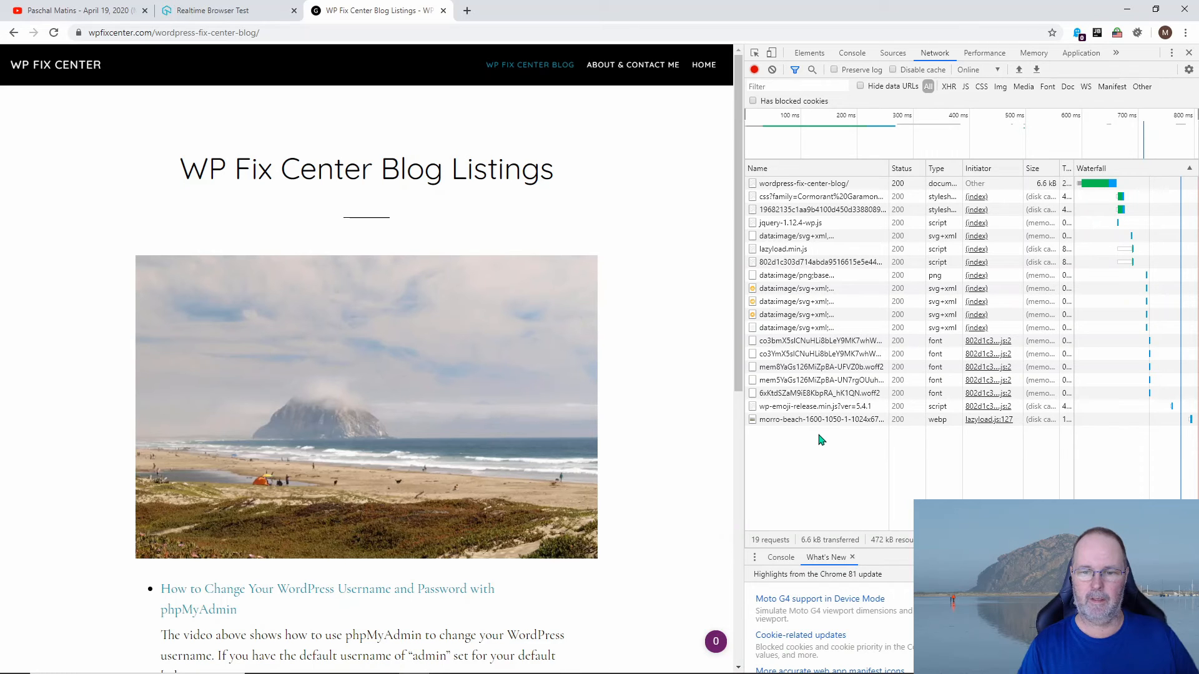
{"action": "mouse_move", "coordinate": [818, 419]}
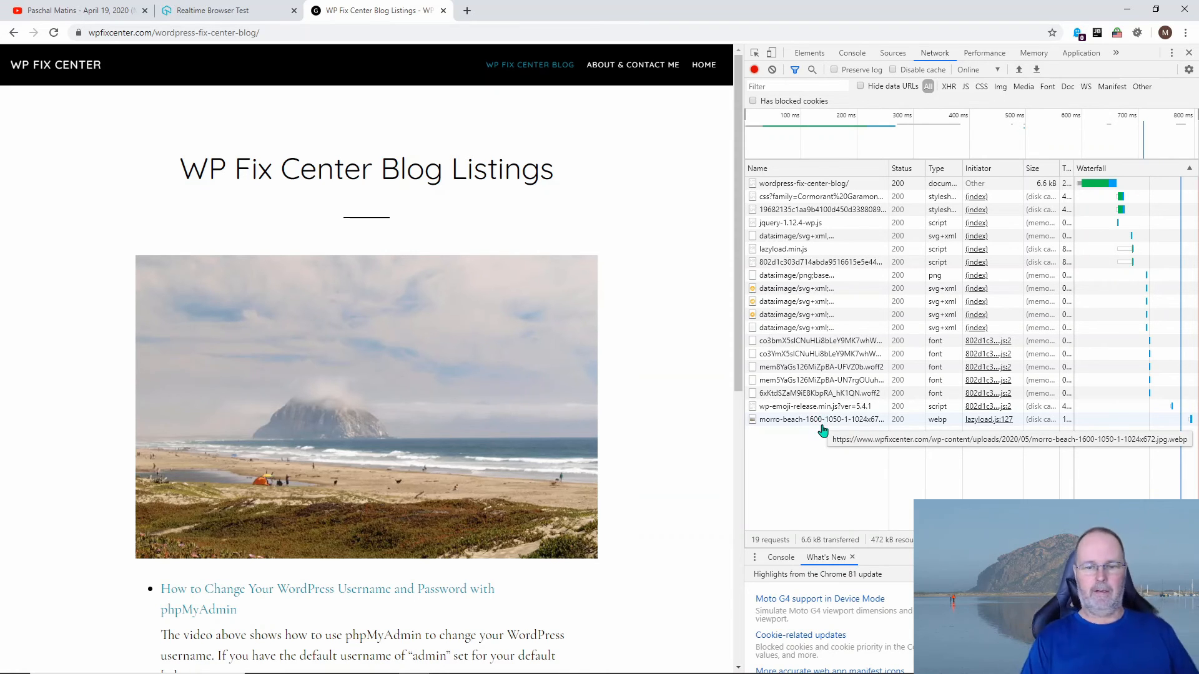
{"action": "mouse_move", "coordinate": [811, 426]}
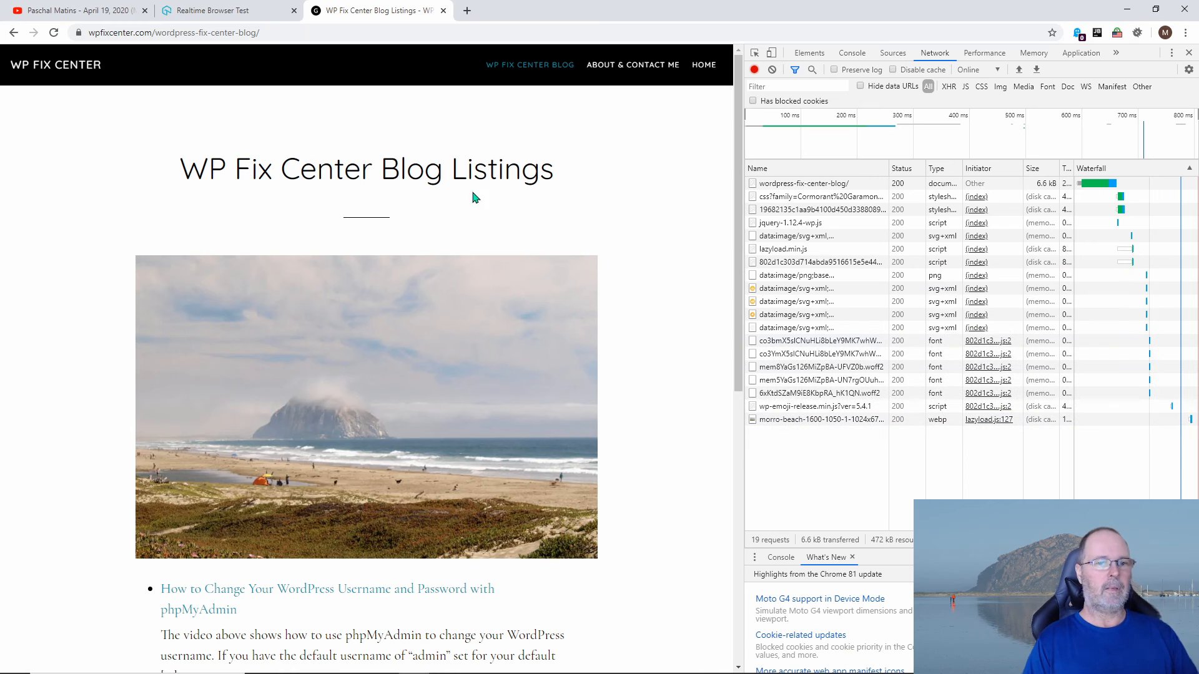
{"action": "mouse_move", "coordinate": [378, 547]}
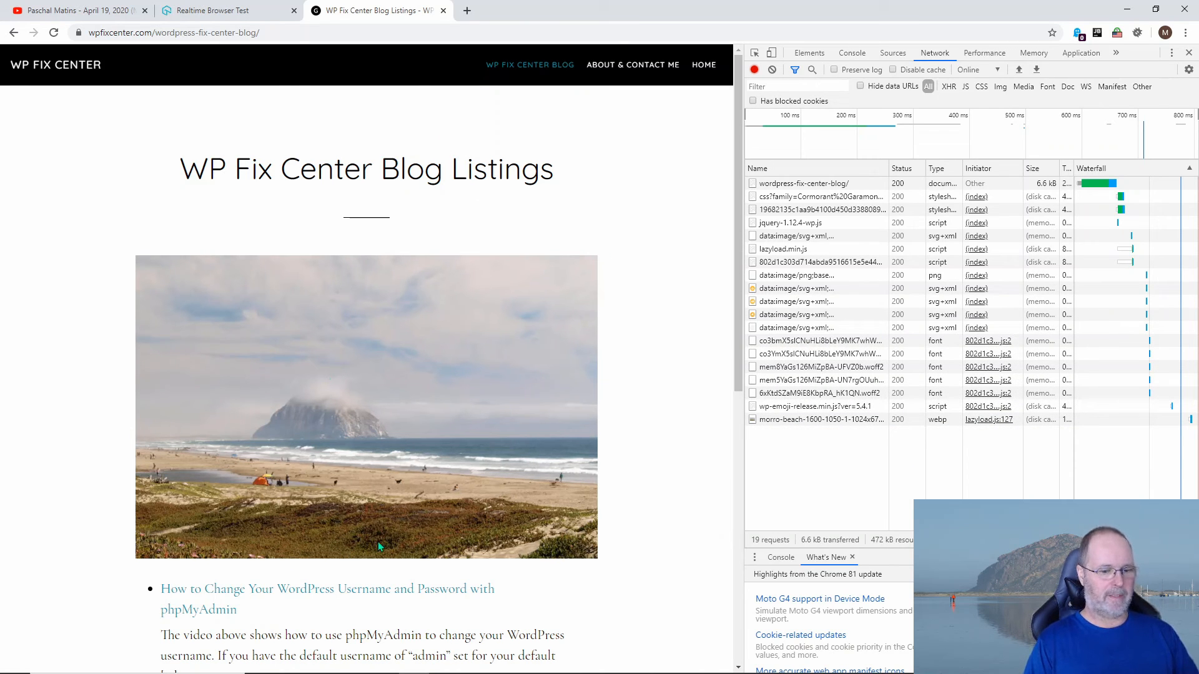
{"action": "scroll", "scroll_direction": "down", "scroll_amount": 3}
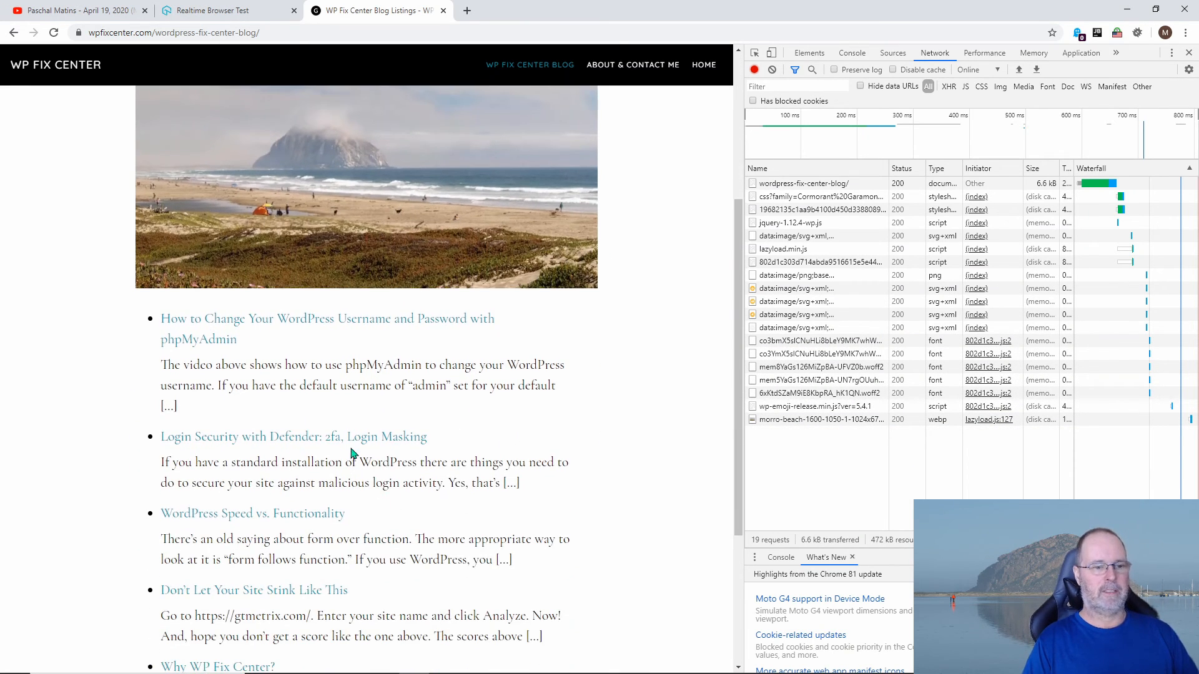
{"action": "mouse_move", "coordinate": [333, 351]}
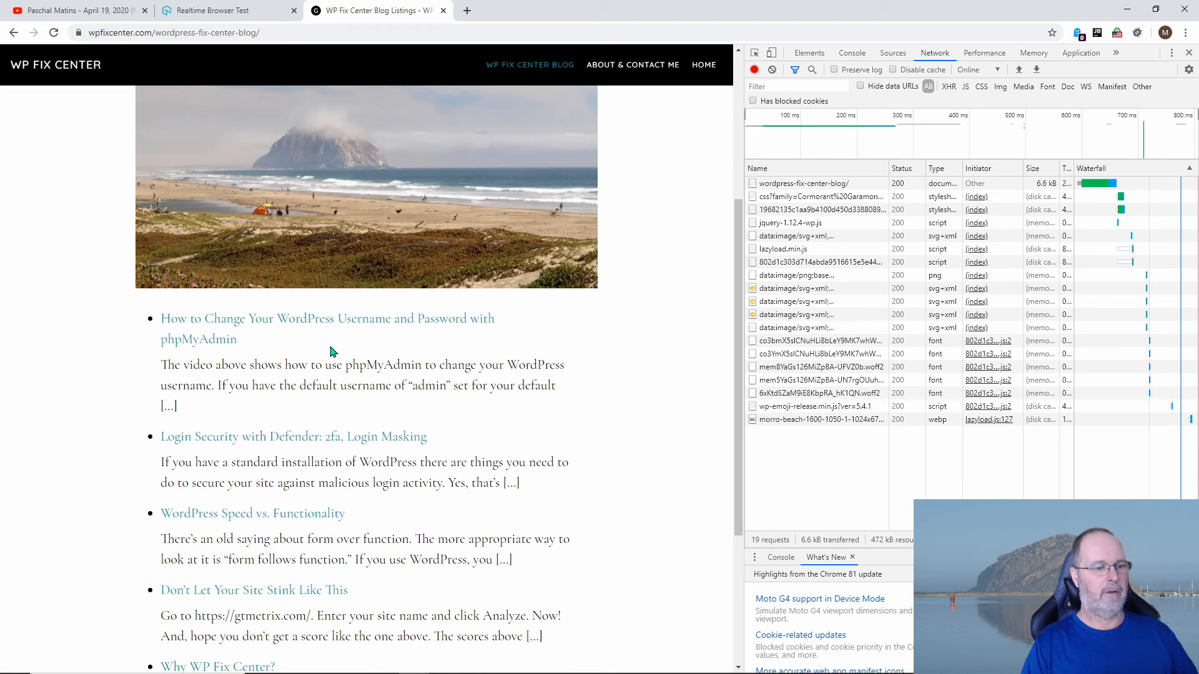
{"action": "scroll", "scroll_direction": "down", "scroll_amount": 3}
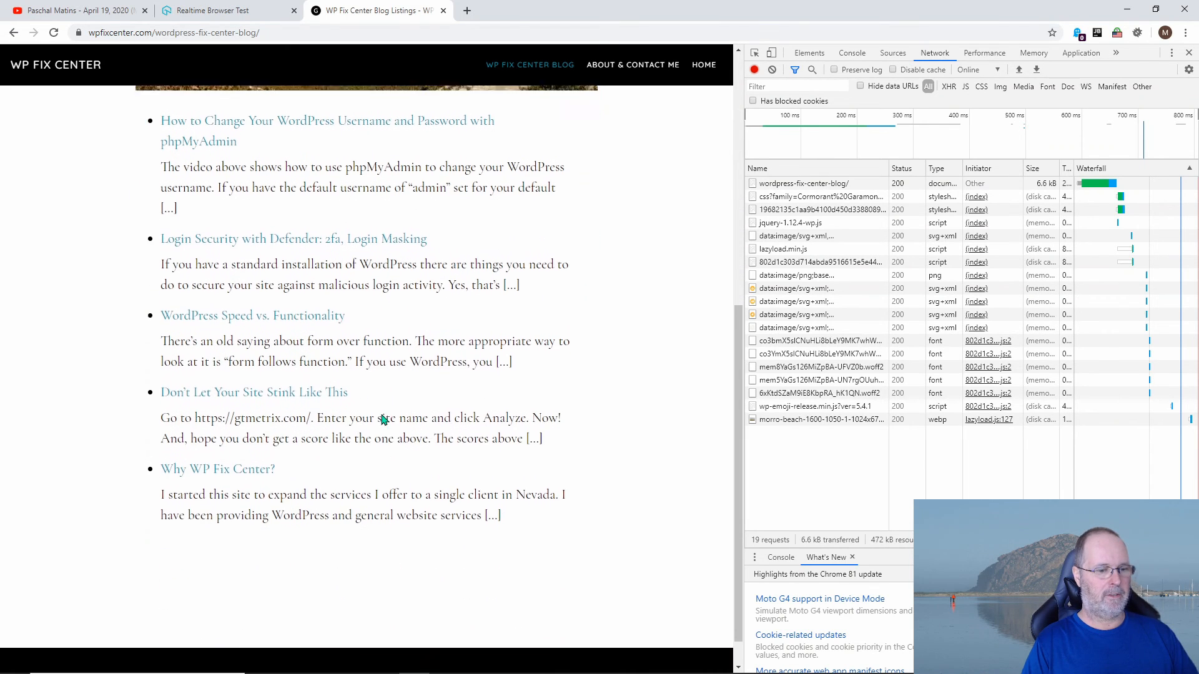
Open the 'Don't Let Your Site Stink Like This' post to see its .png.webp requests
{"action": "left_click", "coordinate": [254, 381]}
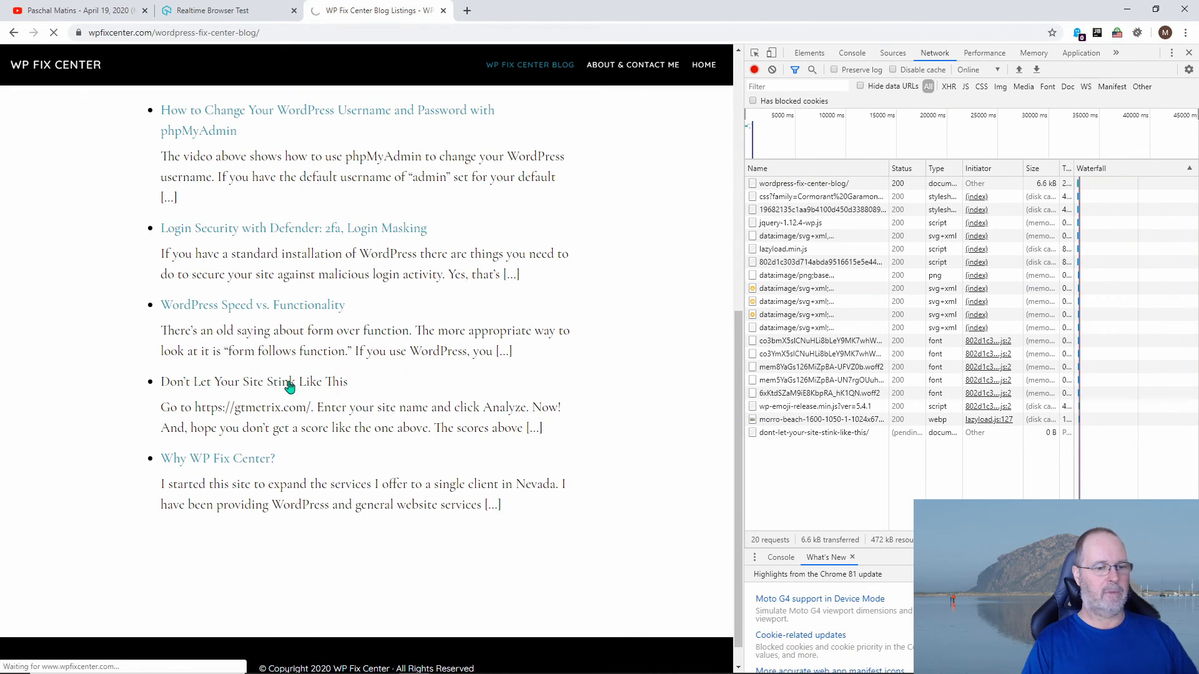
{"action": "left_click", "coordinate": [253, 381]}
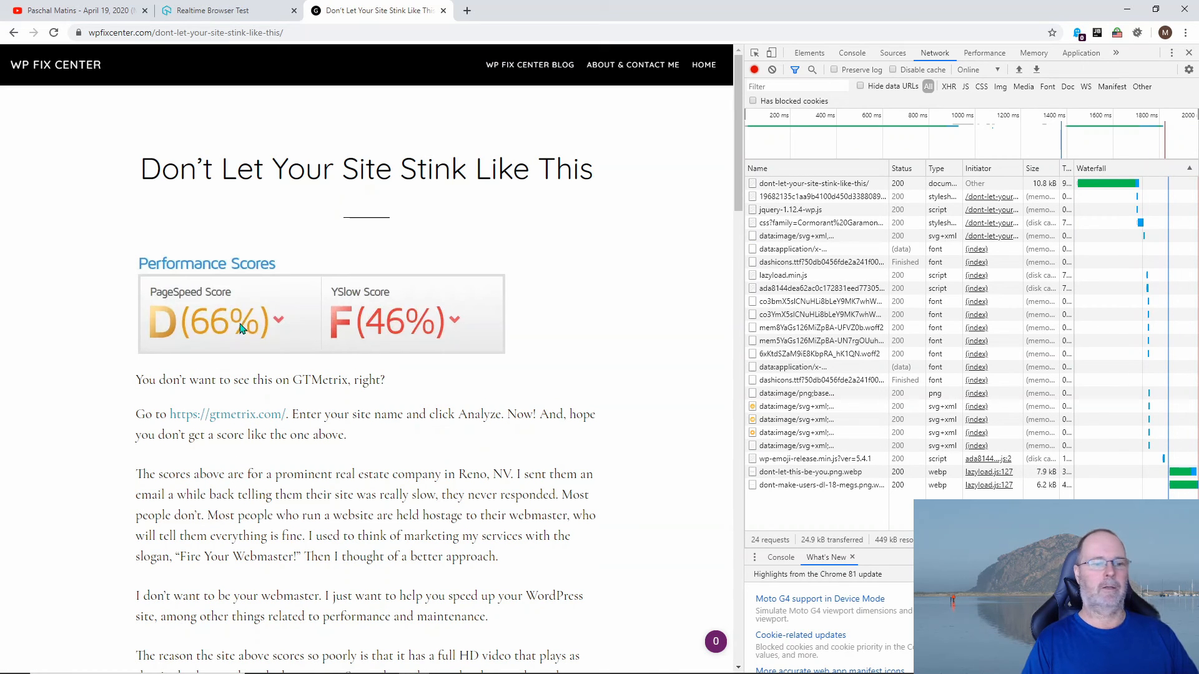
{"action": "mouse_move", "coordinate": [331, 327]}
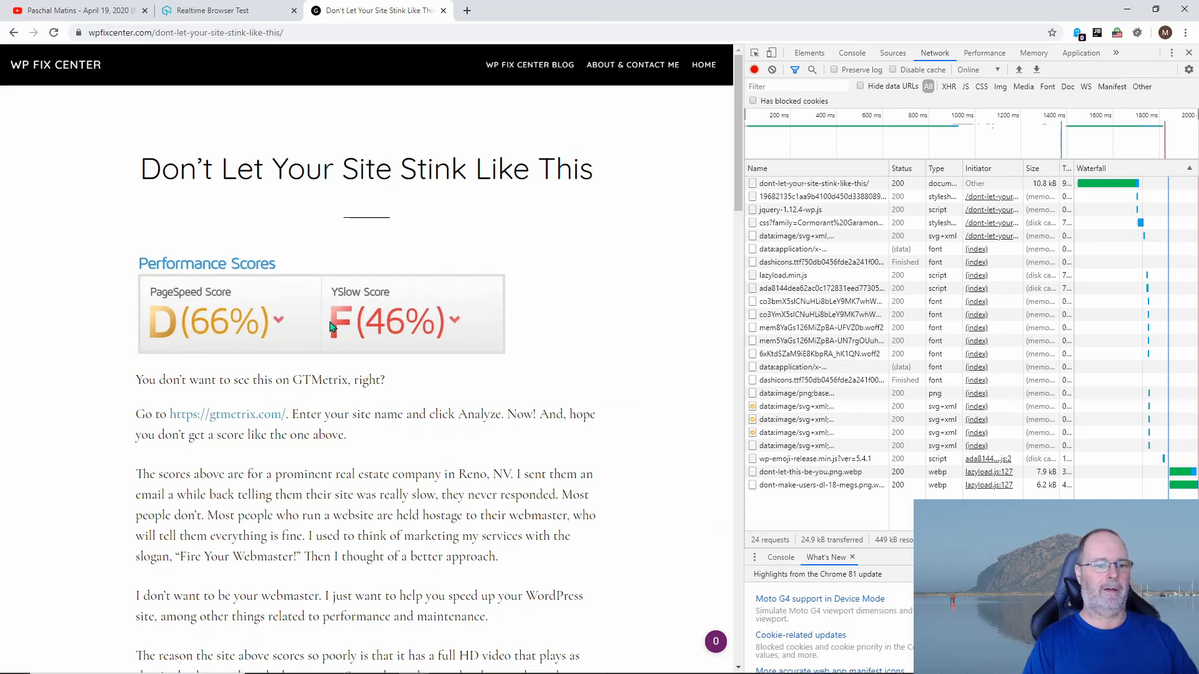
{"action": "mouse_move", "coordinate": [228, 326]}
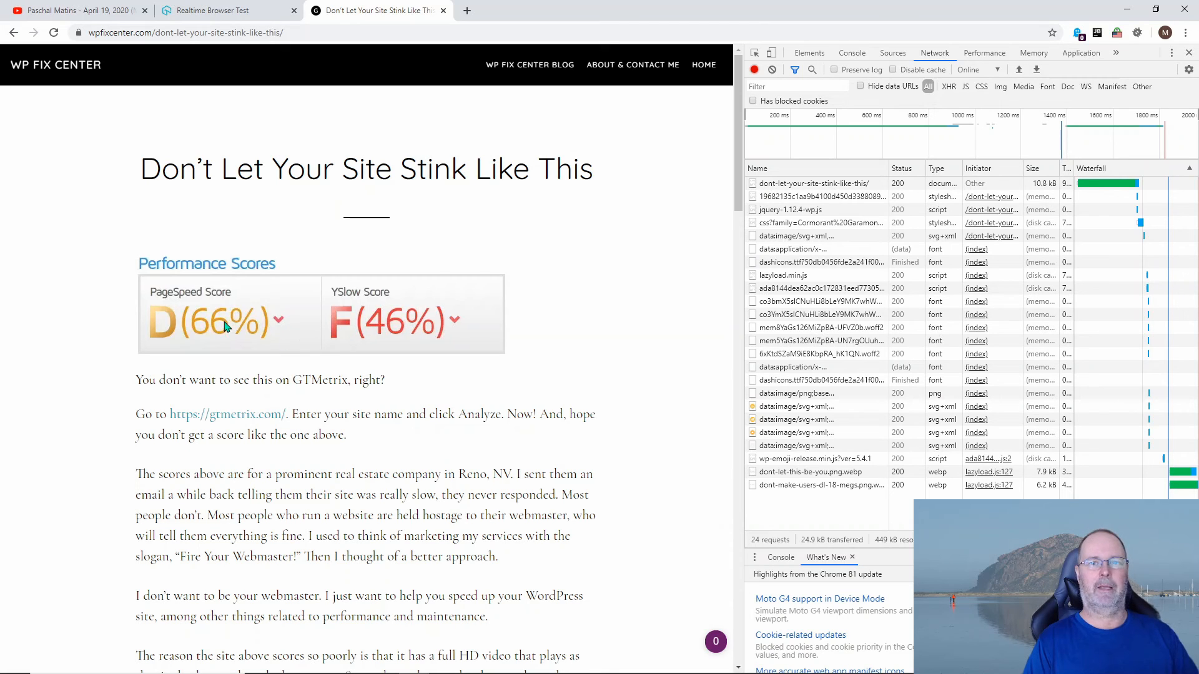
{"action": "mouse_move", "coordinate": [432, 337]}
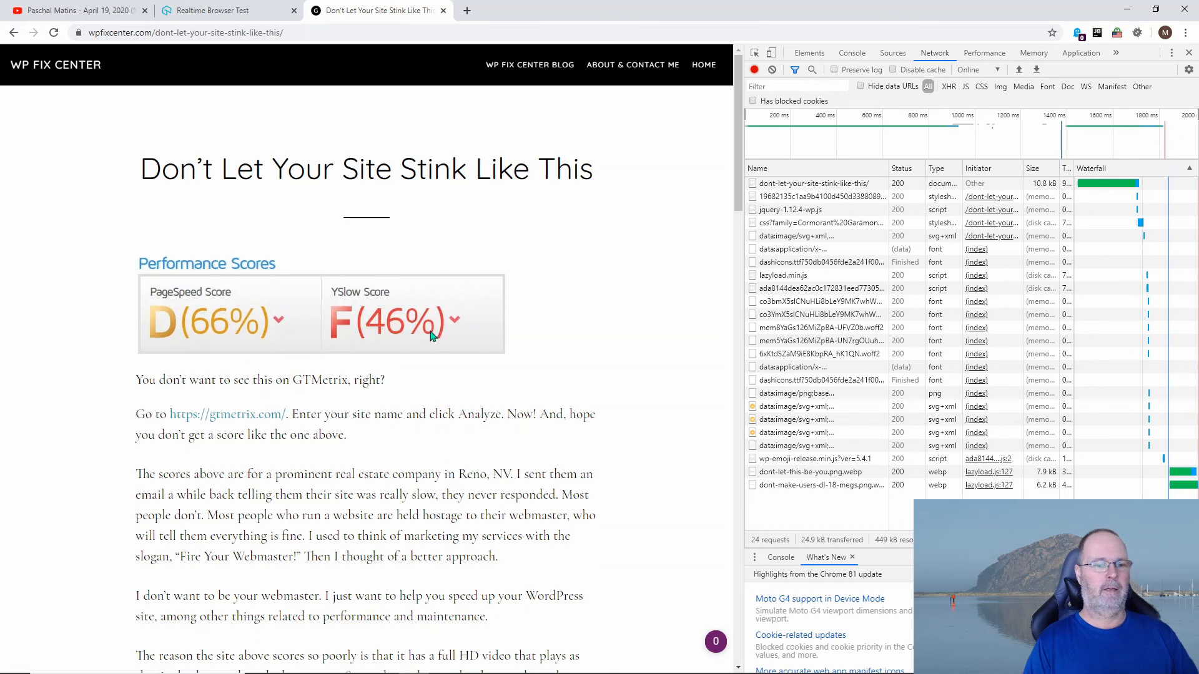
{"action": "mouse_move", "coordinate": [458, 334]}
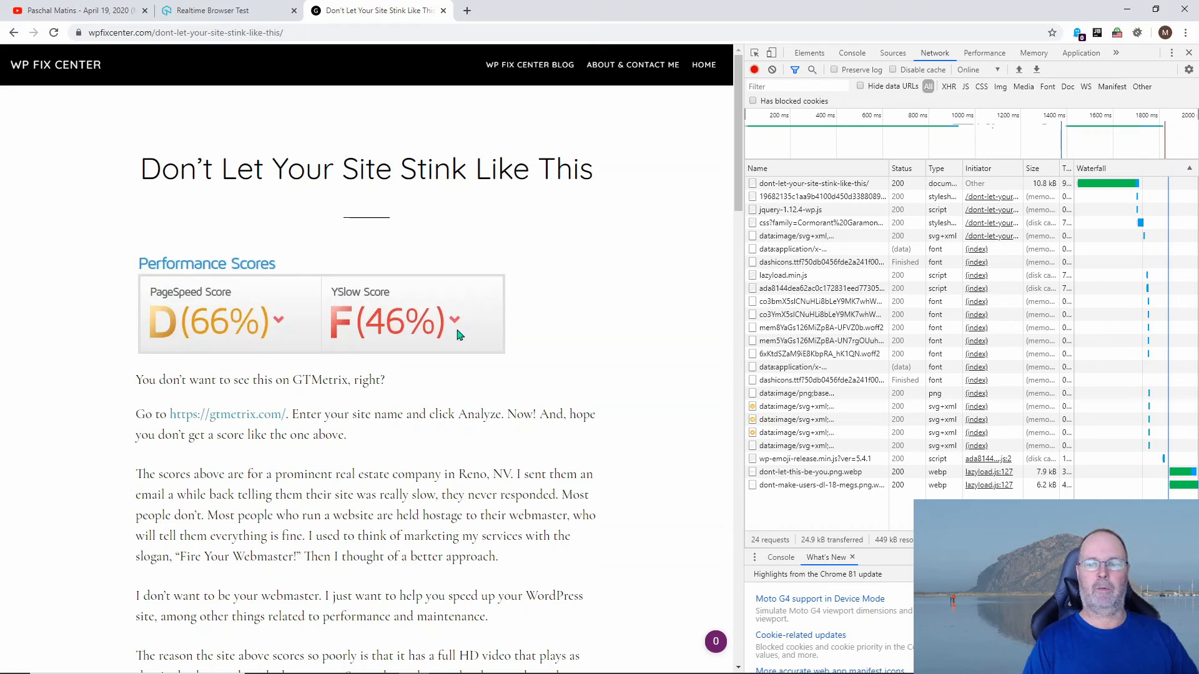
{"action": "mouse_move", "coordinate": [786, 477]}
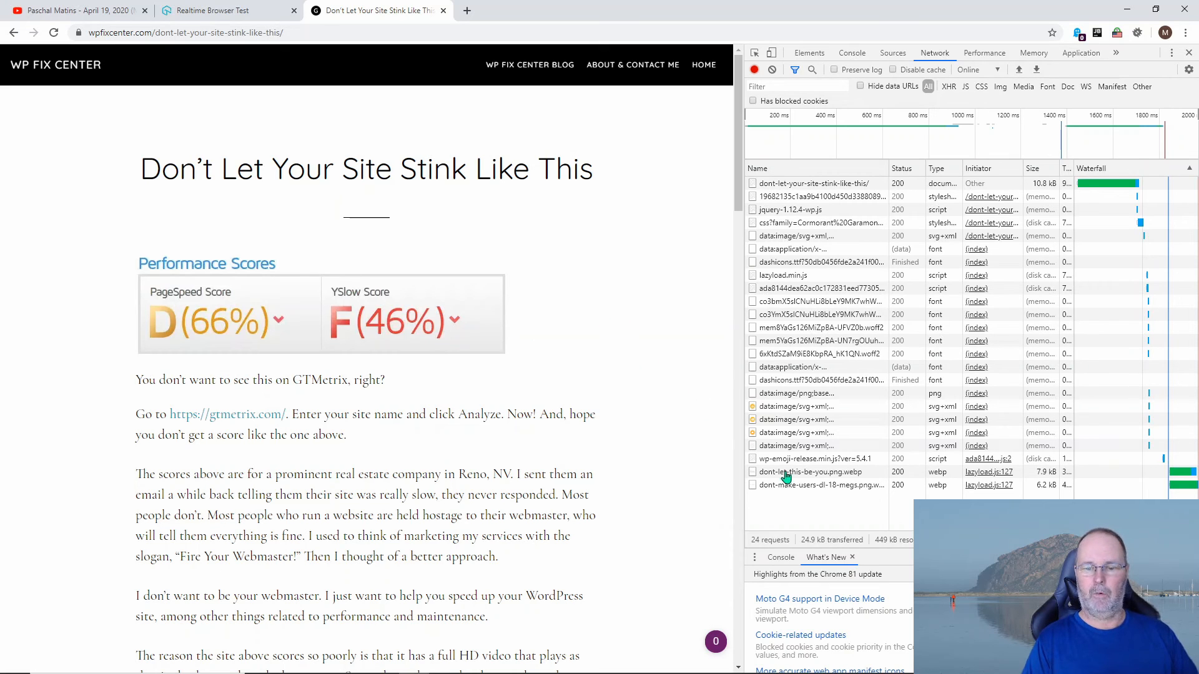
{"action": "mouse_move", "coordinate": [810, 472]}
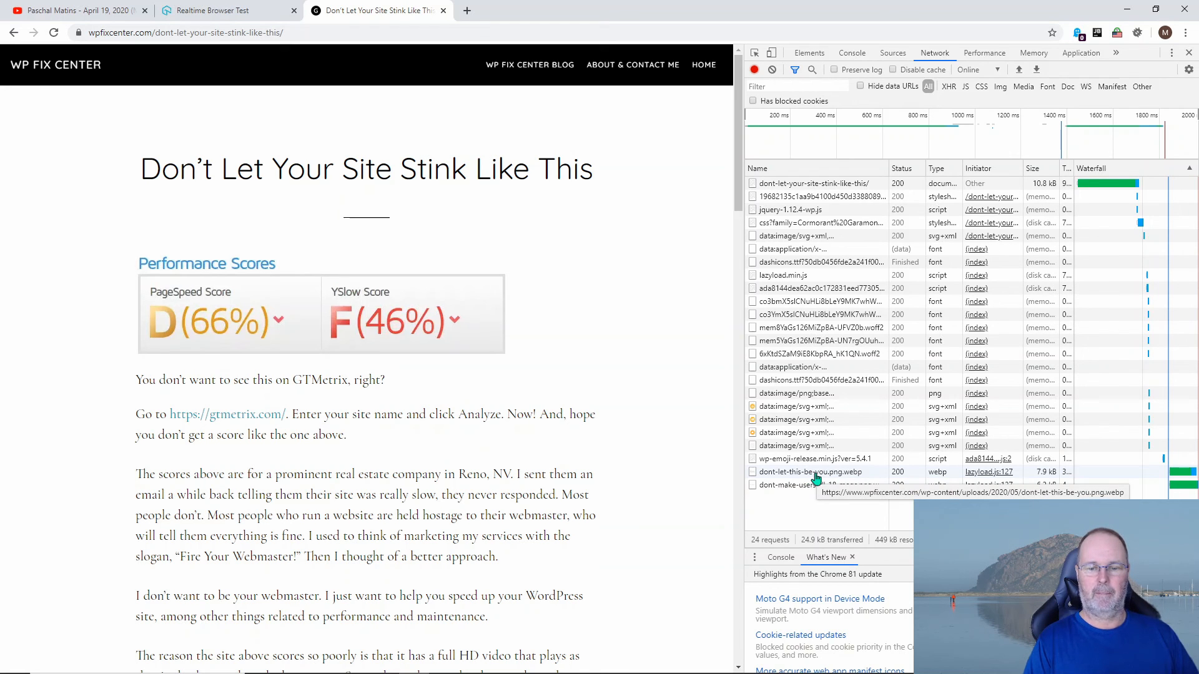
{"action": "mouse_move", "coordinate": [817, 474]}
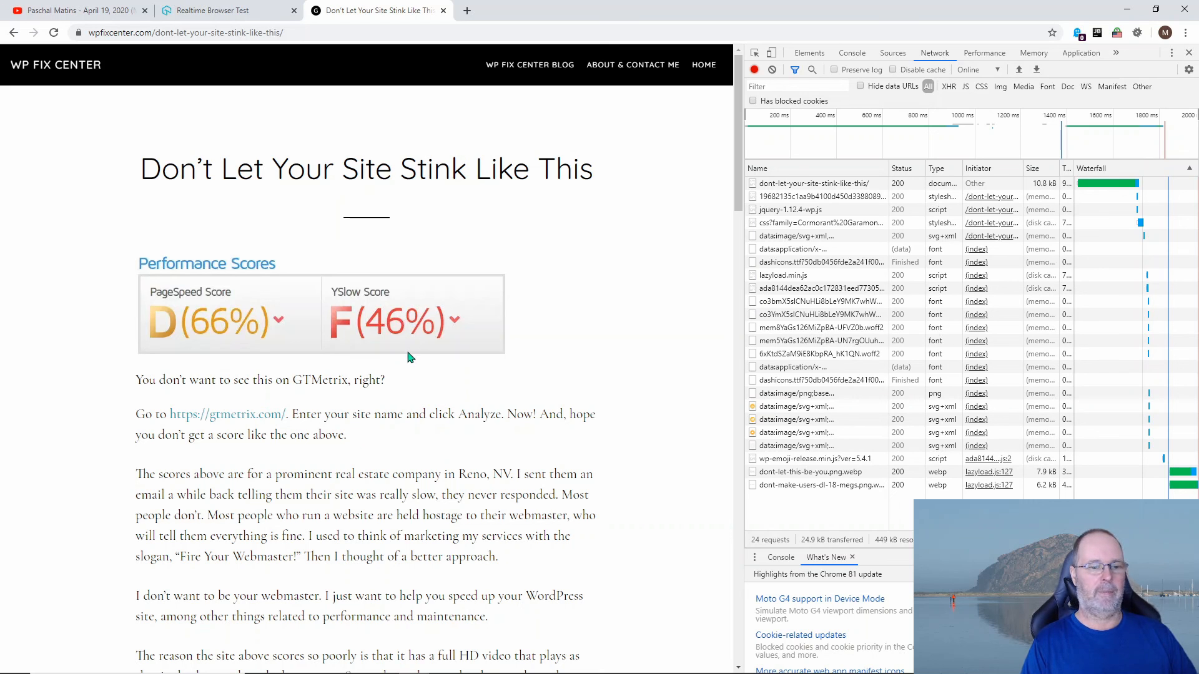
{"action": "mouse_move", "coordinate": [445, 392]}
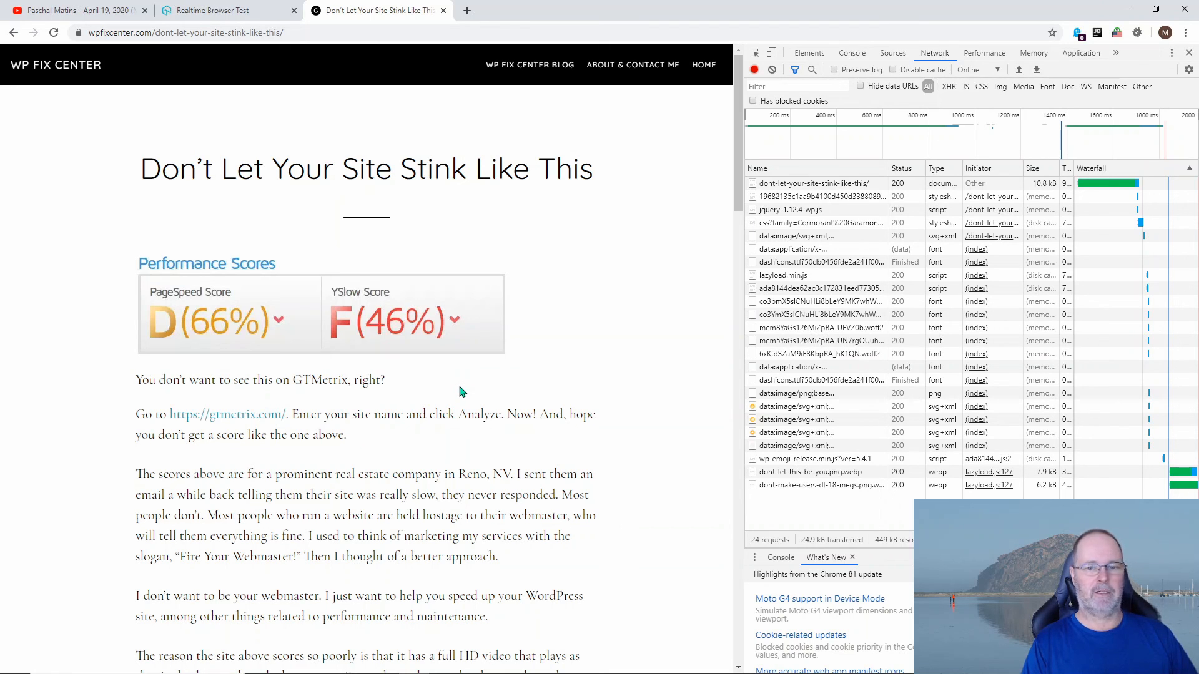
{"action": "mouse_move", "coordinate": [591, 391]}
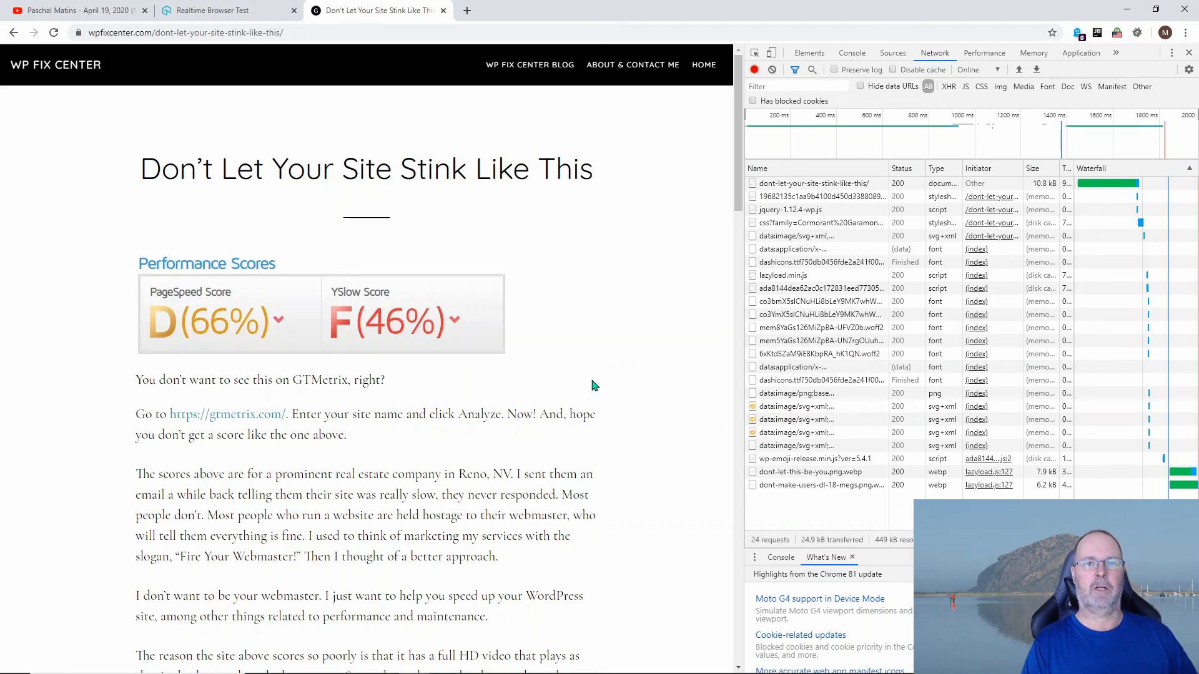
{"action": "mouse_move", "coordinate": [591, 381]}
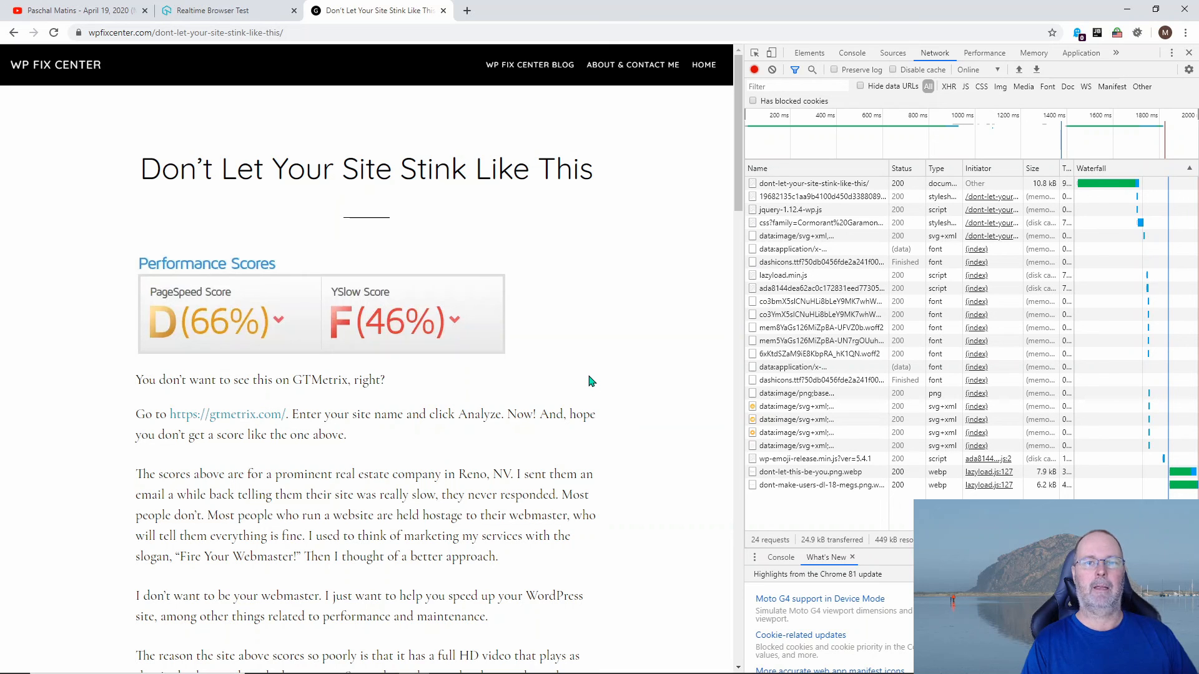